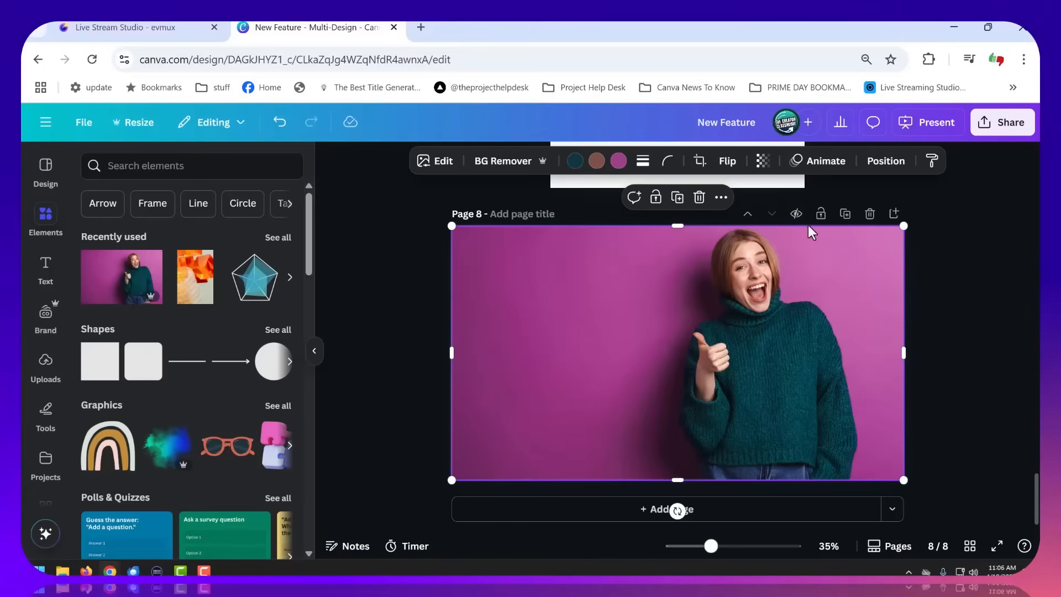
Try Shake Zoom and a faster Whip Slide on the photo, then apply Old TV and set its timing.
{"action": "left_click", "coordinate": [824, 160]}
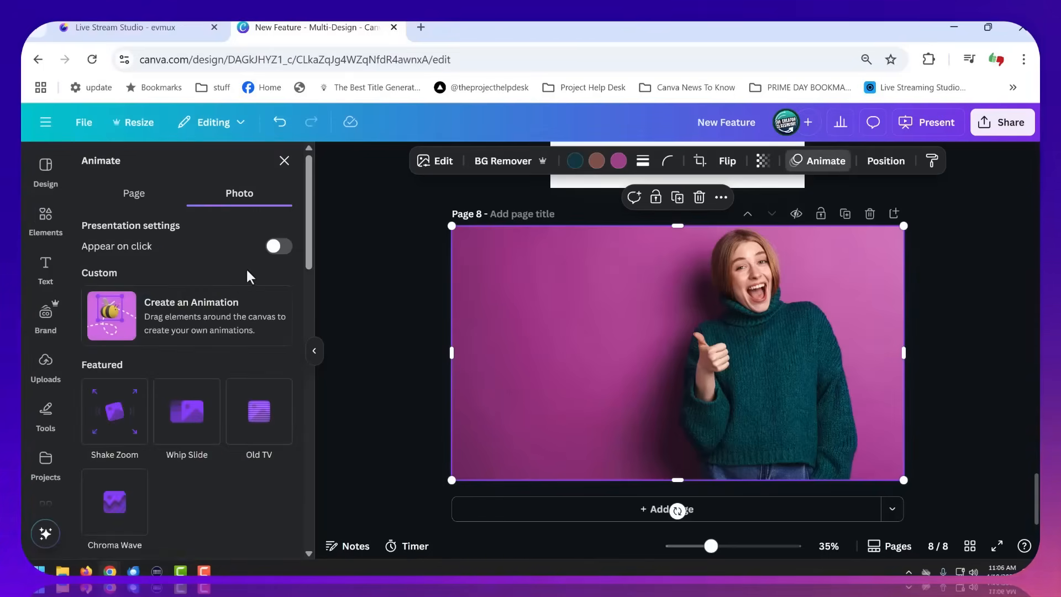
{"action": "scroll", "scroll_direction": "down", "scroll_amount": 3}
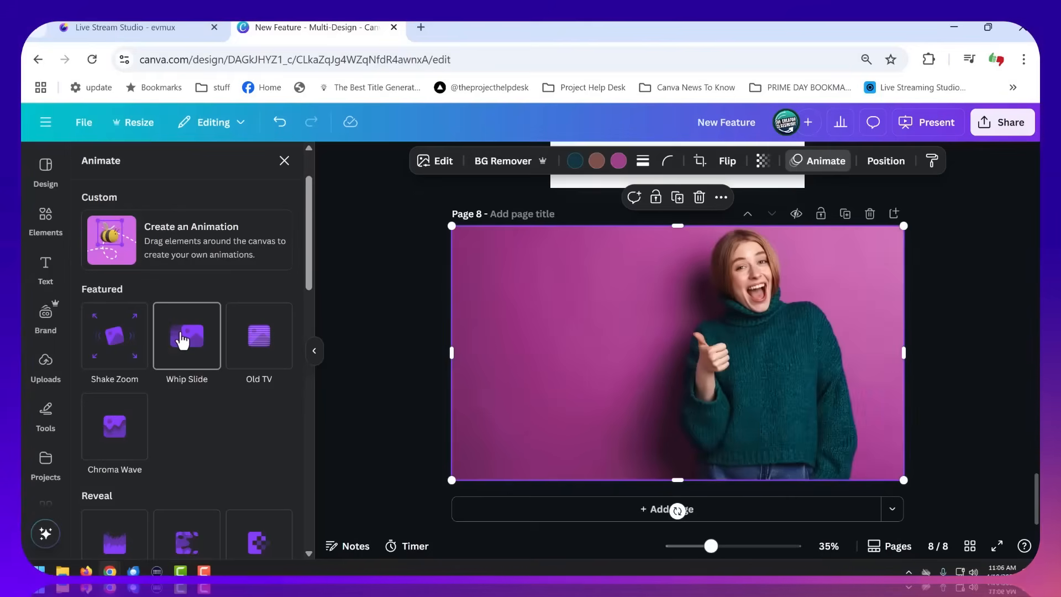
{"action": "left_click", "coordinate": [258, 336]}
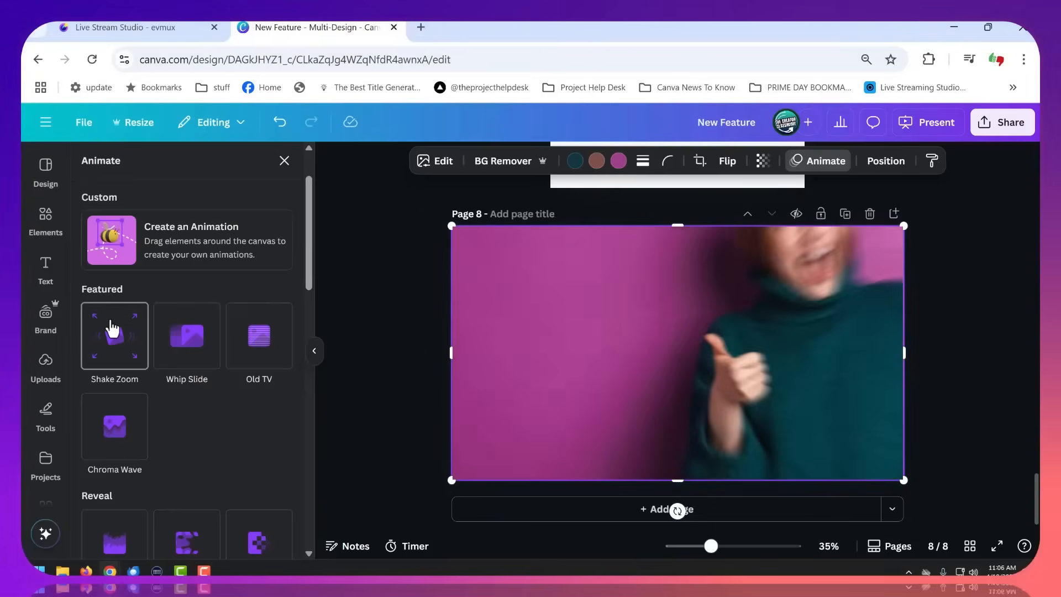
{"action": "left_click", "coordinate": [114, 335]}
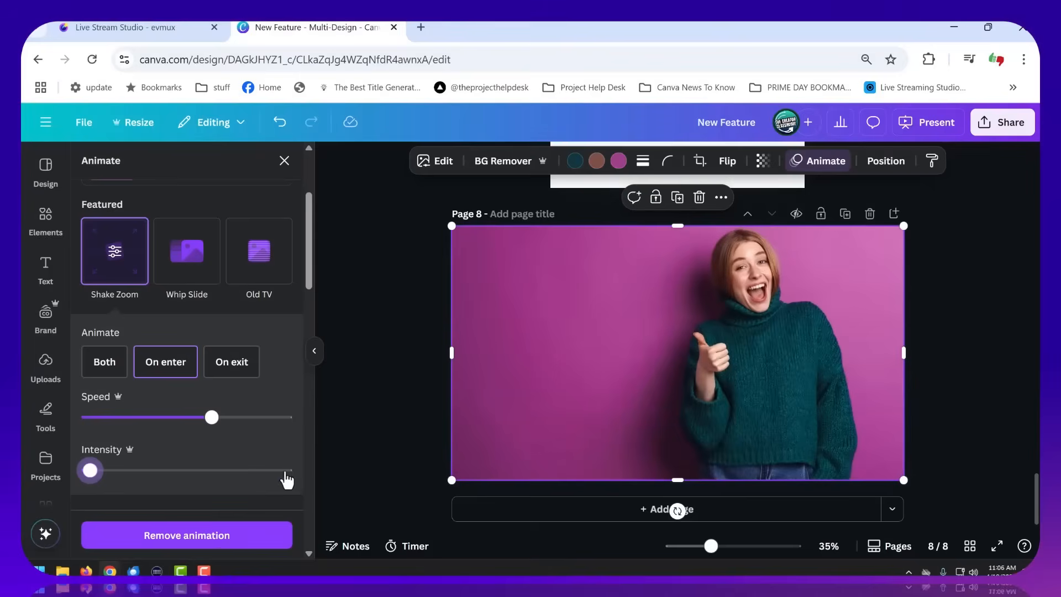
{"action": "left_click", "coordinate": [187, 251]}
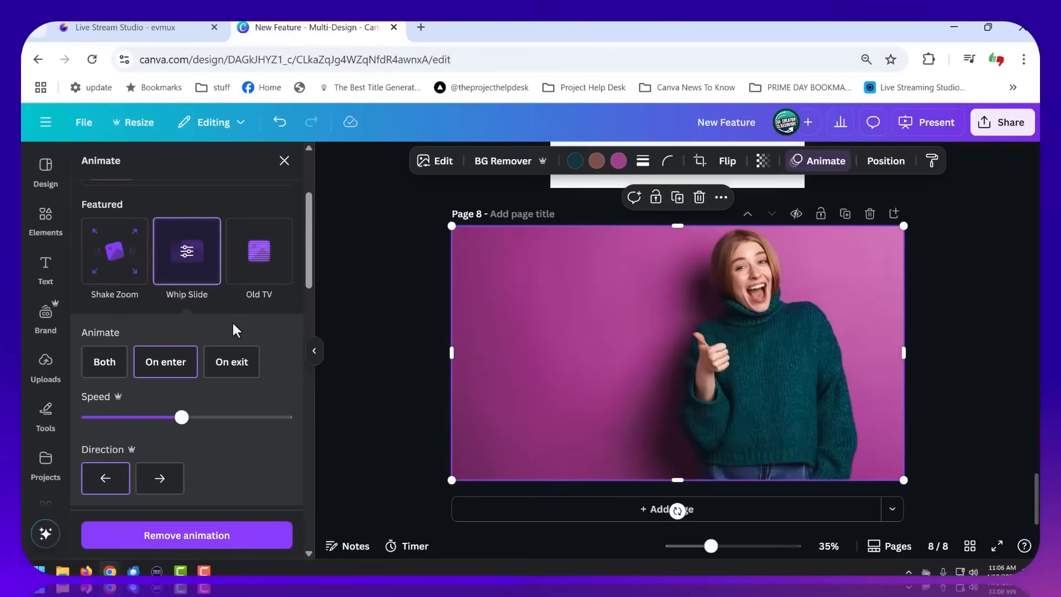
{"action": "scroll", "scroll_direction": "down", "scroll_amount": 3}
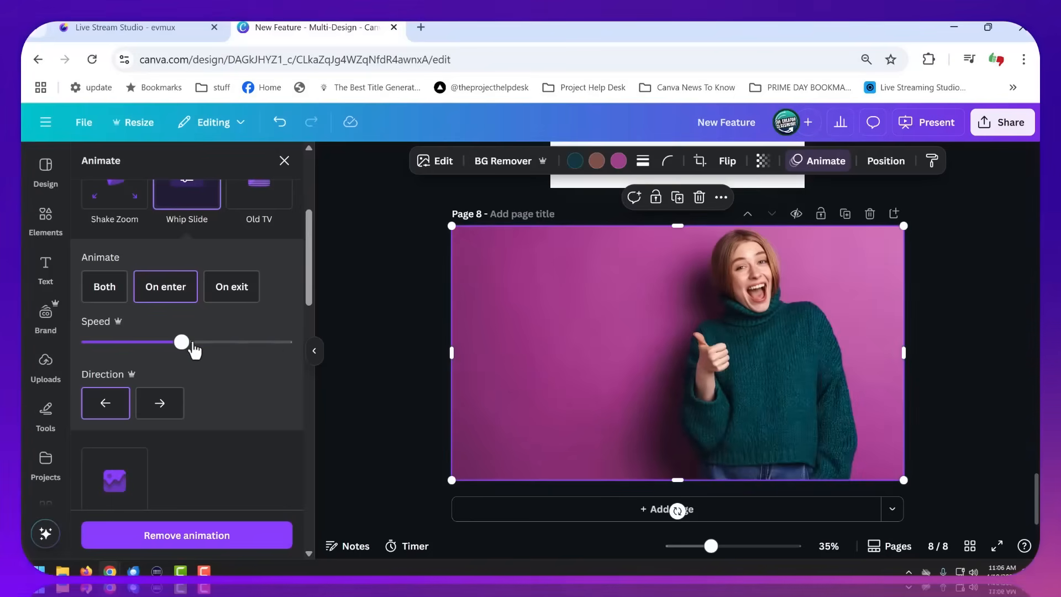
{"action": "left_click", "coordinate": [159, 402]}
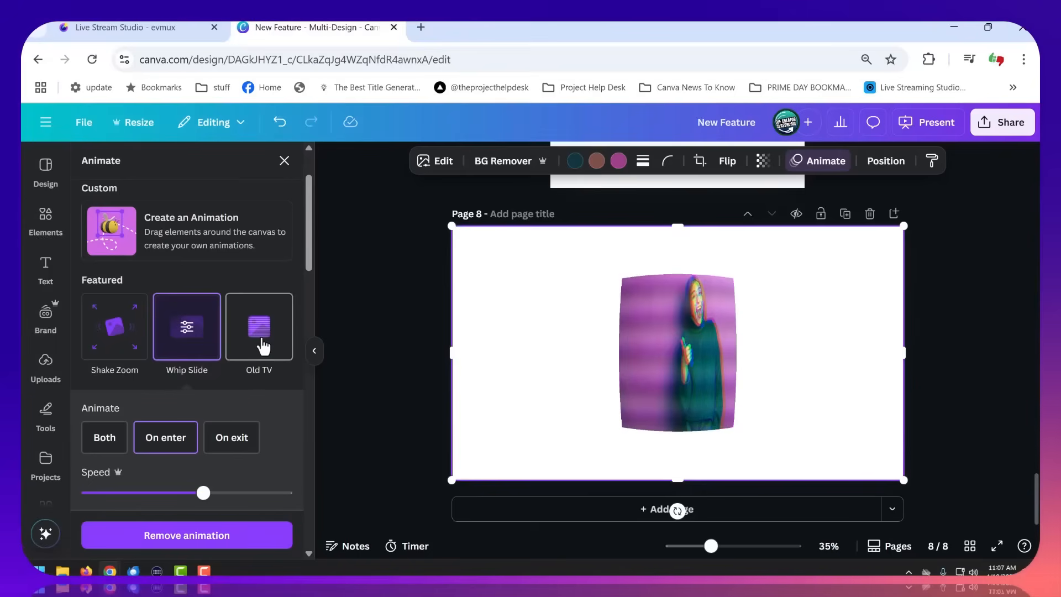
{"action": "left_click", "coordinate": [259, 326]}
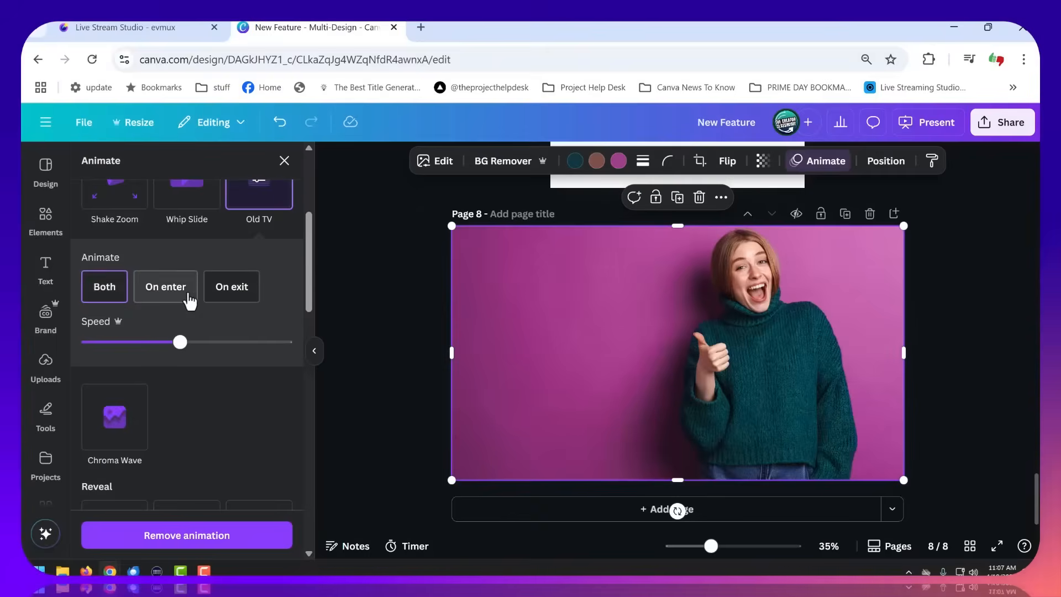
{"action": "left_click", "coordinate": [231, 287]}
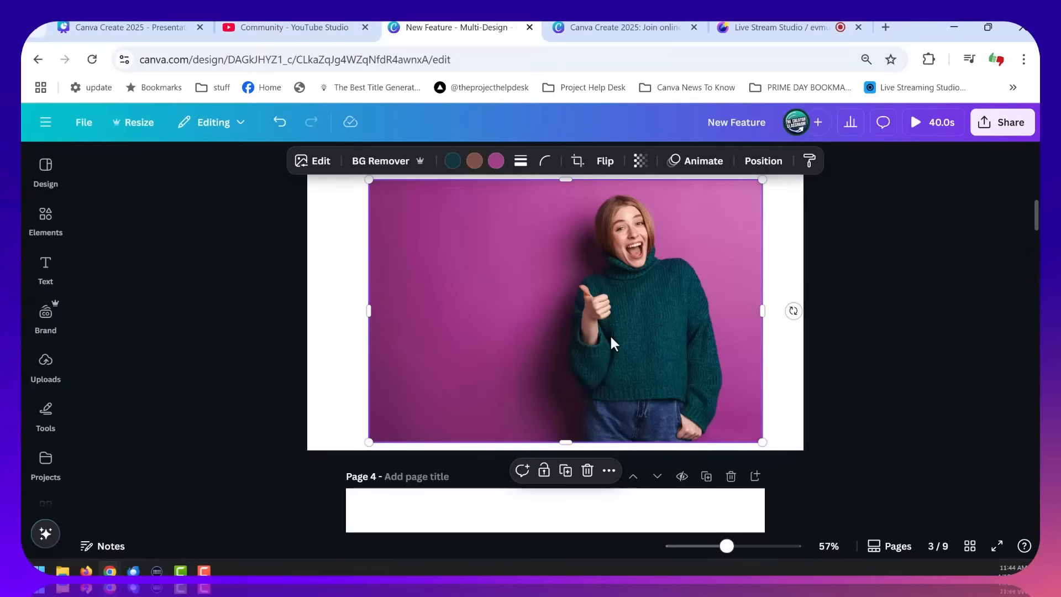
{"action": "mouse_move", "coordinate": [316, 160]}
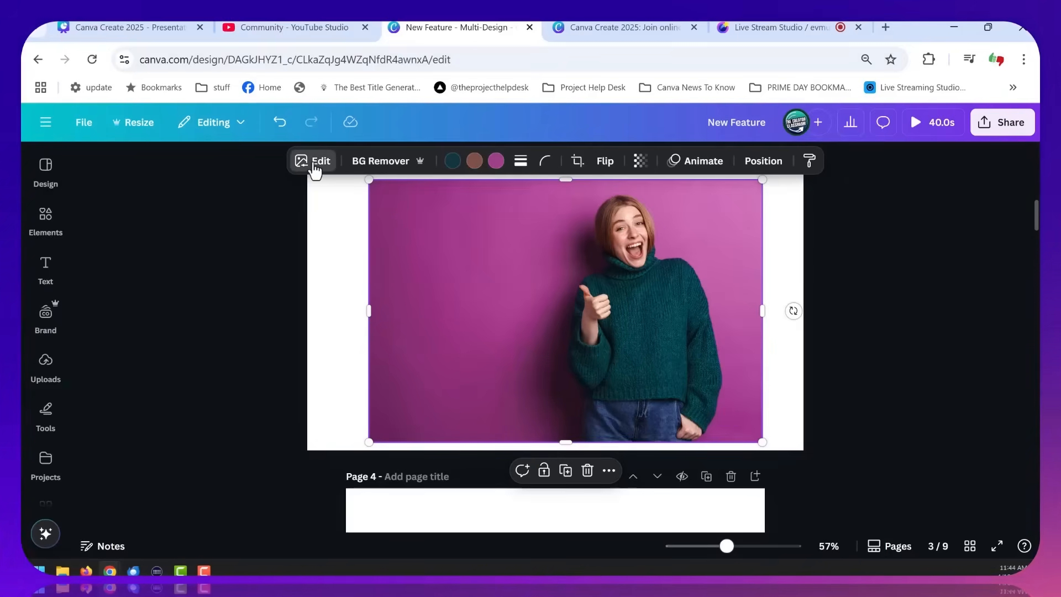
Generate a suggested sunlit rattan background for the woman's photo and try several results.
{"action": "left_click", "coordinate": [314, 161]}
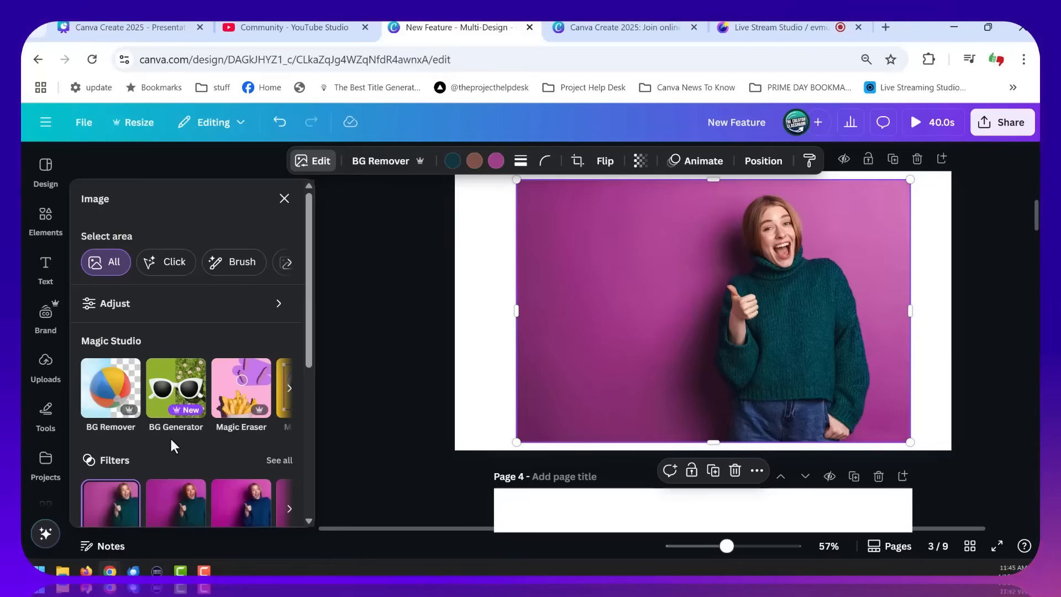
{"action": "left_click", "coordinate": [175, 385]}
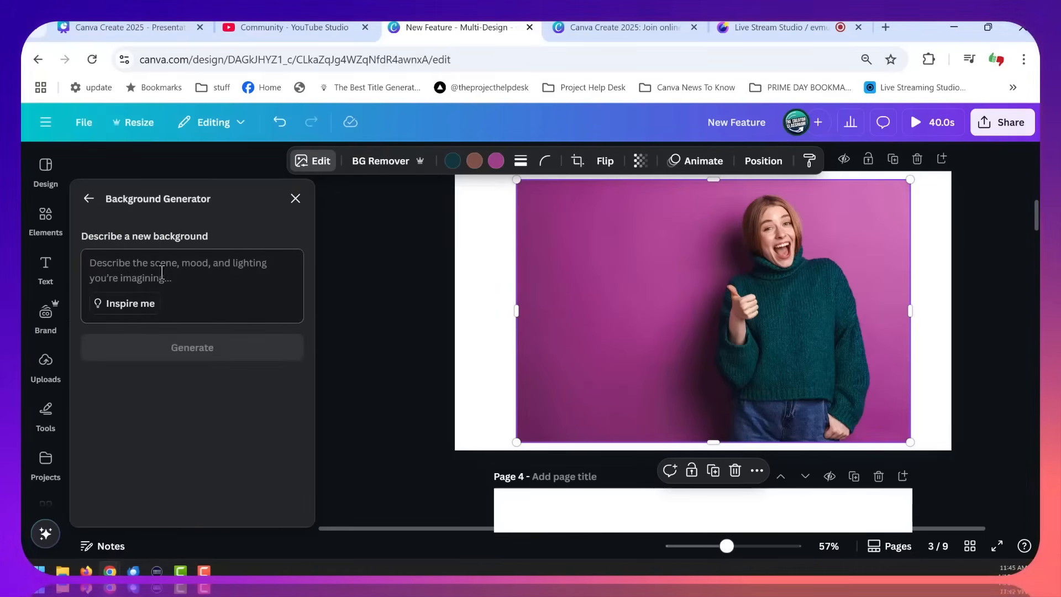
{"action": "mouse_move", "coordinate": [130, 303]}
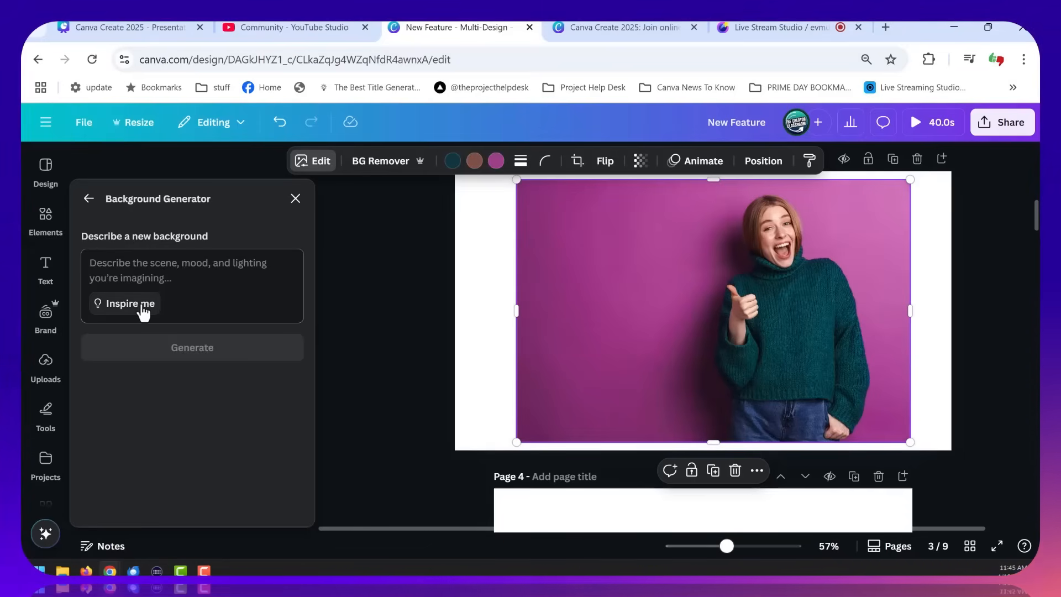
{"action": "left_click", "coordinate": [124, 302]}
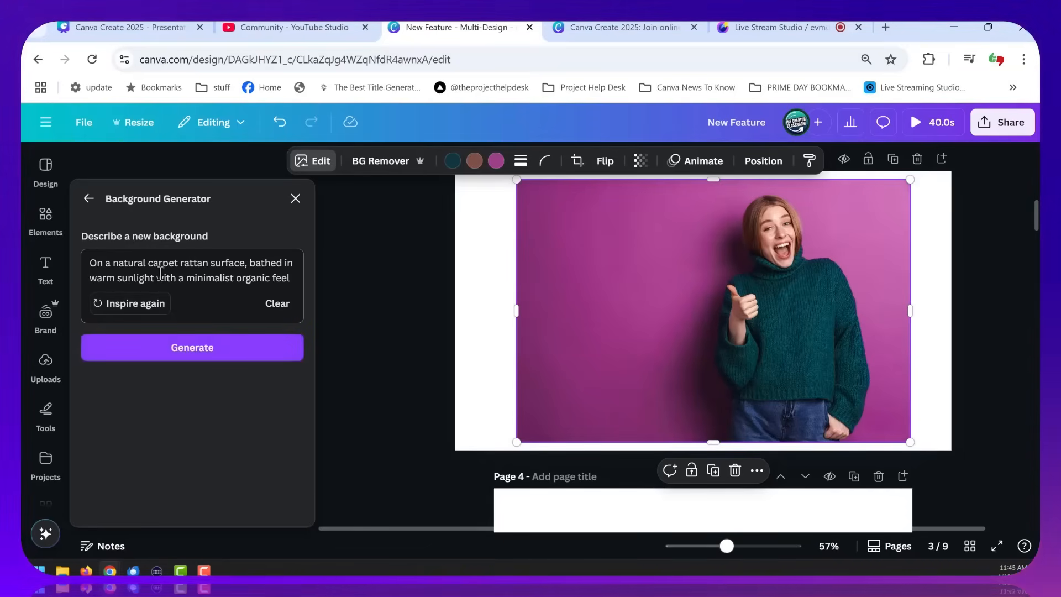
{"action": "left_click", "coordinate": [192, 347]}
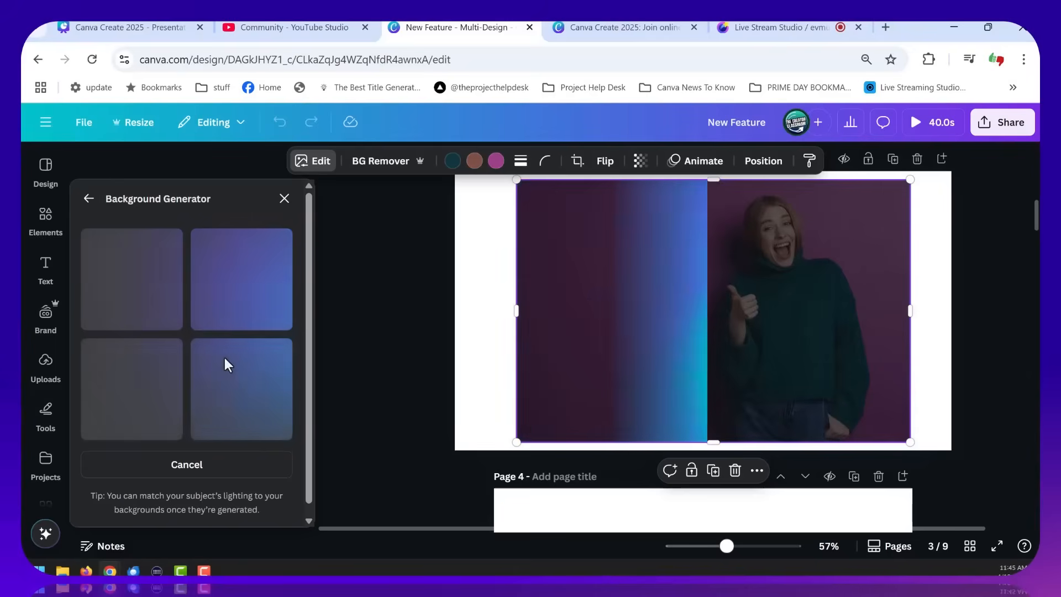
{"action": "left_click", "coordinate": [240, 279]}
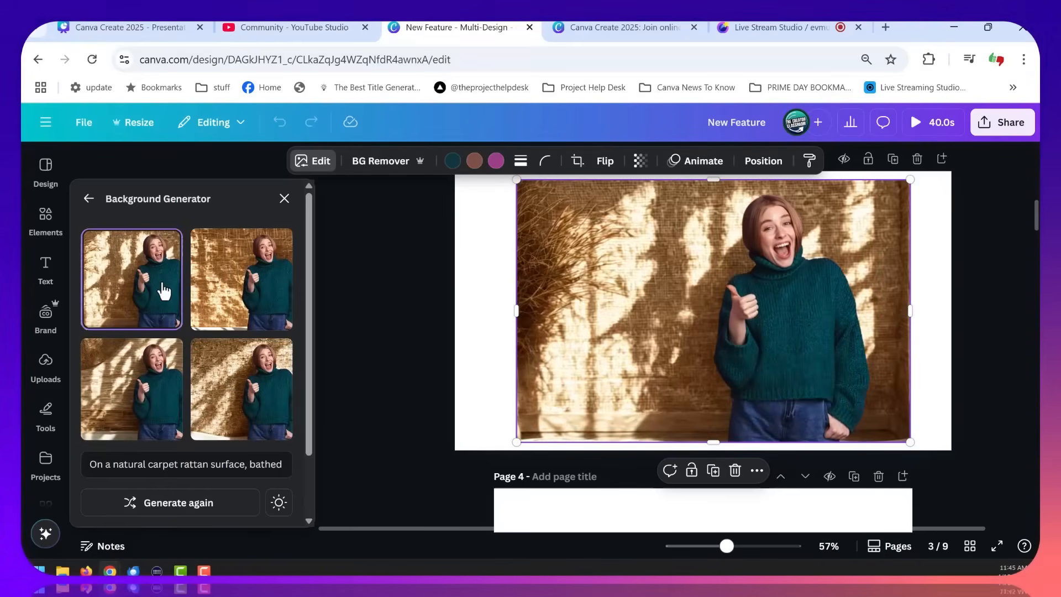
{"action": "left_click", "coordinate": [240, 278]}
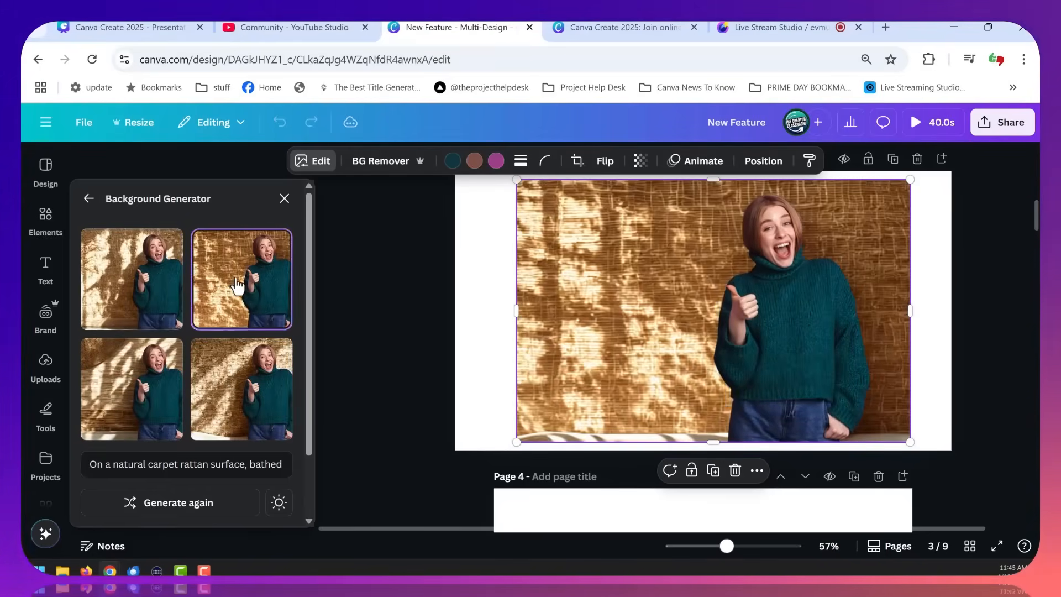
{"action": "left_click", "coordinate": [241, 388]}
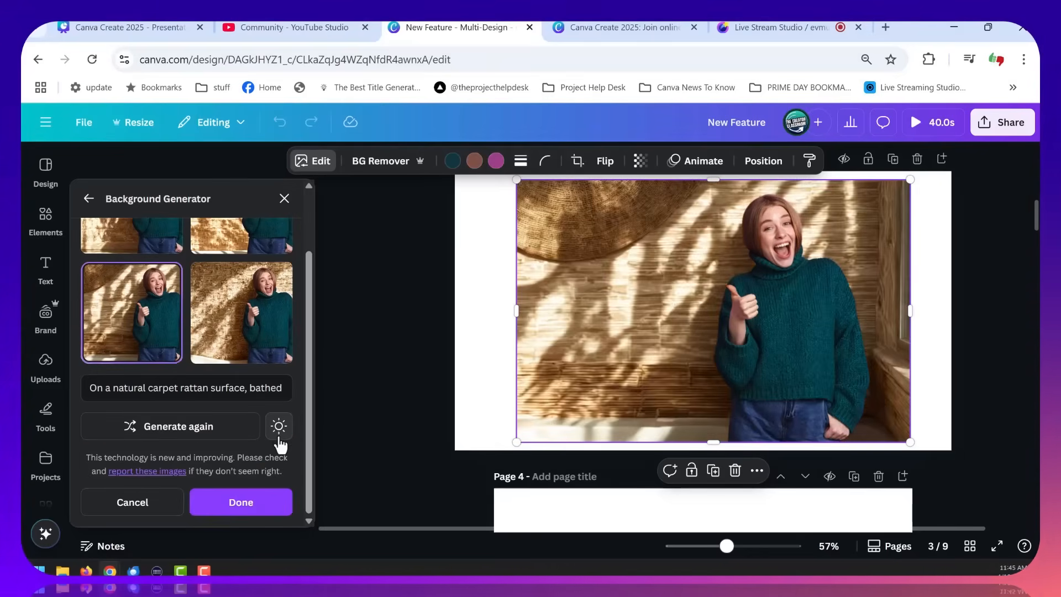
Compare subtle relighting, then set Match subject to Maximum relight.
{"action": "left_click", "coordinate": [278, 425]}
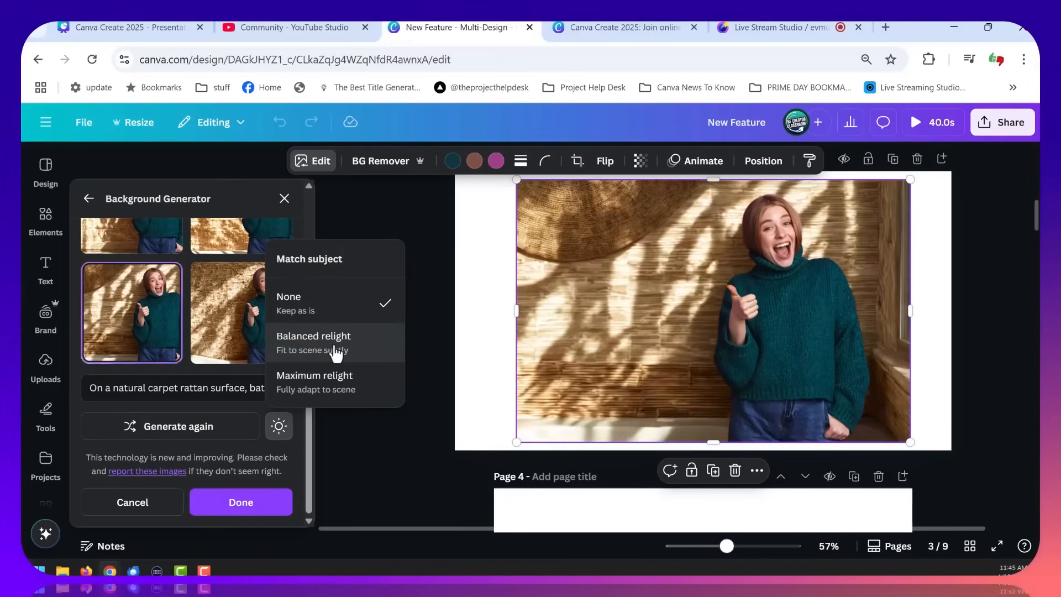
{"action": "left_click", "coordinate": [313, 335]}
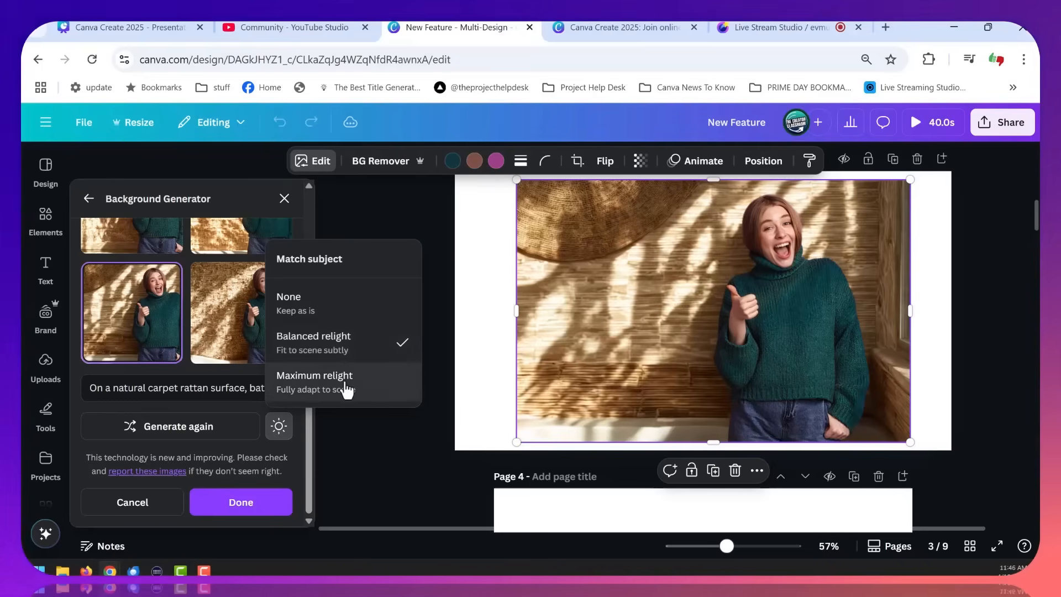
{"action": "left_click", "coordinate": [314, 374]}
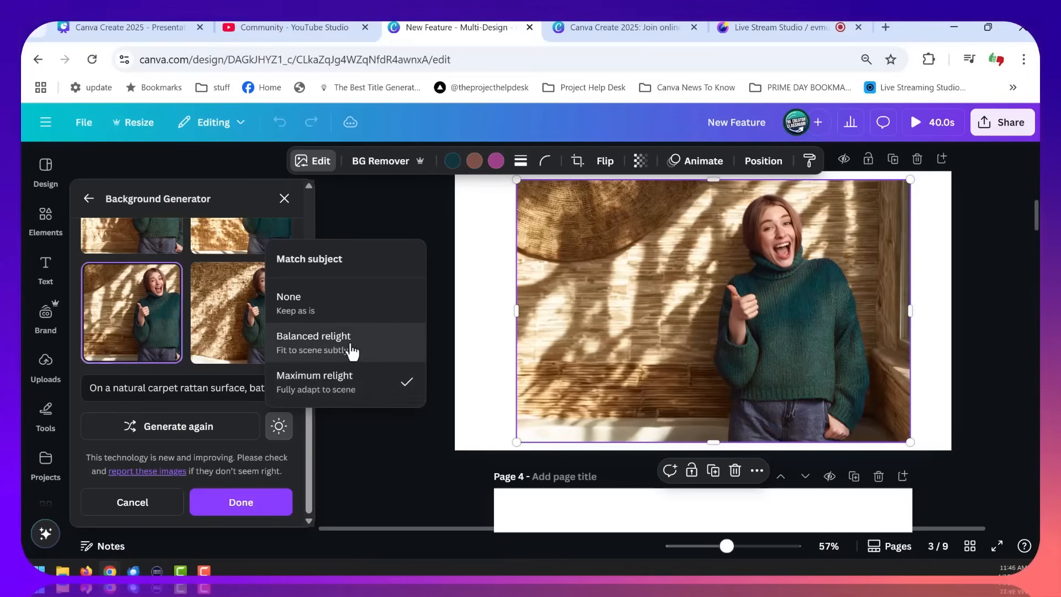
{"action": "left_click", "coordinate": [313, 342]}
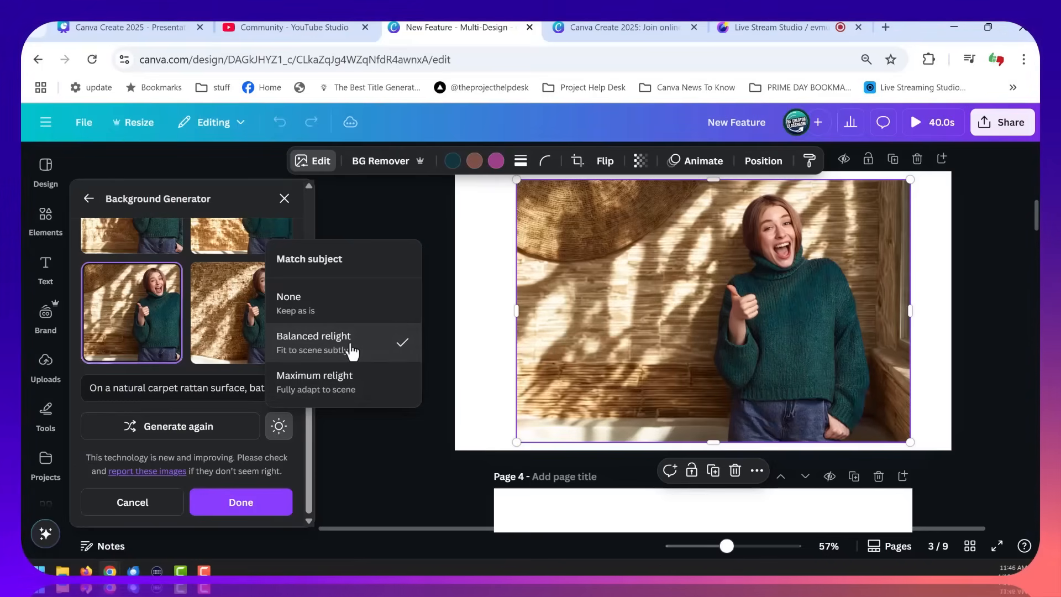
{"action": "left_click", "coordinate": [314, 376]}
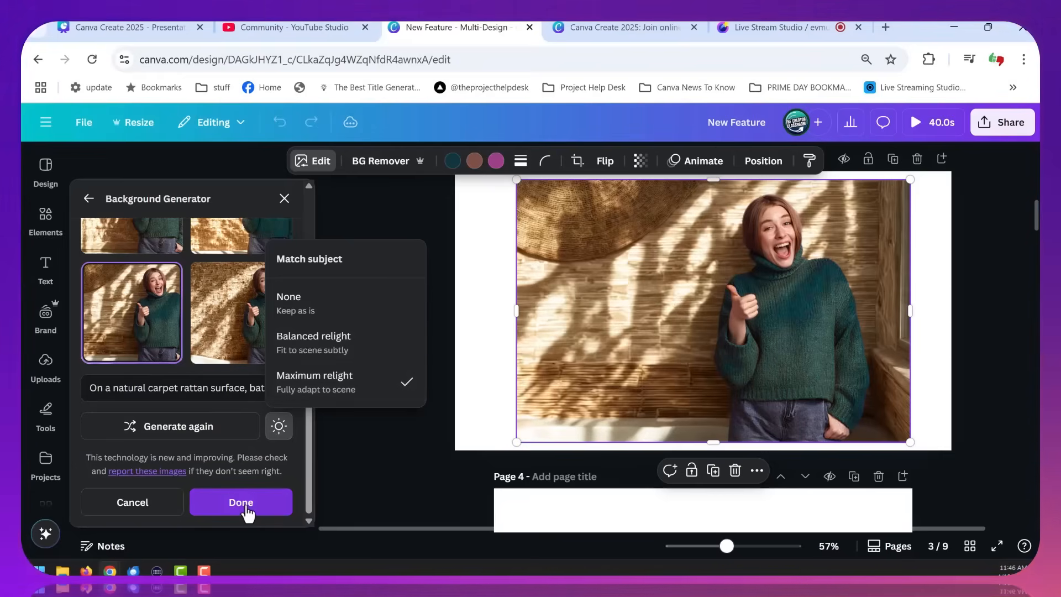
{"action": "left_click", "coordinate": [240, 503]}
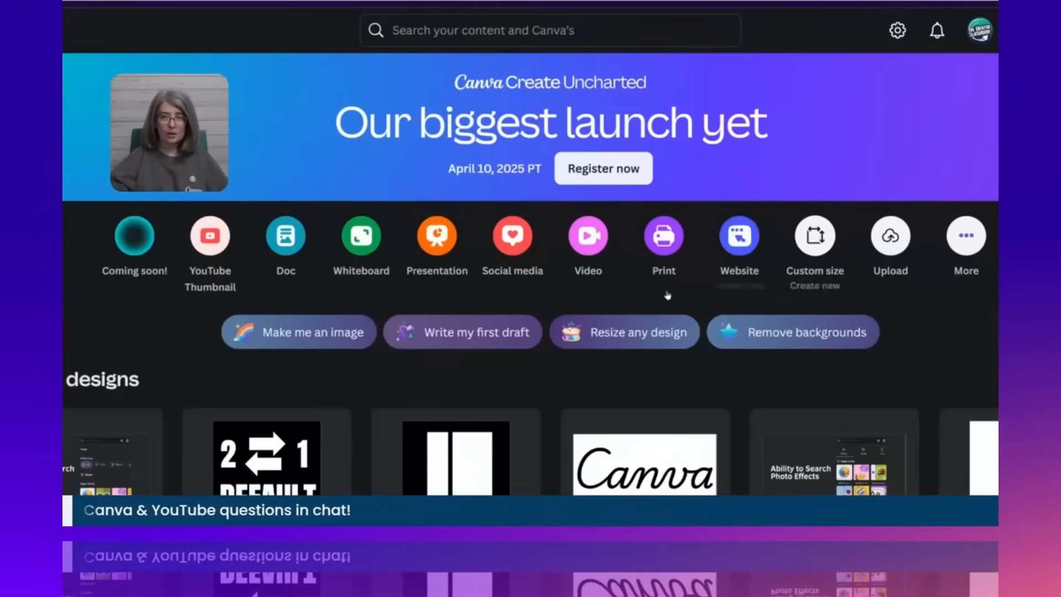
{"action": "mouse_move", "coordinate": [241, 271]}
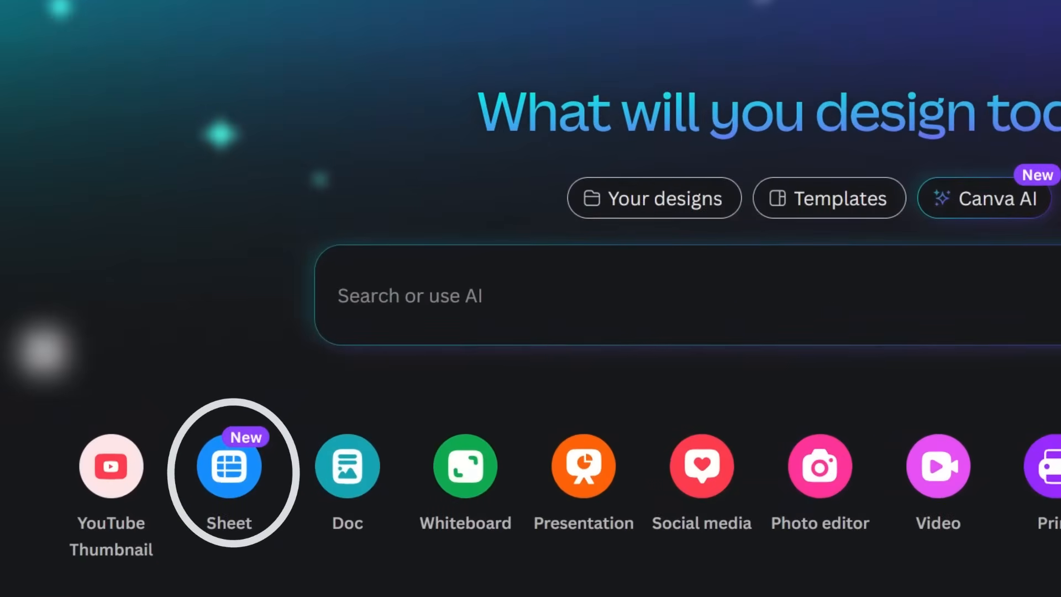
Create a blank Sheet design from the Canva home page.
{"action": "left_click", "coordinate": [228, 465]}
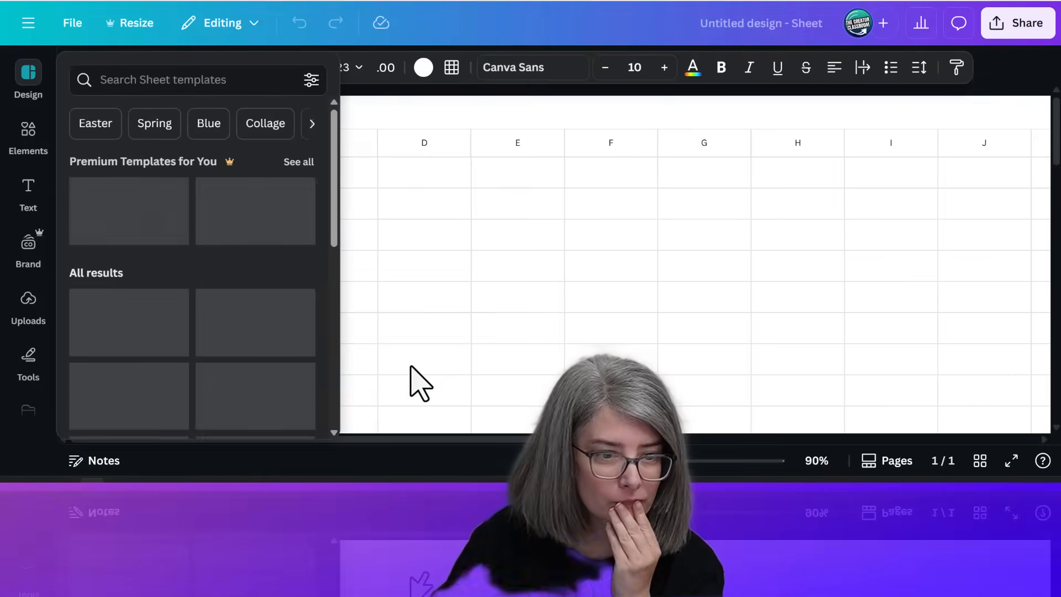
Dismiss the templates, widen column B, type the first cell entries, and view number formats.
{"action": "left_click", "coordinate": [237, 202]}
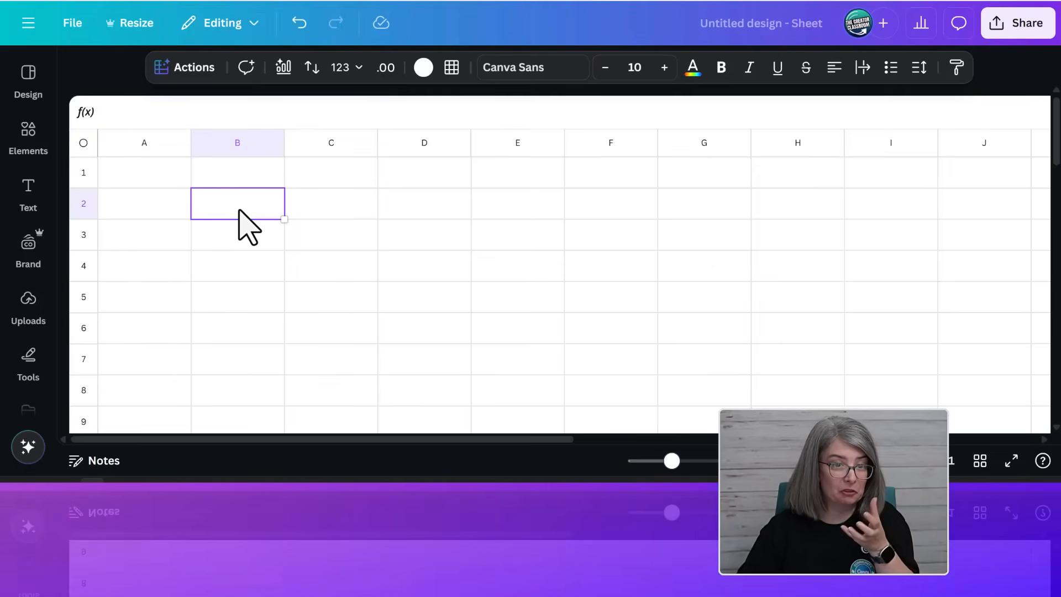
{"action": "mouse_move", "coordinate": [283, 144]}
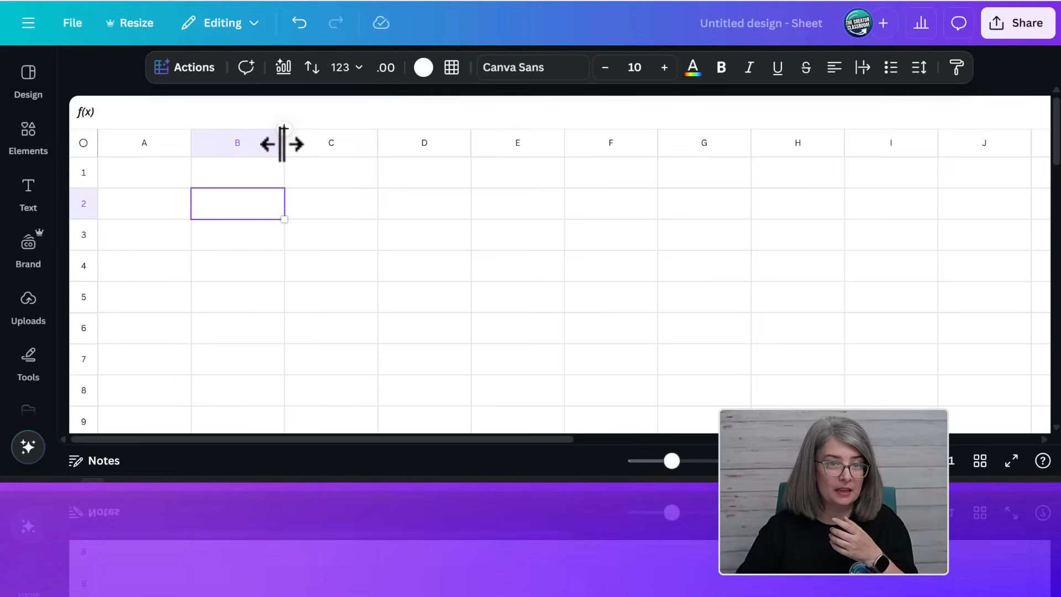
{"action": "left_click_drag", "start_coordinate": [284, 143], "coordinate": [324, 169]}
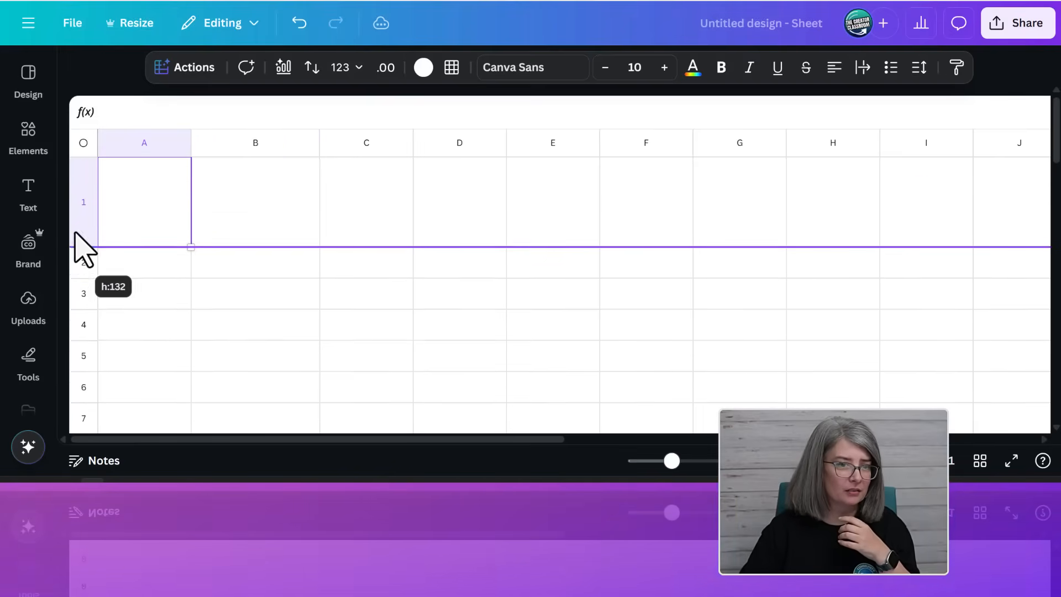
{"action": "type", "text": "Je"}
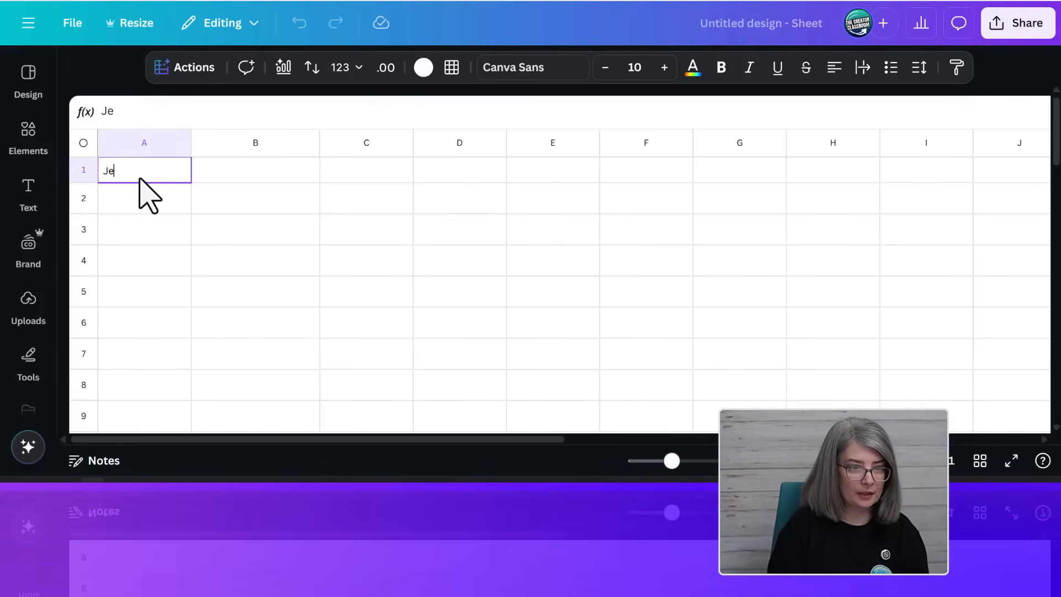
{"action": "key", "text": "Enter"}
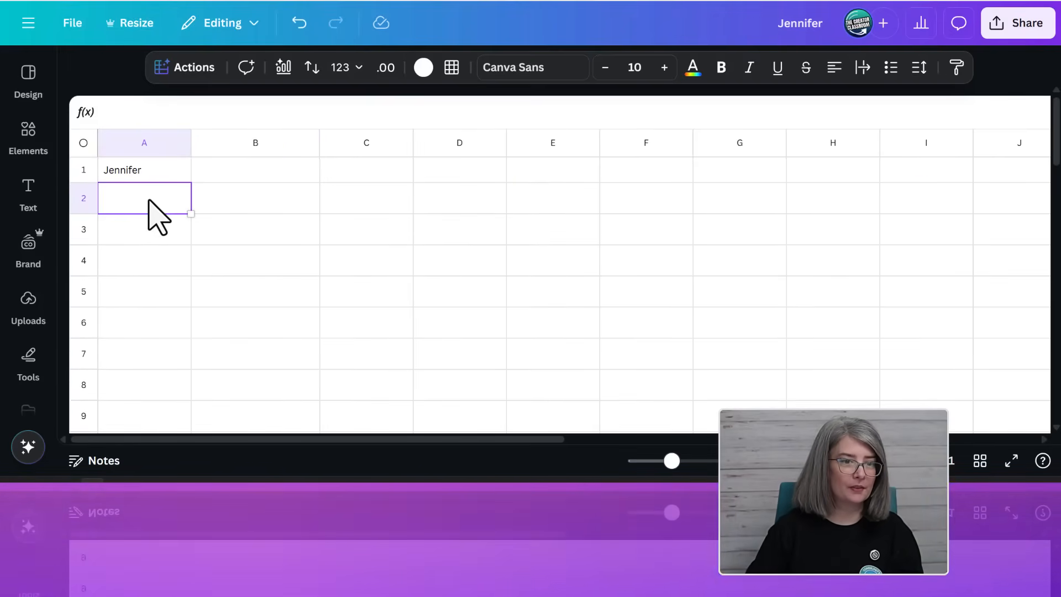
{"action": "type", "text": "c"}
{"action": "left_click", "coordinate": [460, 260]}
{"action": "type", "text": "ddd"}
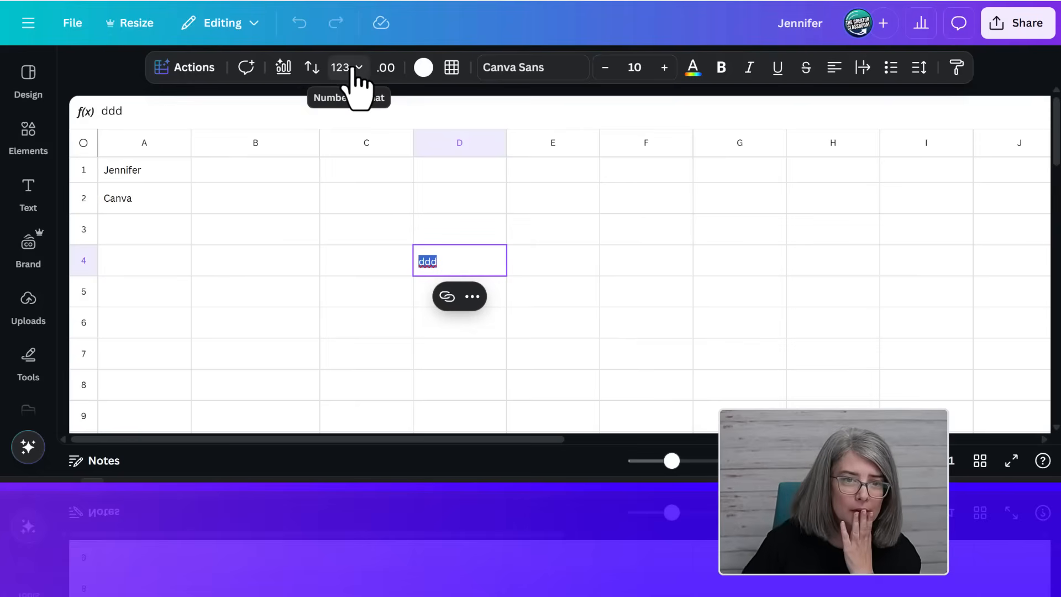
{"action": "left_click", "coordinate": [347, 67]}
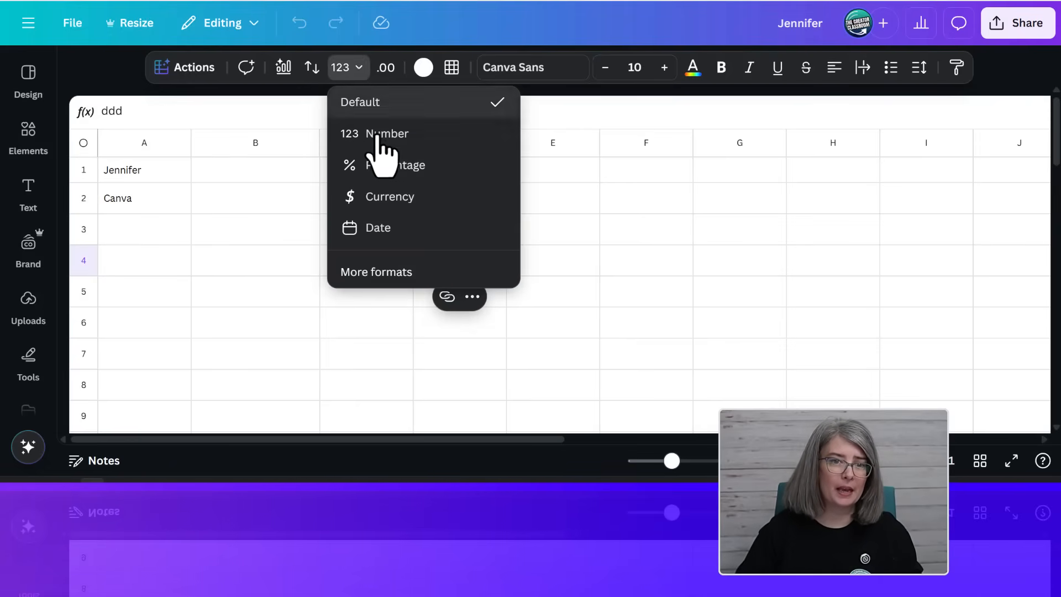
{"action": "mouse_move", "coordinate": [305, 301]}
{"action": "type", "text": "="}
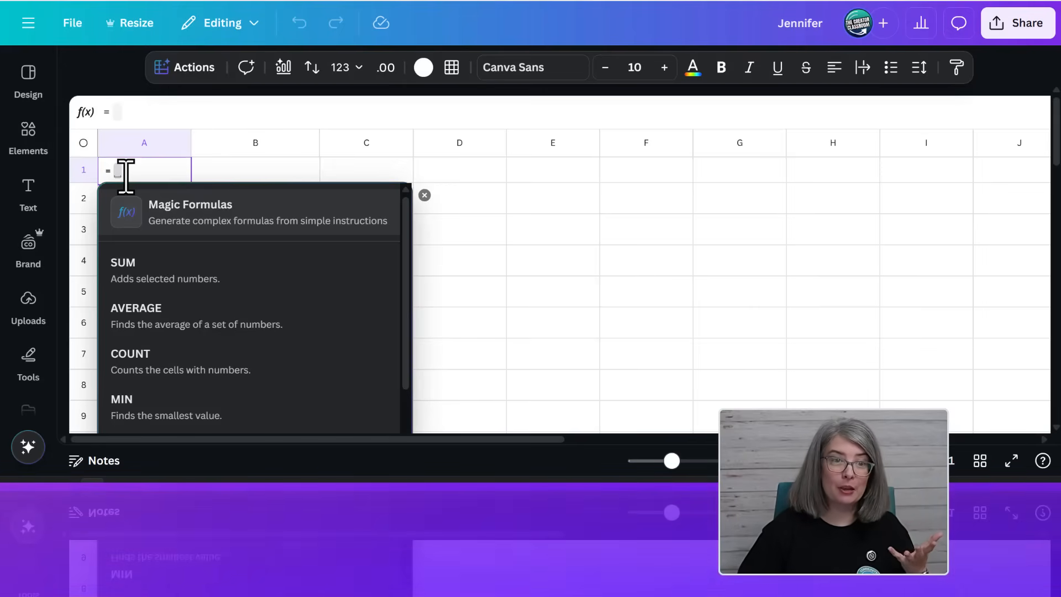
Browse the sheet Actions menu, then enter =2+2 in A1 to show 4.
{"action": "scroll", "scroll_direction": "down", "scroll_amount": 3}
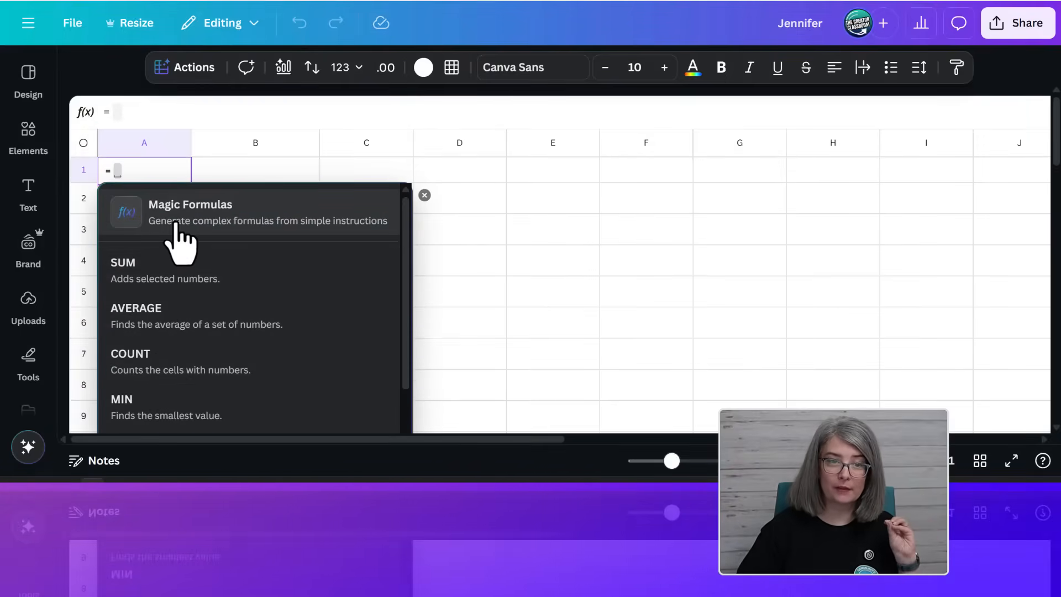
{"action": "left_click", "coordinate": [194, 67]}
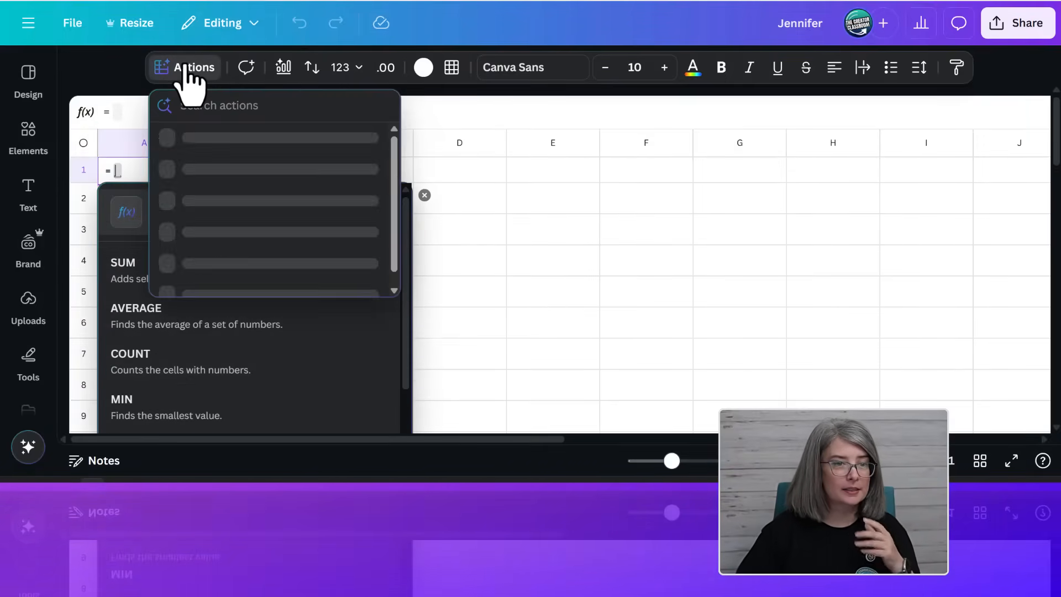
{"action": "left_click", "coordinate": [425, 195]}
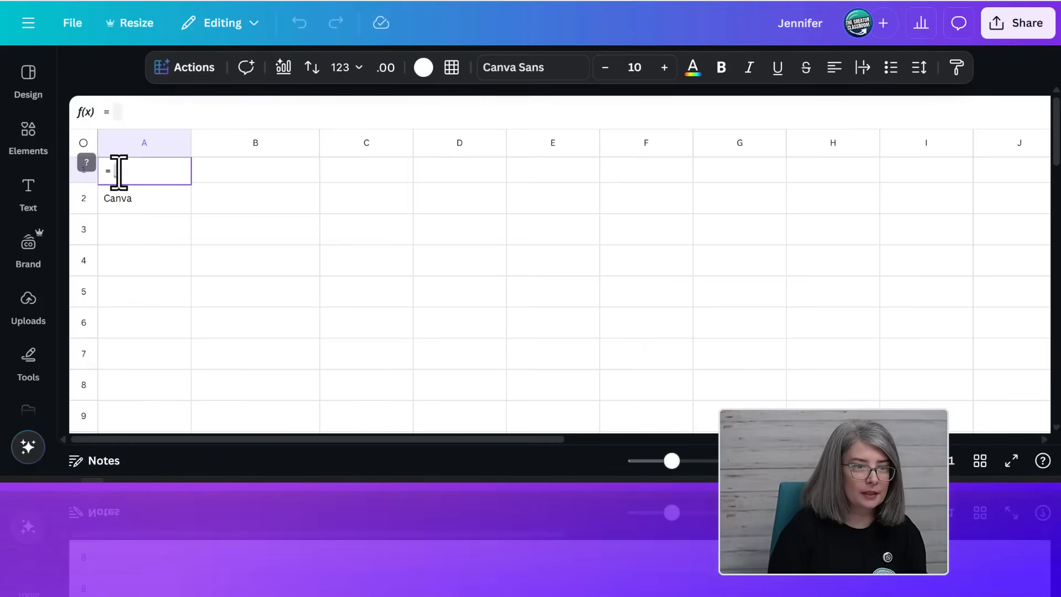
{"action": "type", "text": "+ 23"}
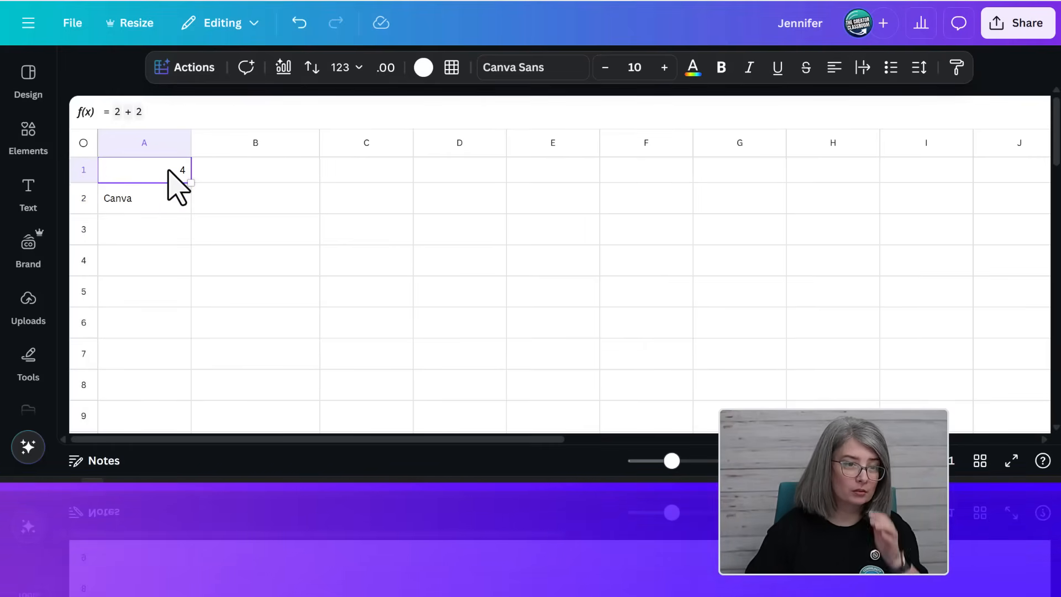
Check Magic Insights, close number formats, and select grey-filled cell B4 with colour choices open.
{"action": "left_click", "coordinate": [193, 67]}
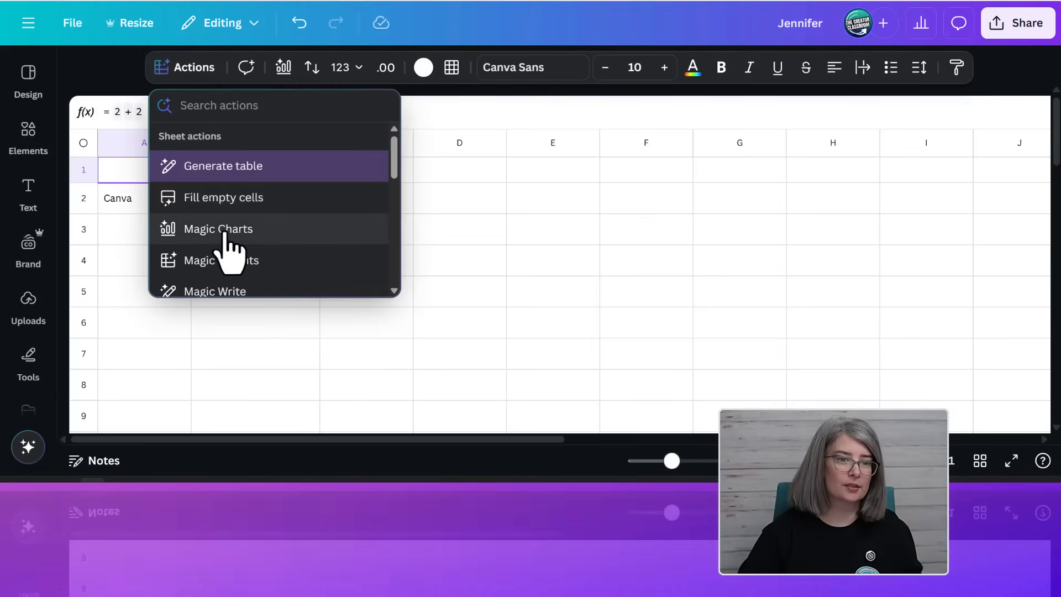
{"action": "left_click", "coordinate": [218, 228]}
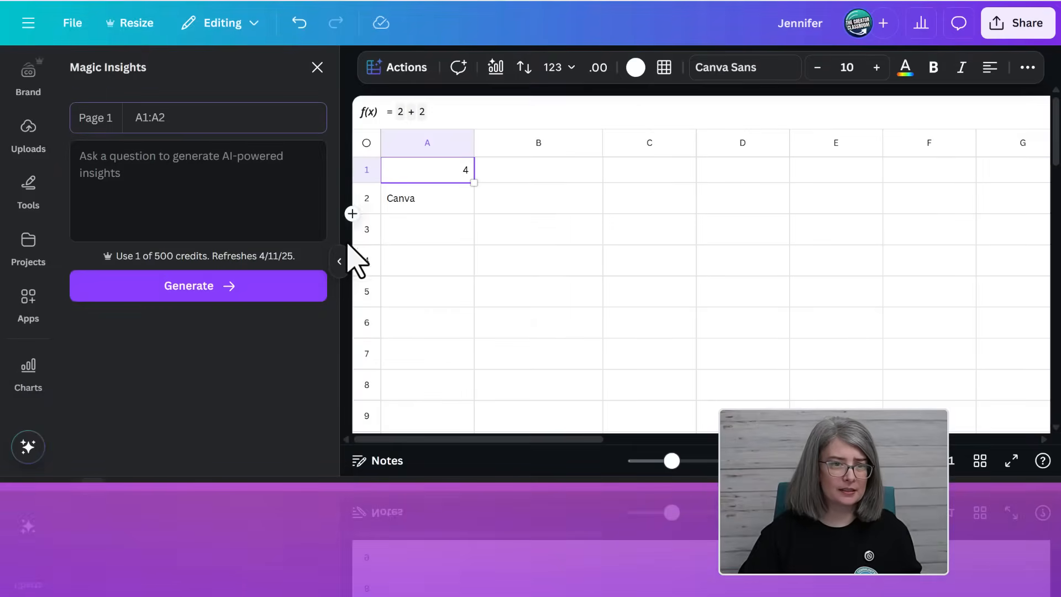
{"action": "mouse_move", "coordinate": [128, 284]}
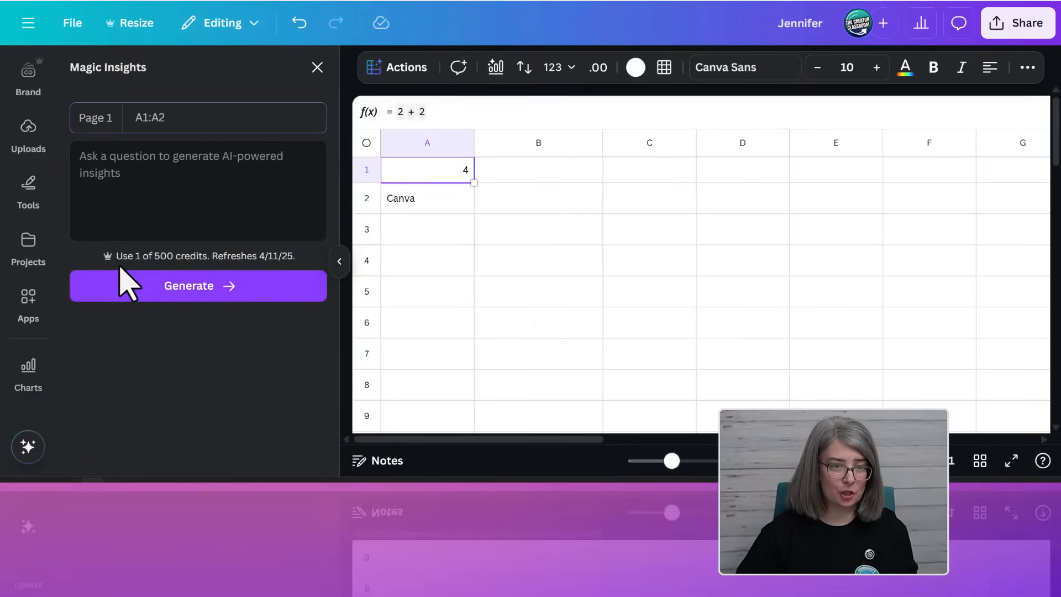
{"action": "mouse_move", "coordinate": [365, 126]}
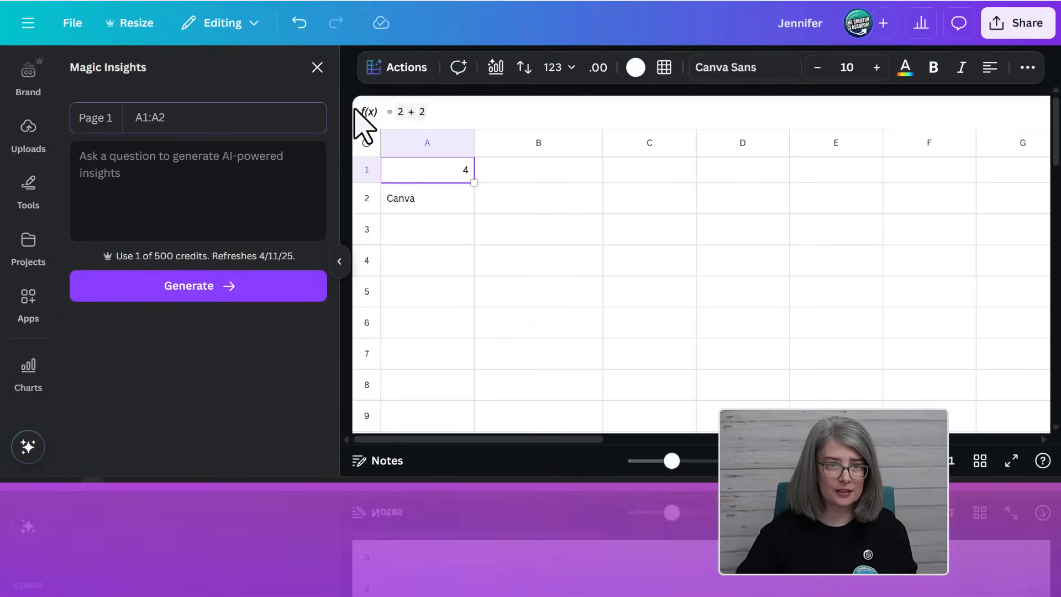
{"action": "left_click", "coordinate": [27, 372]}
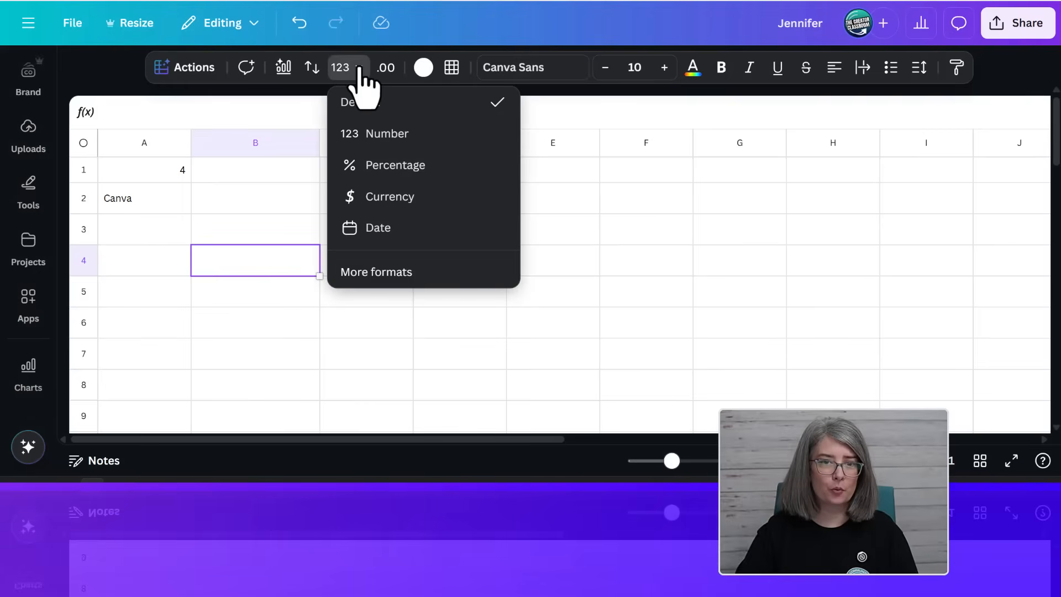
{"action": "left_click", "coordinate": [423, 67]}
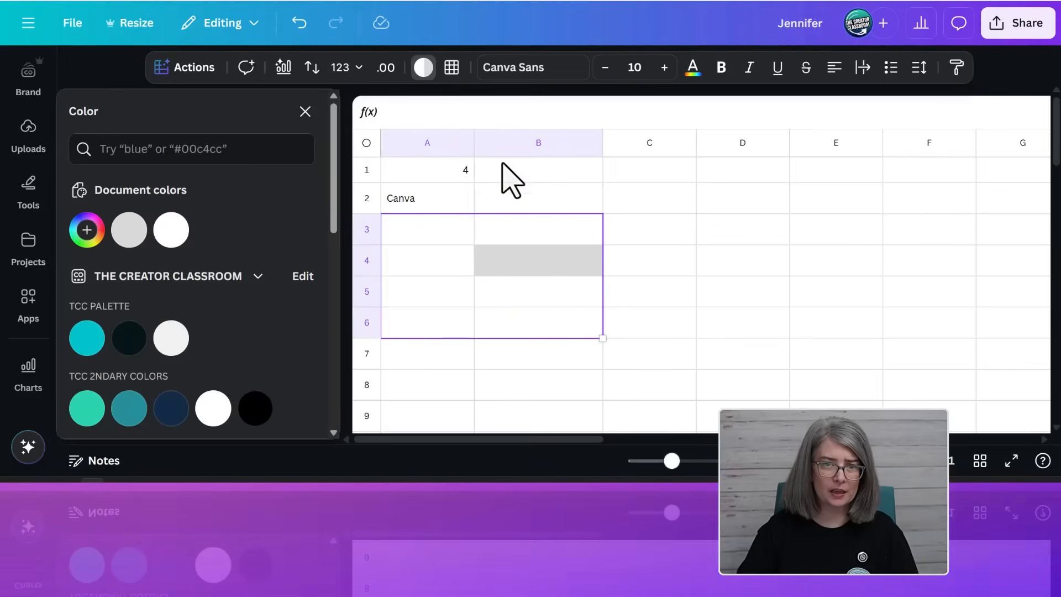
{"action": "left_click", "coordinate": [648, 260]}
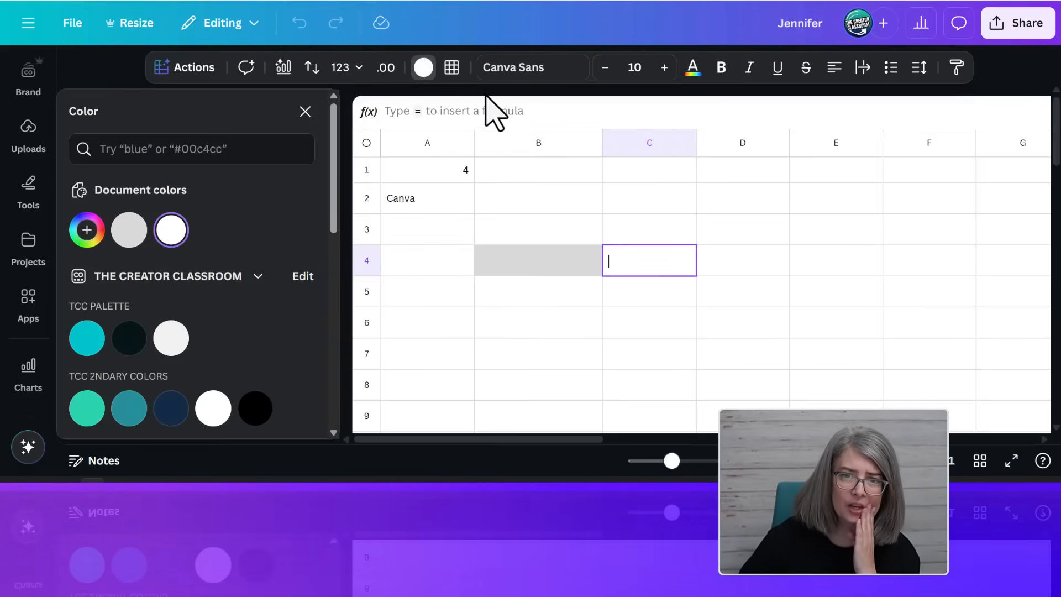
{"action": "mouse_move", "coordinate": [920, 67]}
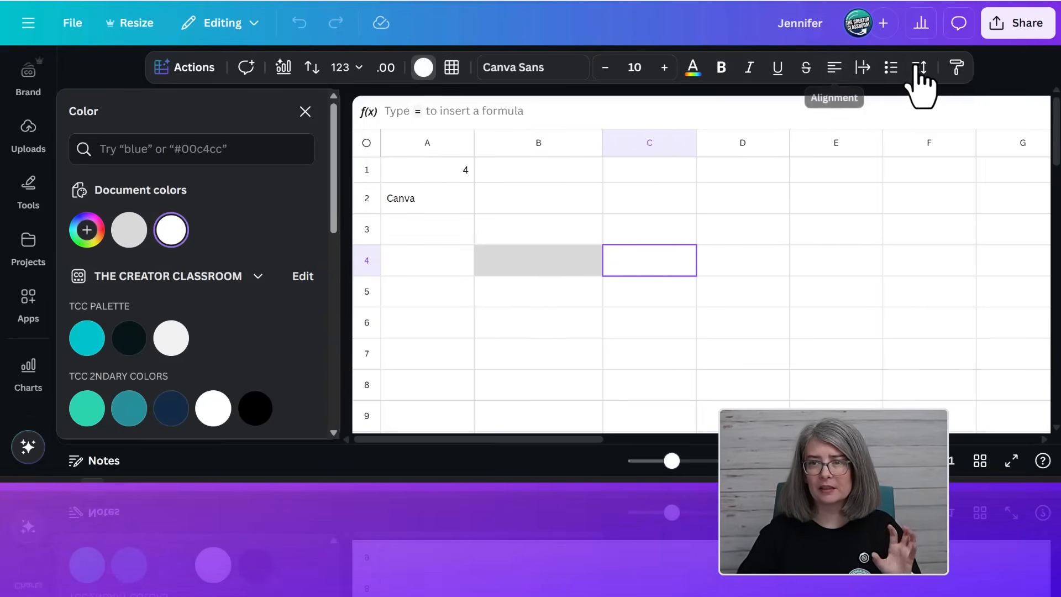
{"action": "mouse_move", "coordinate": [430, 173]}
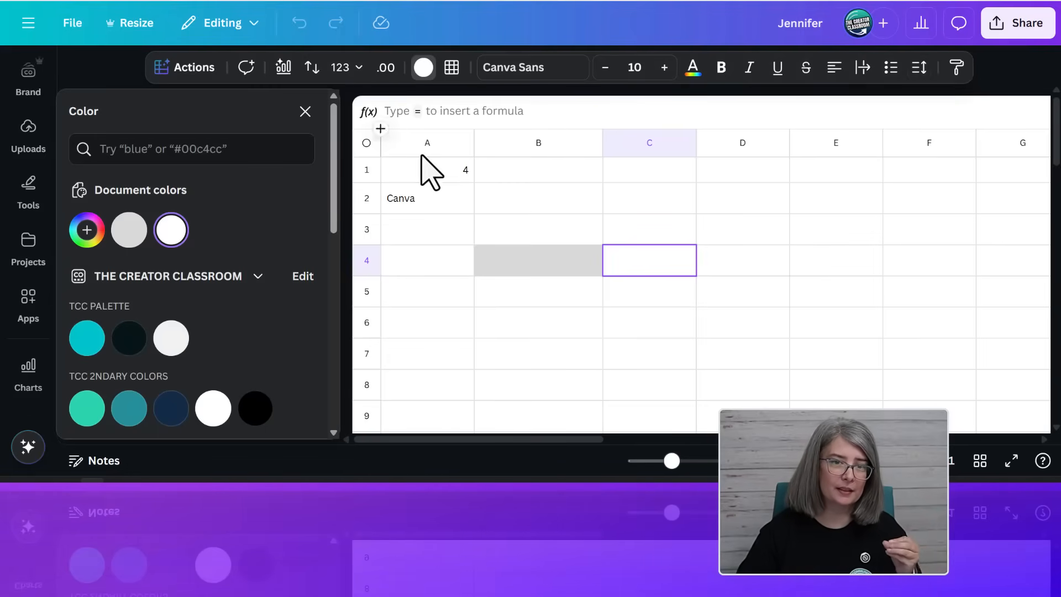
{"action": "left_click", "coordinate": [538, 259]}
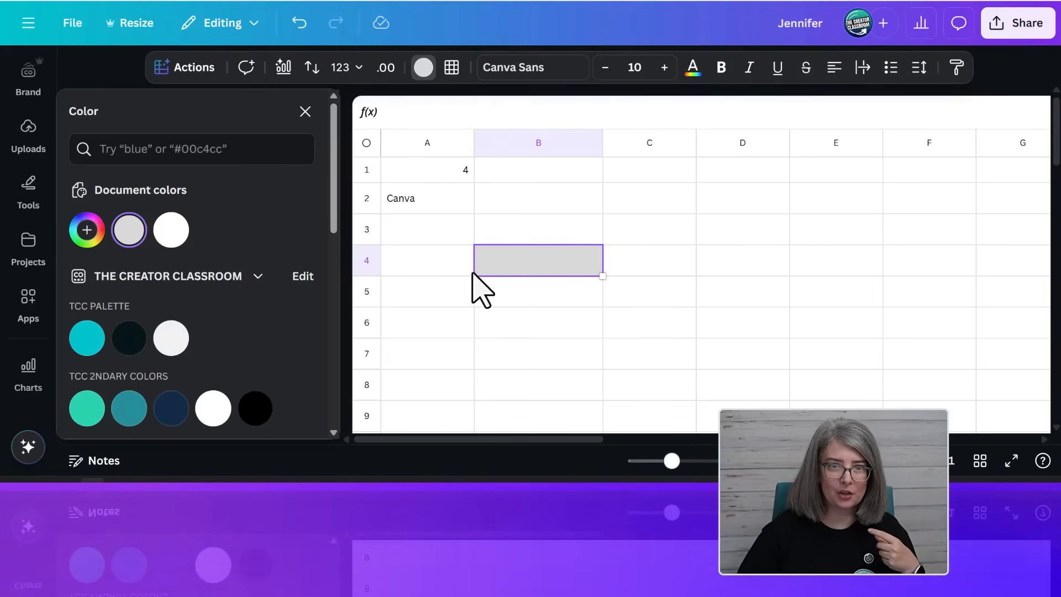
{"action": "scroll", "scroll_direction": "down", "scroll_amount": 3}
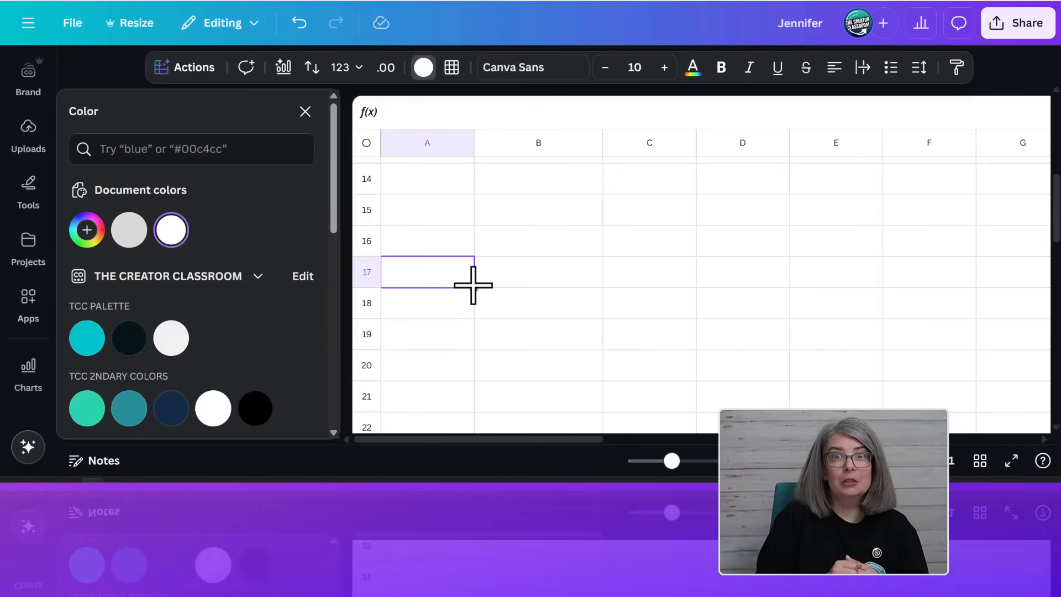
{"action": "mouse_move", "coordinate": [79, 214]}
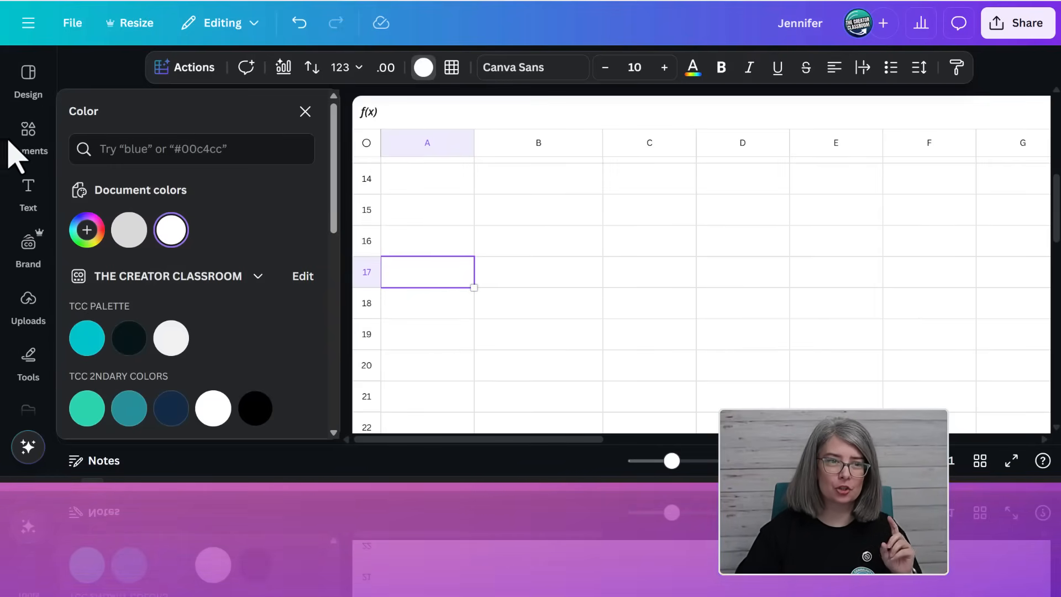
Open the Elements library and browse existing designs to insert into a cell.
{"action": "left_click", "coordinate": [27, 133]}
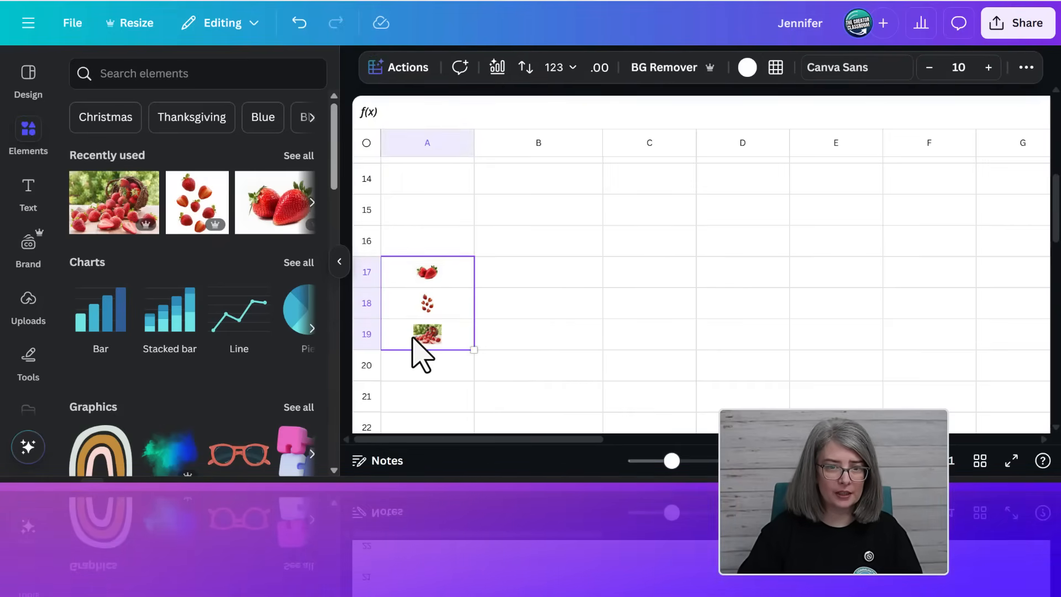
{"action": "mouse_move", "coordinate": [398, 67]}
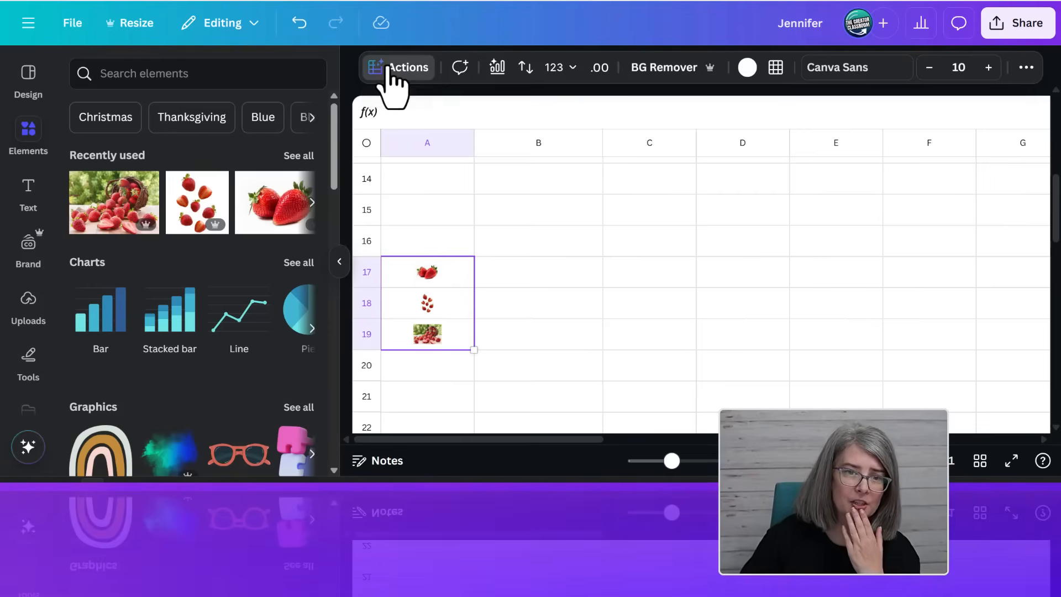
{"action": "left_click", "coordinate": [399, 67]}
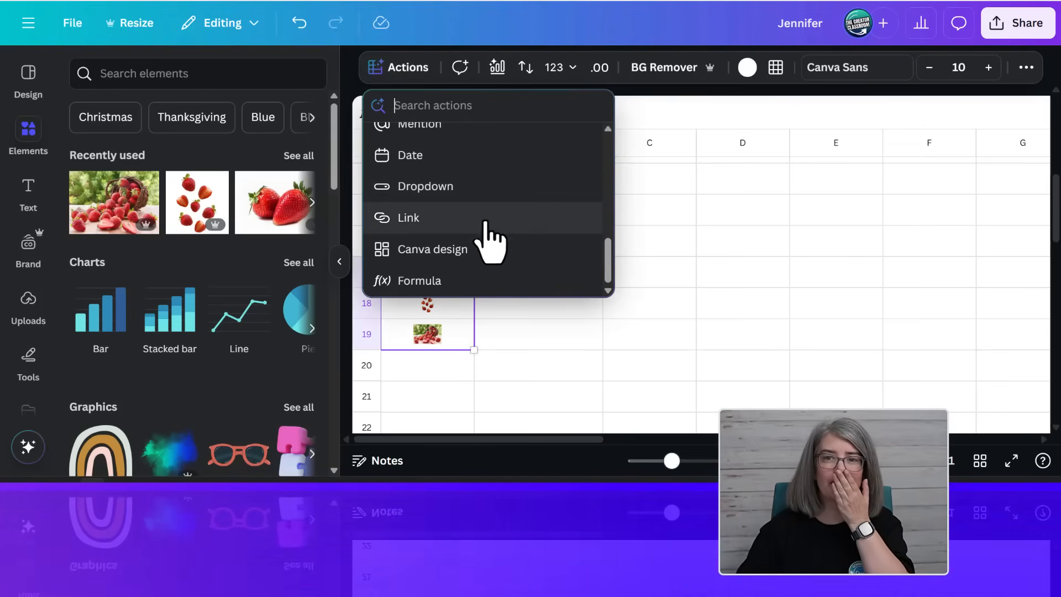
{"action": "mouse_move", "coordinate": [423, 355]}
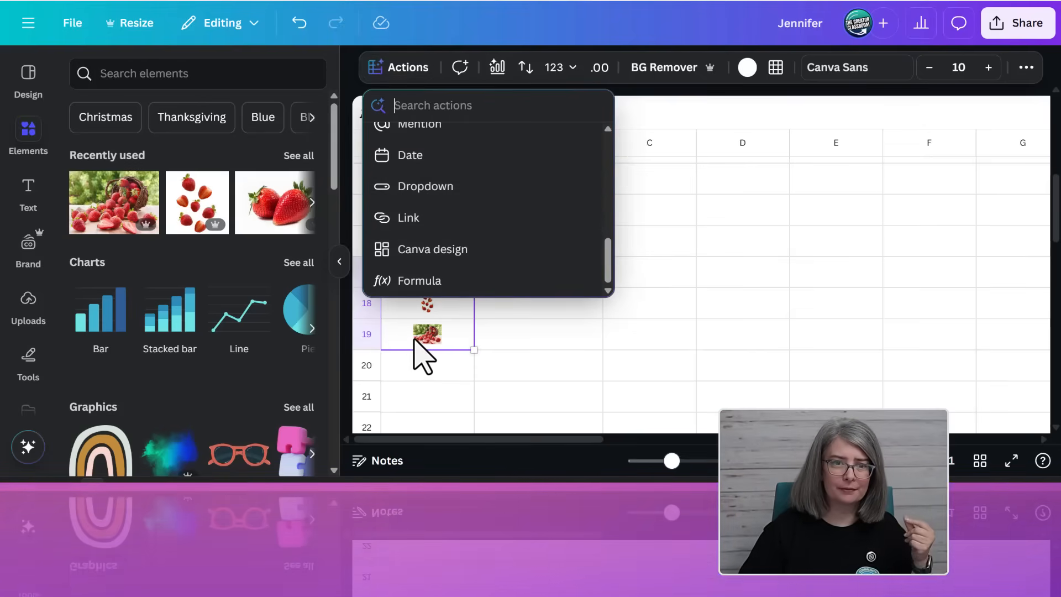
{"action": "left_click", "coordinate": [433, 249]}
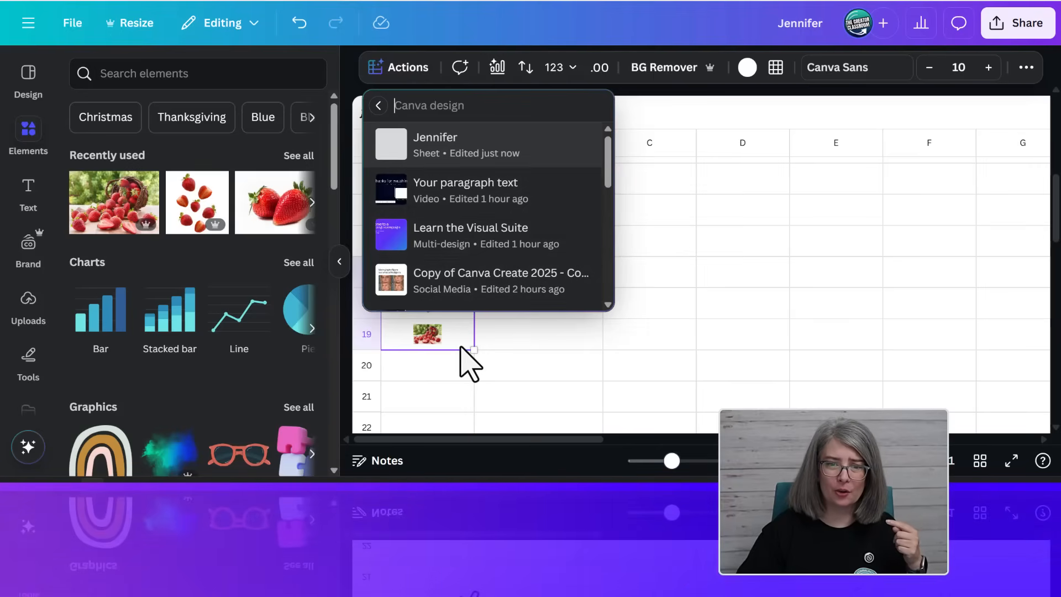
{"action": "left_click", "coordinate": [537, 334]}
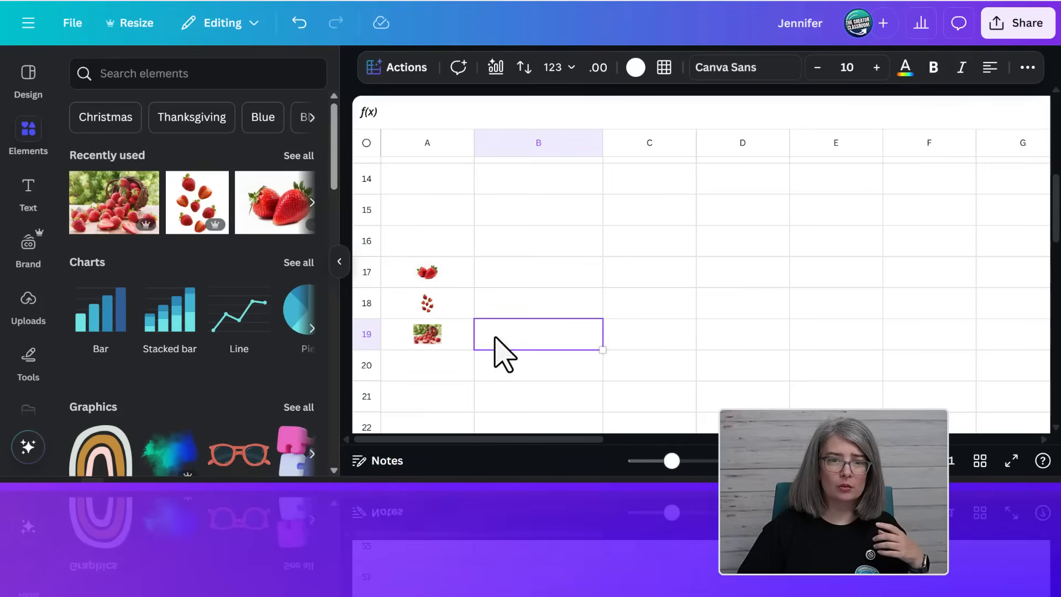
Inspect the strawberry image in cell A17 with photo editing, then deselect it.
{"action": "left_click", "coordinate": [428, 271]}
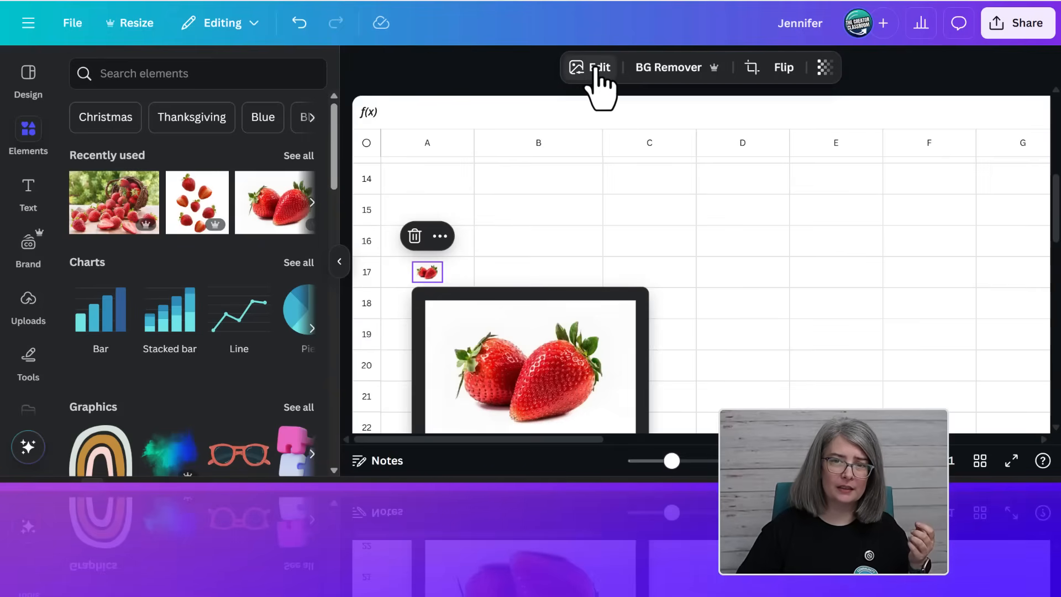
{"action": "left_click", "coordinate": [598, 67]}
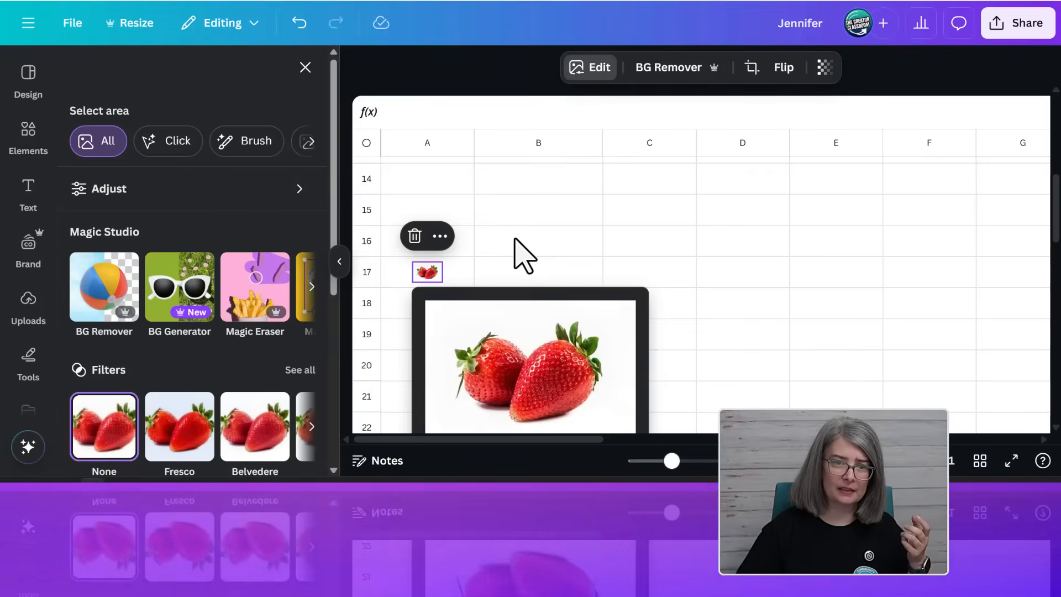
{"action": "left_click", "coordinate": [27, 138]}
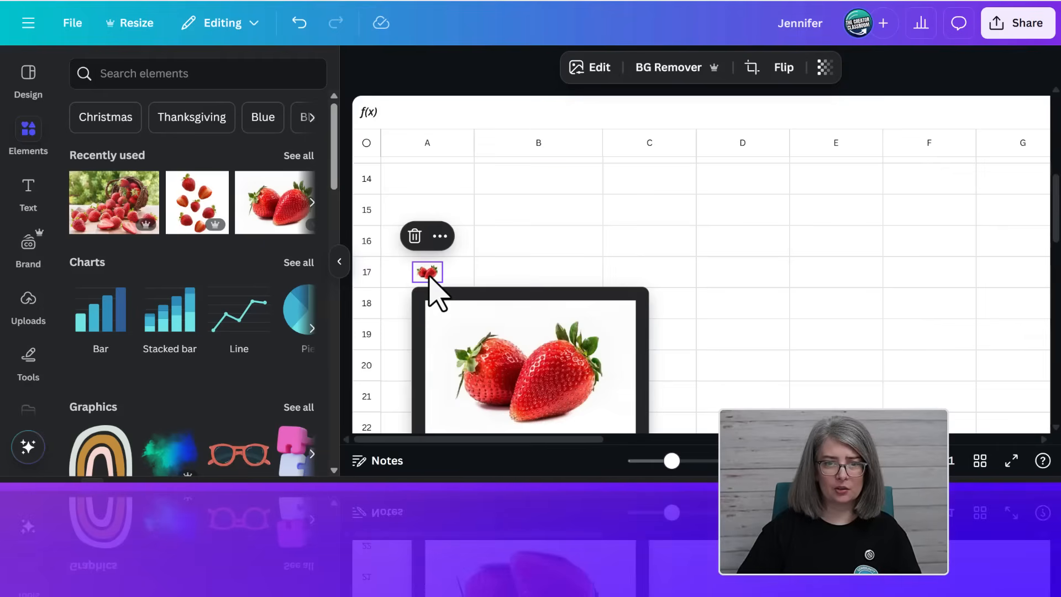
{"action": "scroll", "scroll_direction": "down", "scroll_amount": 3}
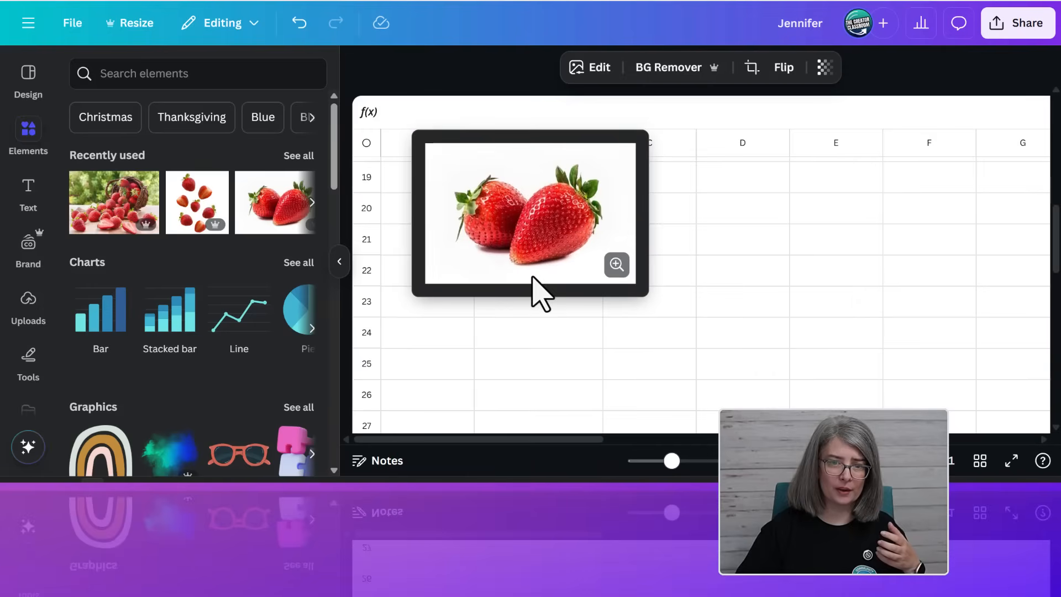
{"action": "left_click", "coordinate": [742, 348]}
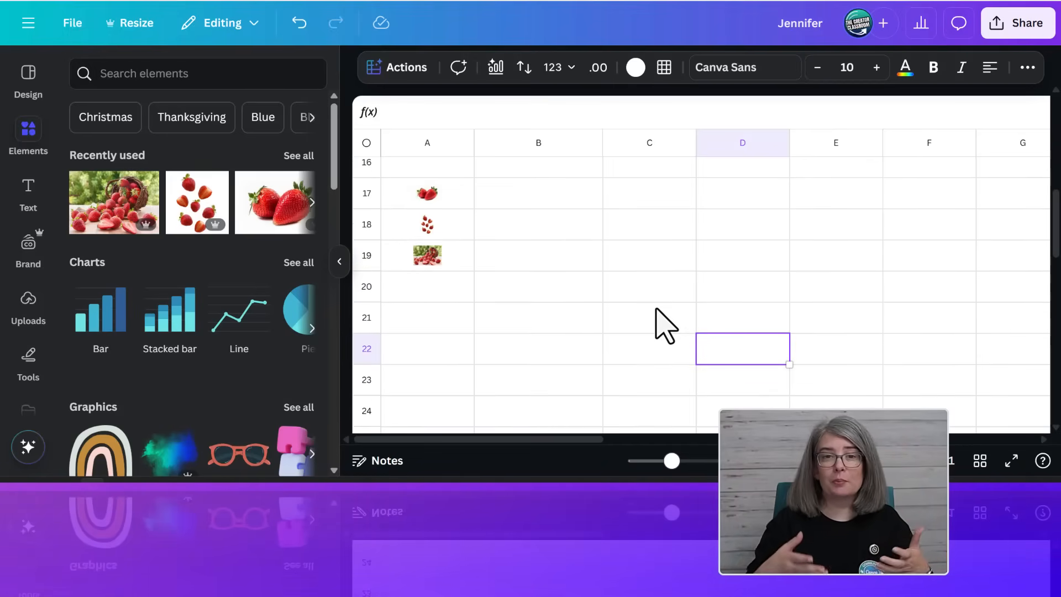
{"action": "scroll", "scroll_direction": "up", "scroll_amount": 3}
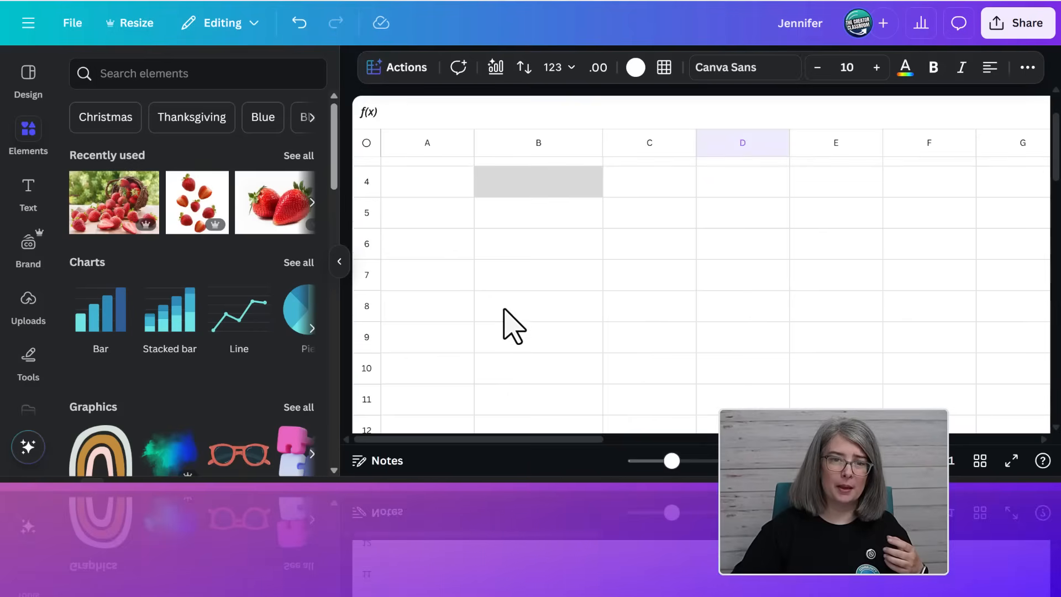
{"action": "mouse_move", "coordinate": [571, 284]}
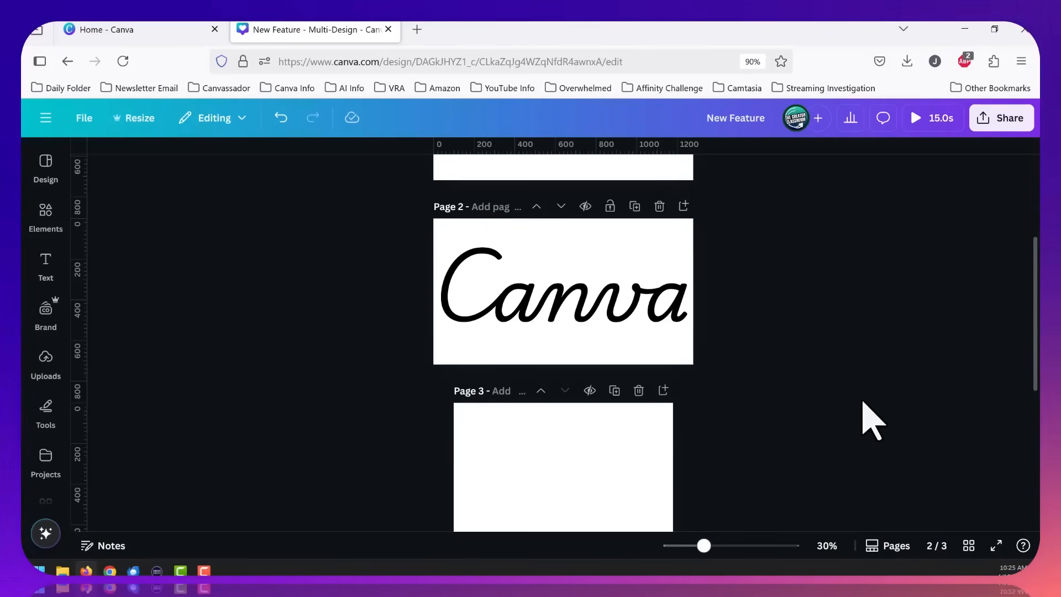
Select blank page 3 and view the page types available to add.
{"action": "left_click", "coordinate": [562, 291]}
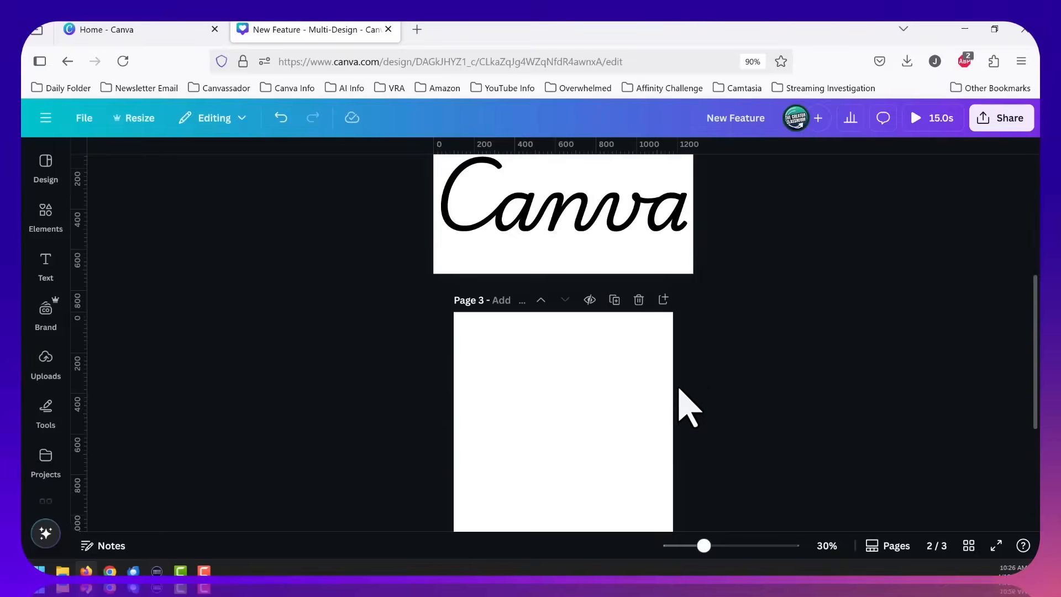
{"action": "scroll", "scroll_direction": "down", "scroll_amount": 3}
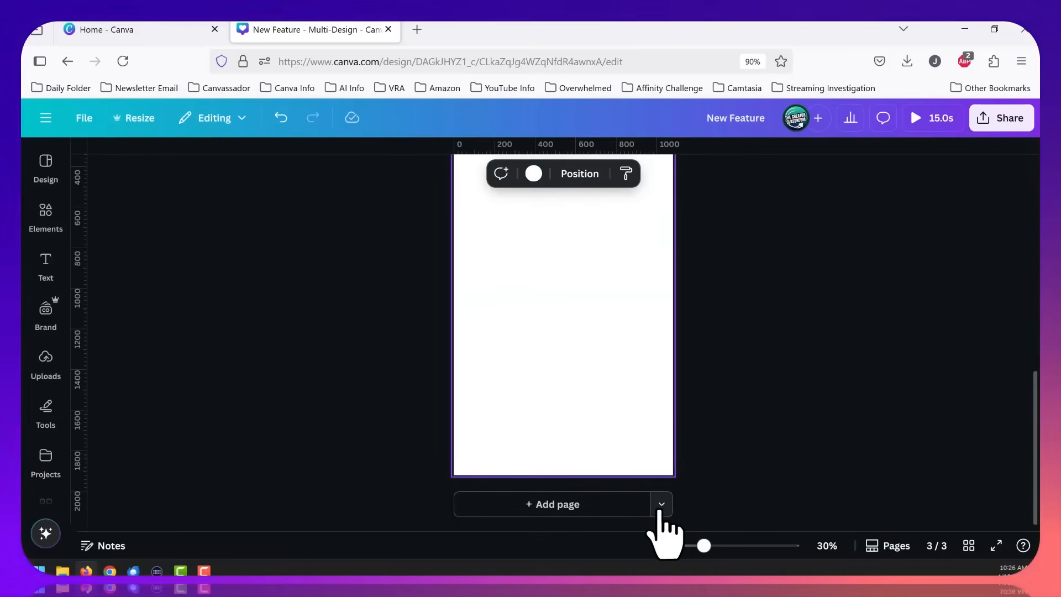
{"action": "left_click", "coordinate": [660, 503]}
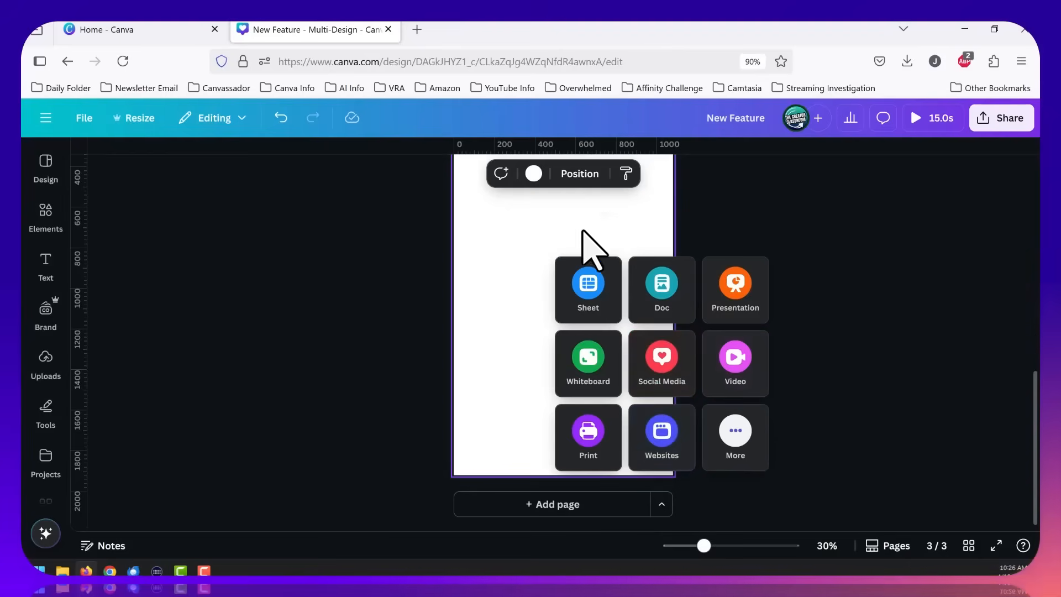
{"action": "mouse_move", "coordinate": [661, 289]}
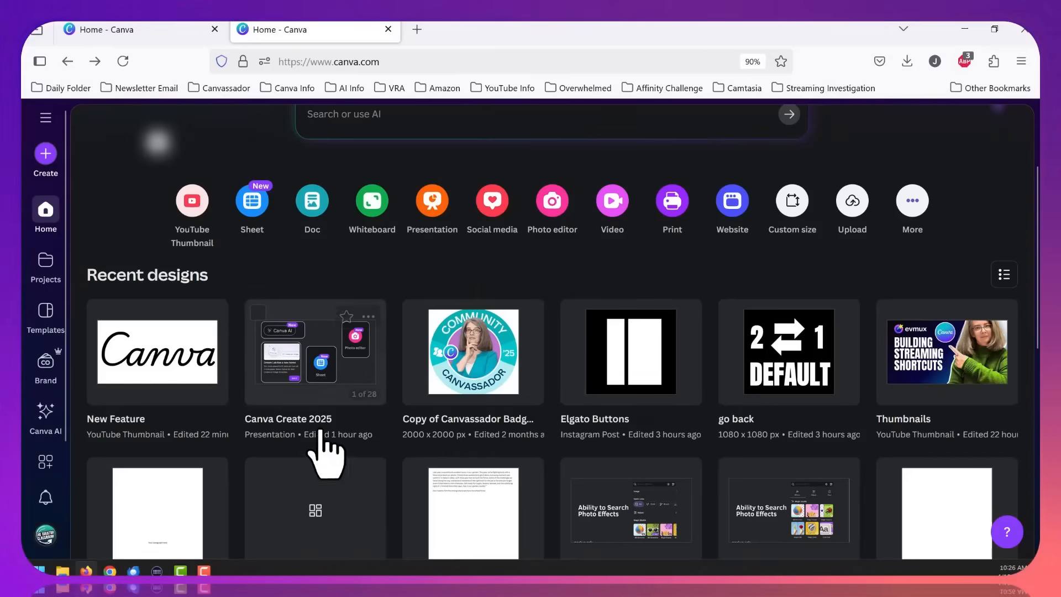
Reopen the New Feature design, review pages two to four, and add a Social Media page.
{"action": "left_click", "coordinate": [157, 351]}
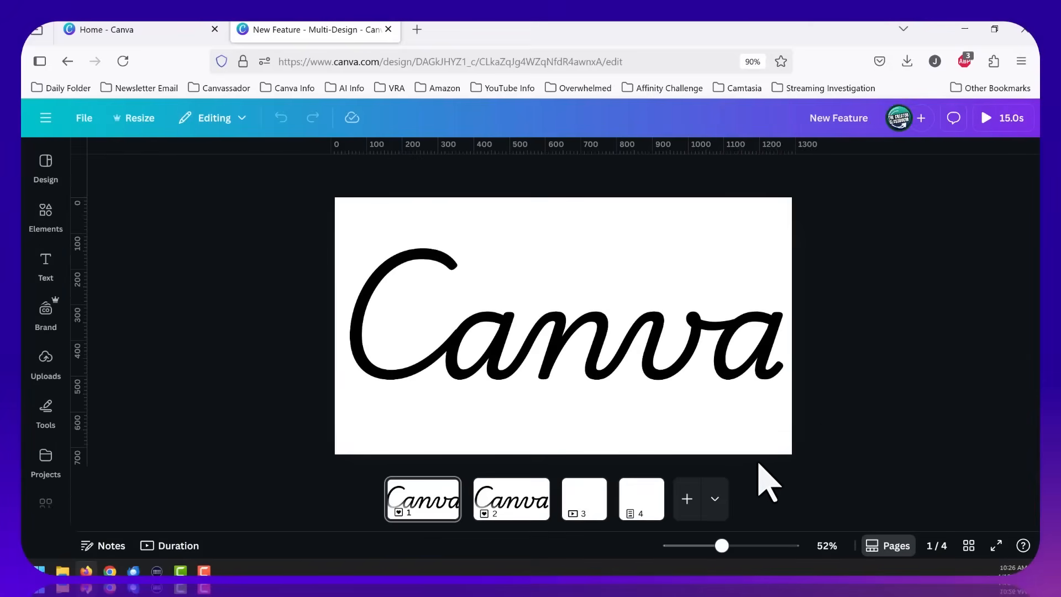
{"action": "left_click", "coordinate": [641, 498]}
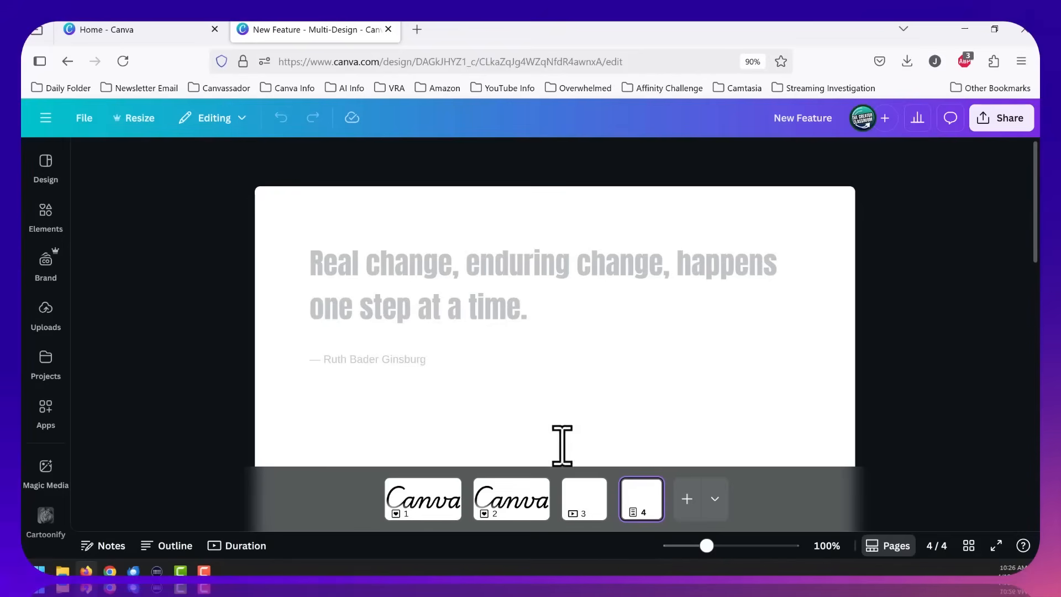
{"action": "left_click", "coordinate": [512, 500]}
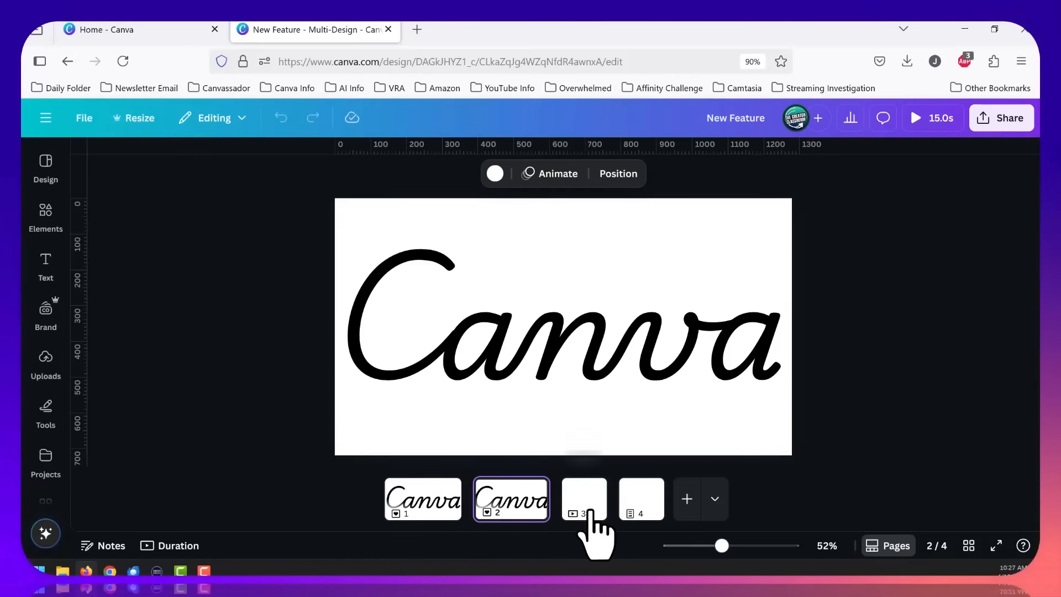
{"action": "left_click", "coordinate": [584, 499]}
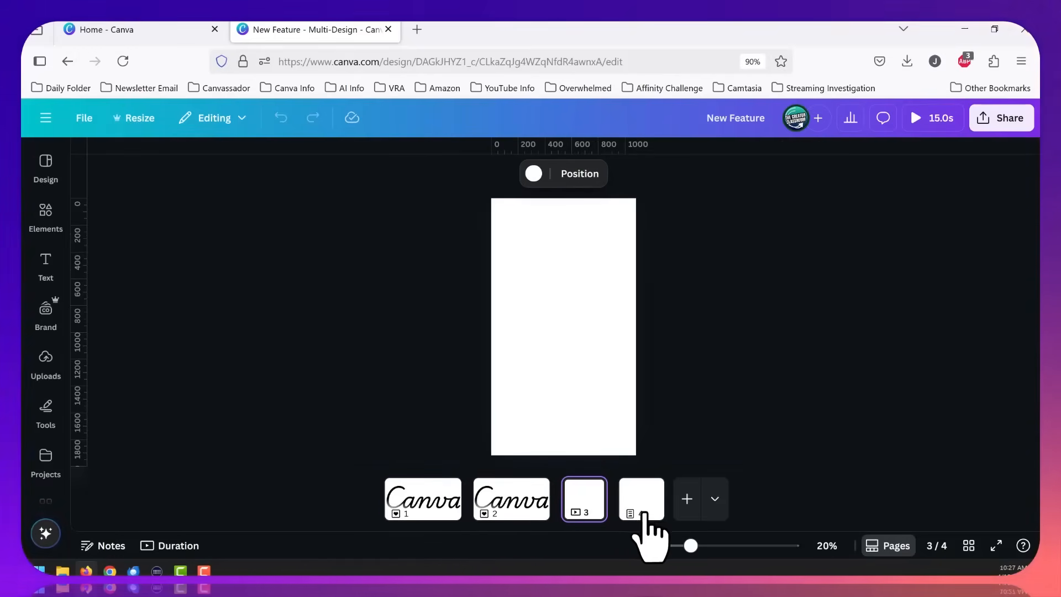
{"action": "left_click", "coordinate": [641, 498]}
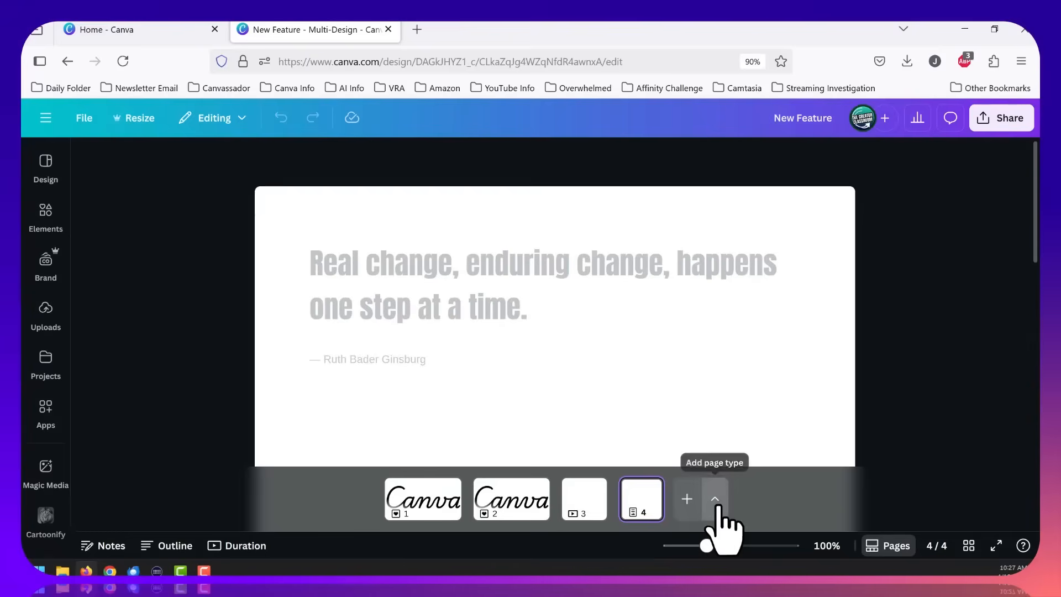
{"action": "left_click", "coordinate": [714, 499]}
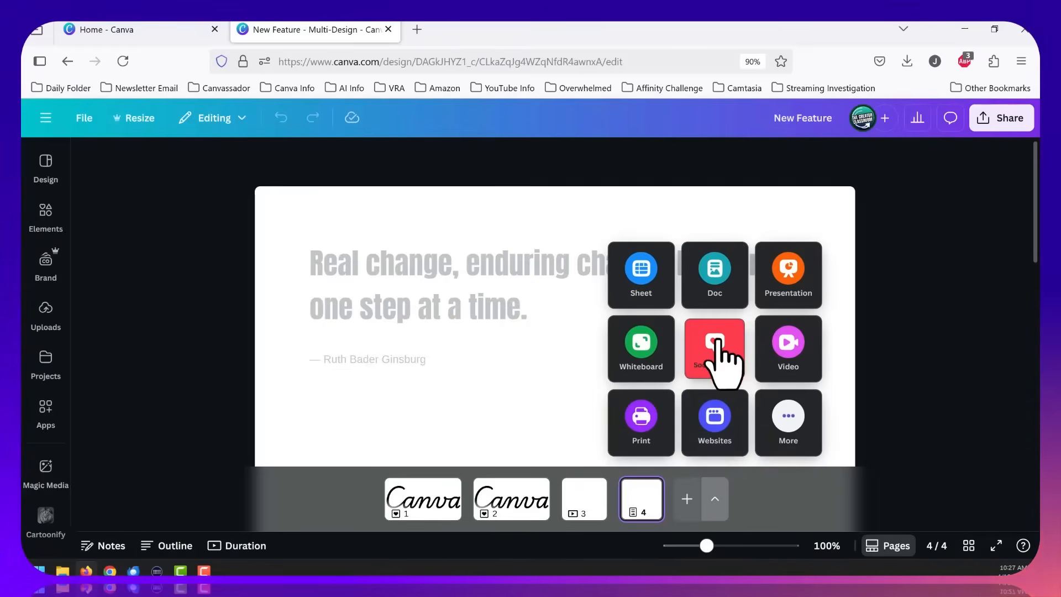
{"action": "left_click", "coordinate": [714, 349]}
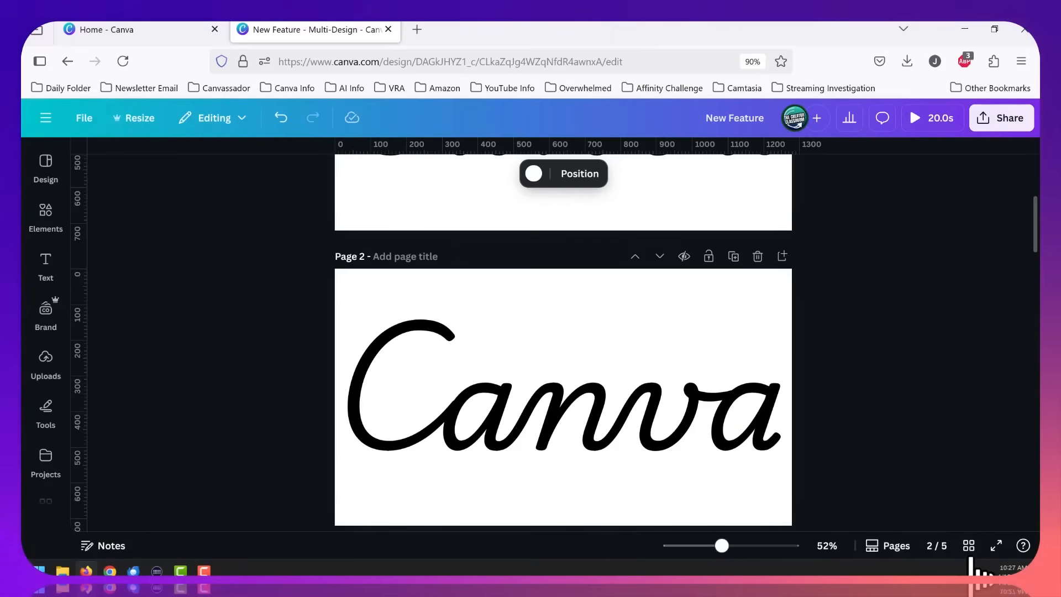
Switch the New Feature design to Grid view showing all five pages.
{"action": "left_click", "coordinate": [968, 546]}
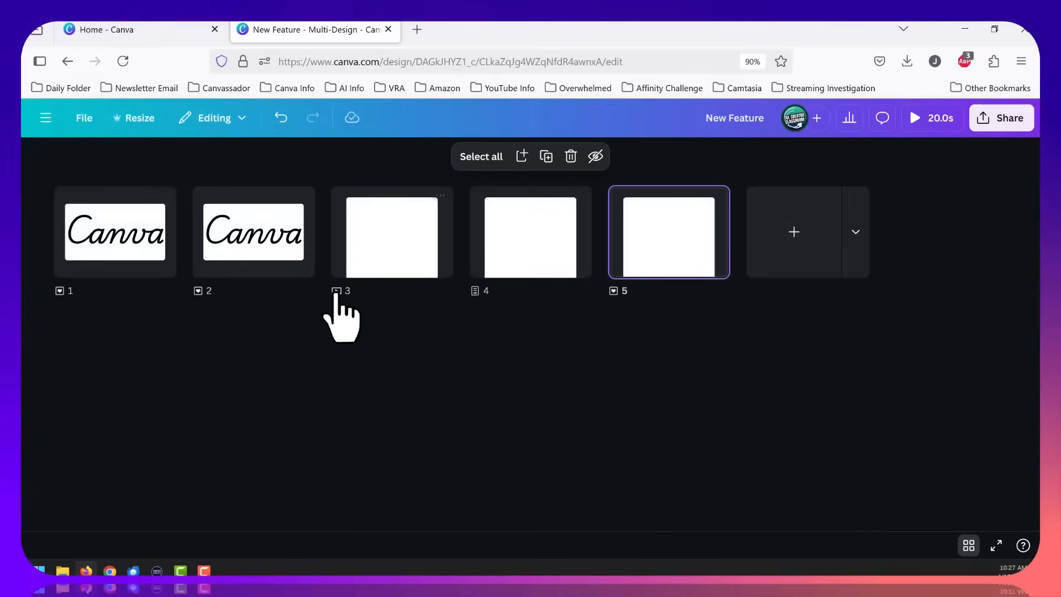
{"action": "mouse_move", "coordinate": [63, 315]}
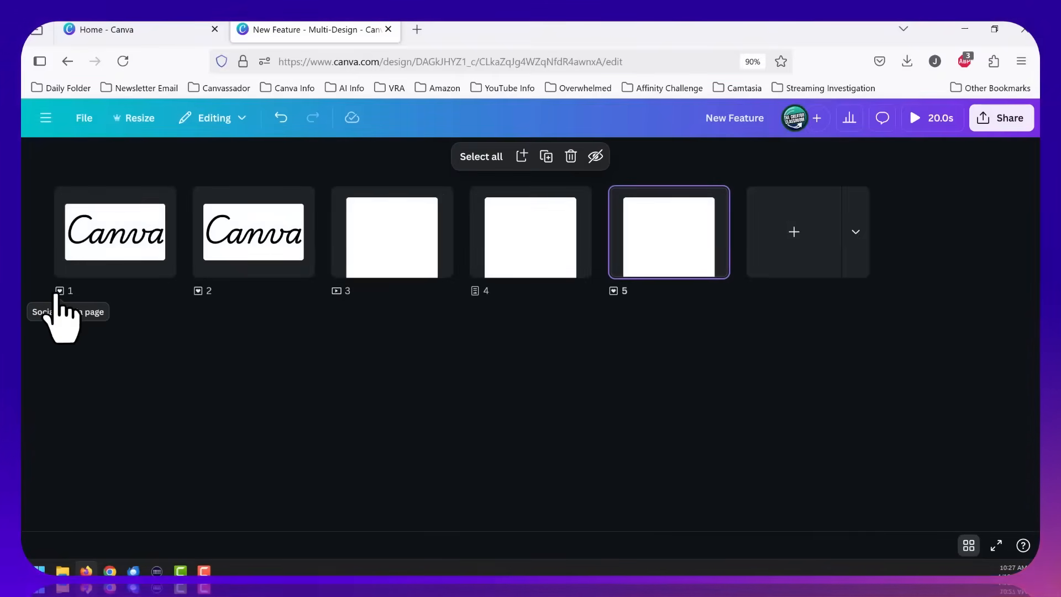
{"action": "mouse_move", "coordinate": [210, 318]}
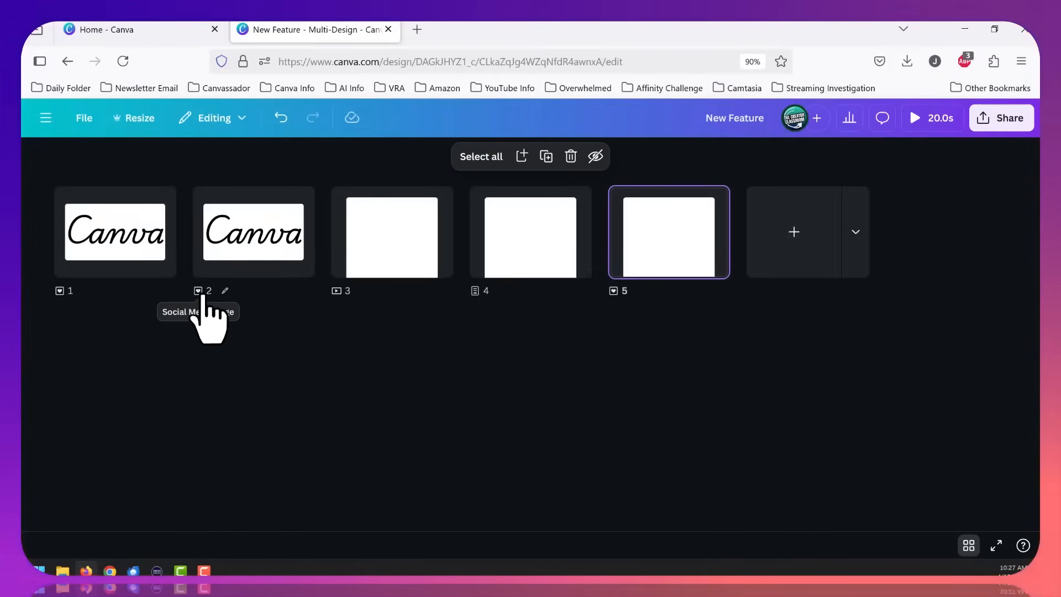
{"action": "mouse_move", "coordinate": [484, 319]}
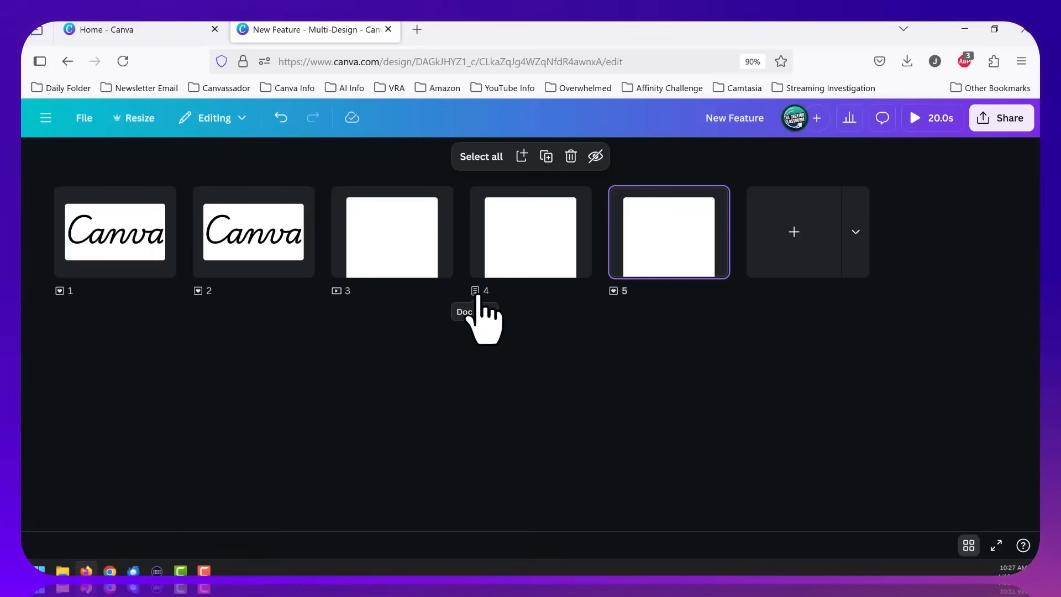
{"action": "mouse_move", "coordinate": [622, 318]}
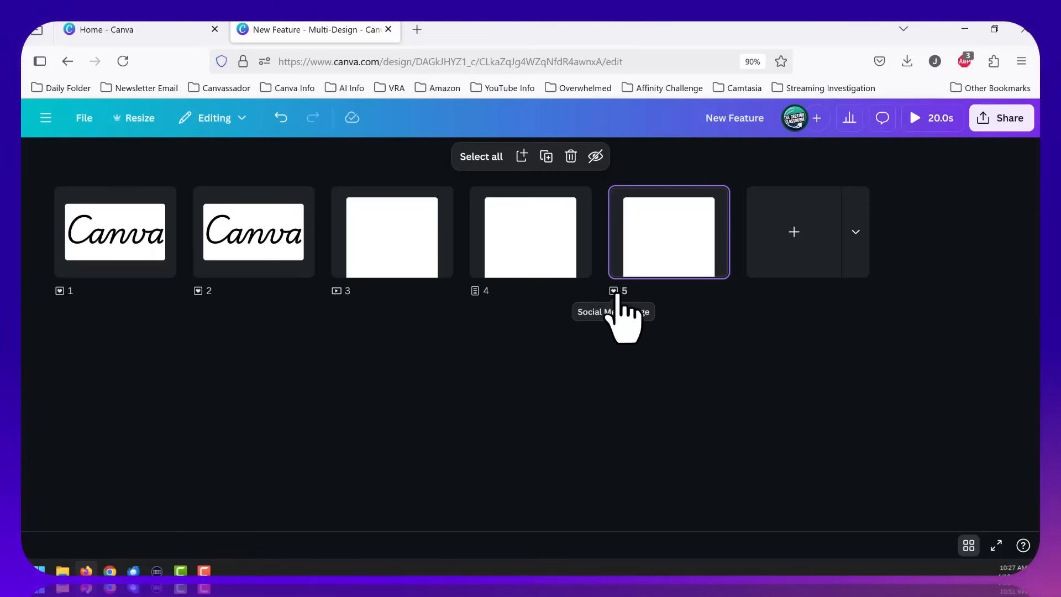
{"action": "mouse_move", "coordinate": [639, 383]}
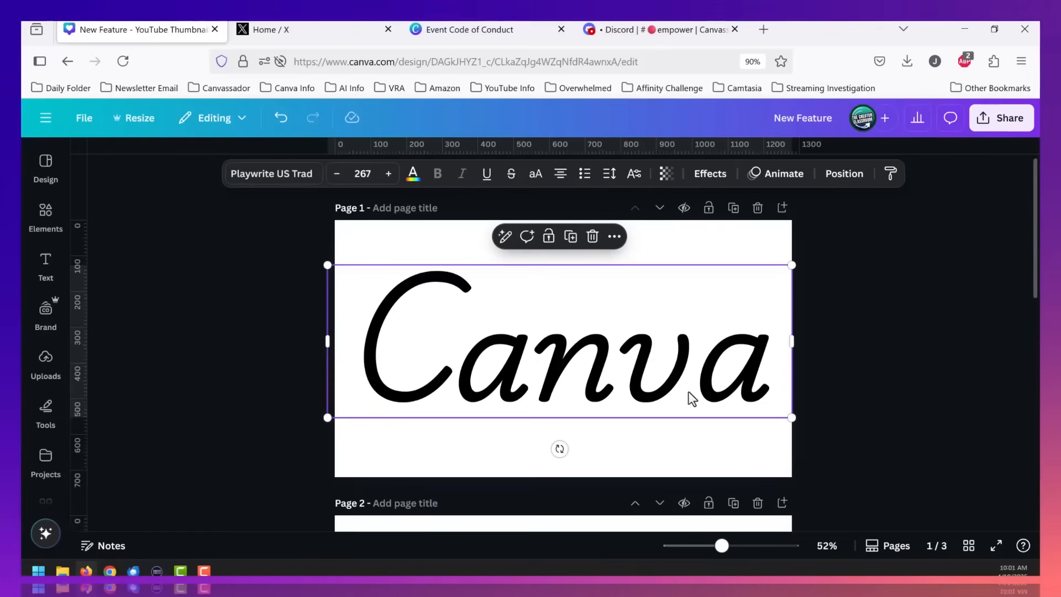
{"action": "mouse_move", "coordinate": [922, 417]}
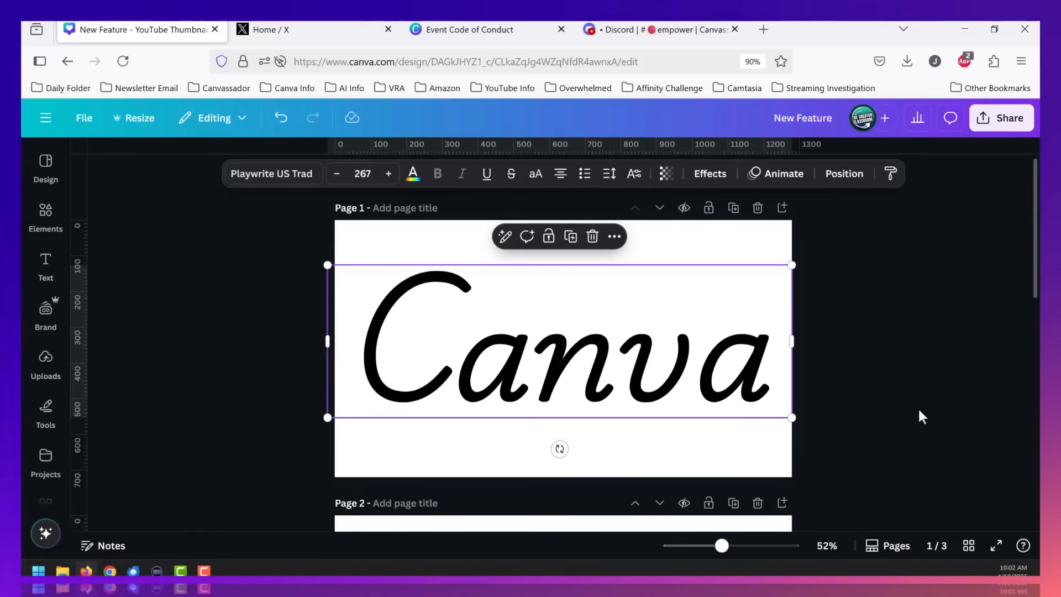
Try Superscript then Subscript on the script 'Canva' word, then reset its position to None.
{"action": "scroll", "scroll_direction": "down", "scroll_amount": 3}
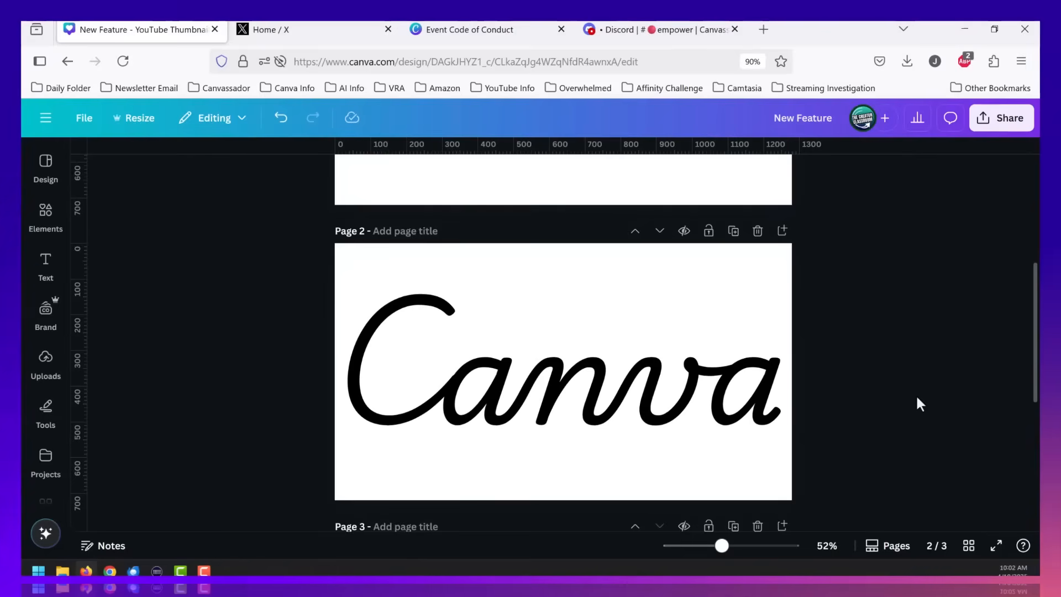
{"action": "scroll", "scroll_direction": "up", "scroll_amount": 3}
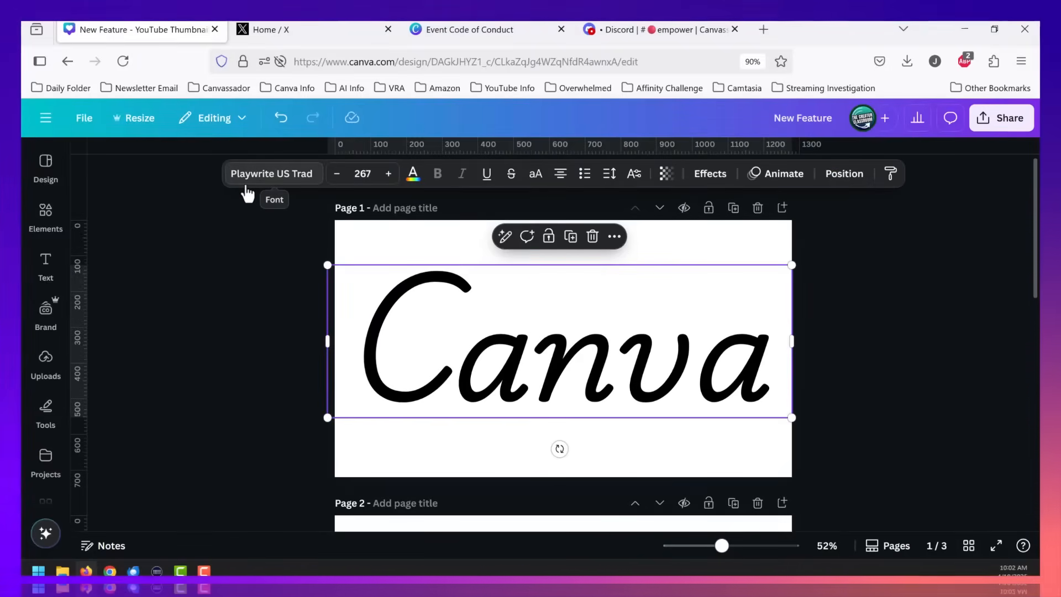
{"action": "left_click", "coordinate": [272, 173]}
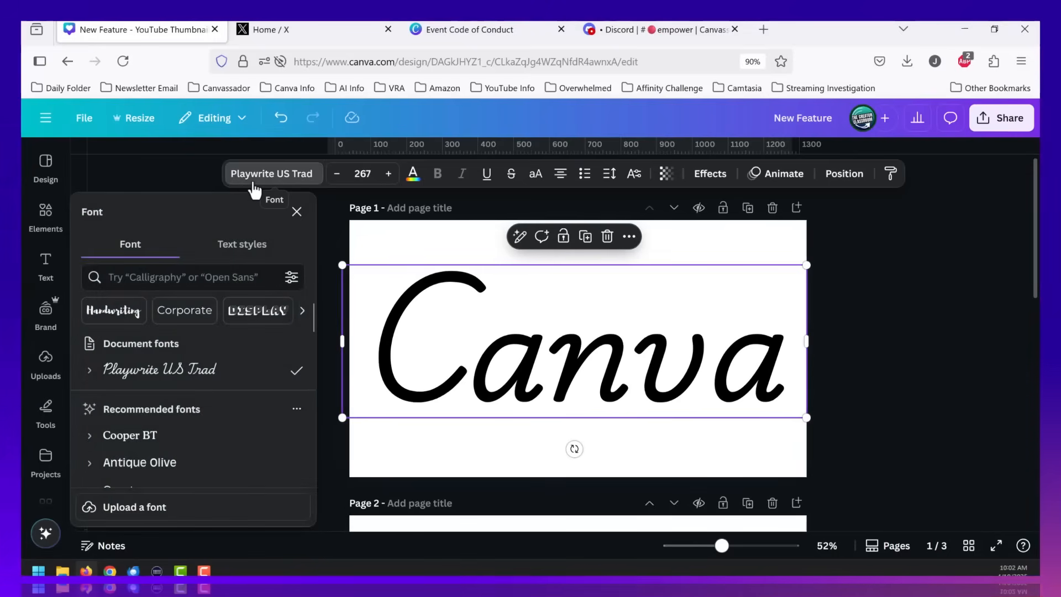
{"action": "mouse_move", "coordinate": [175, 378]}
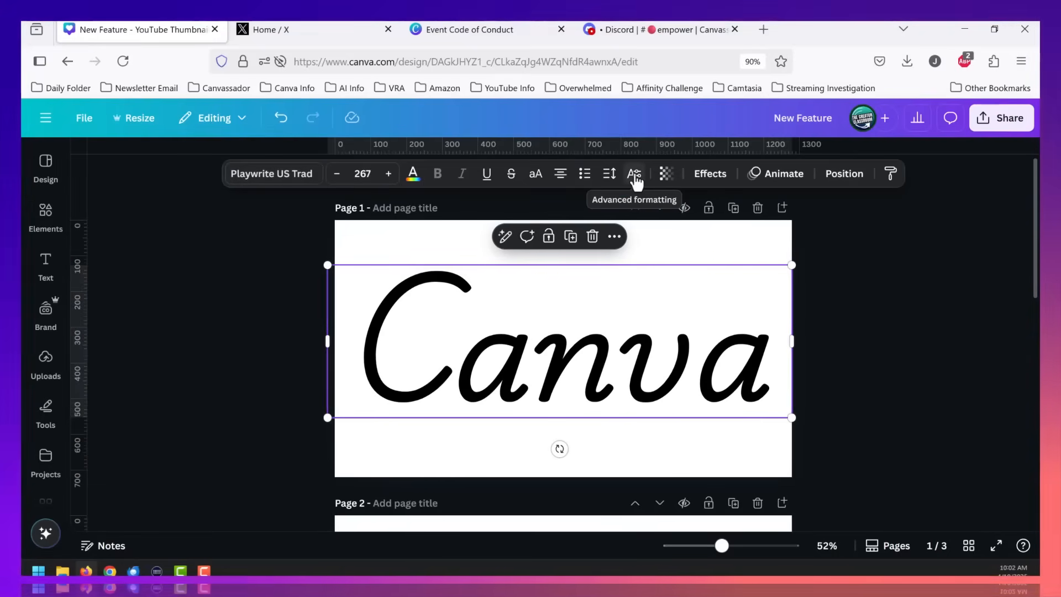
{"action": "left_click", "coordinate": [633, 173]}
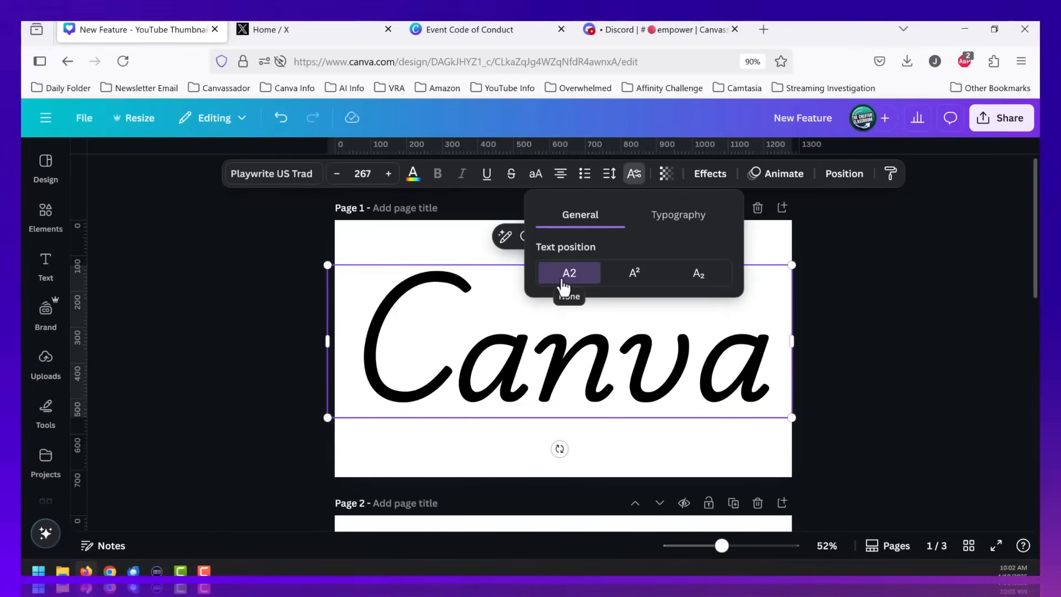
{"action": "mouse_move", "coordinate": [634, 274]}
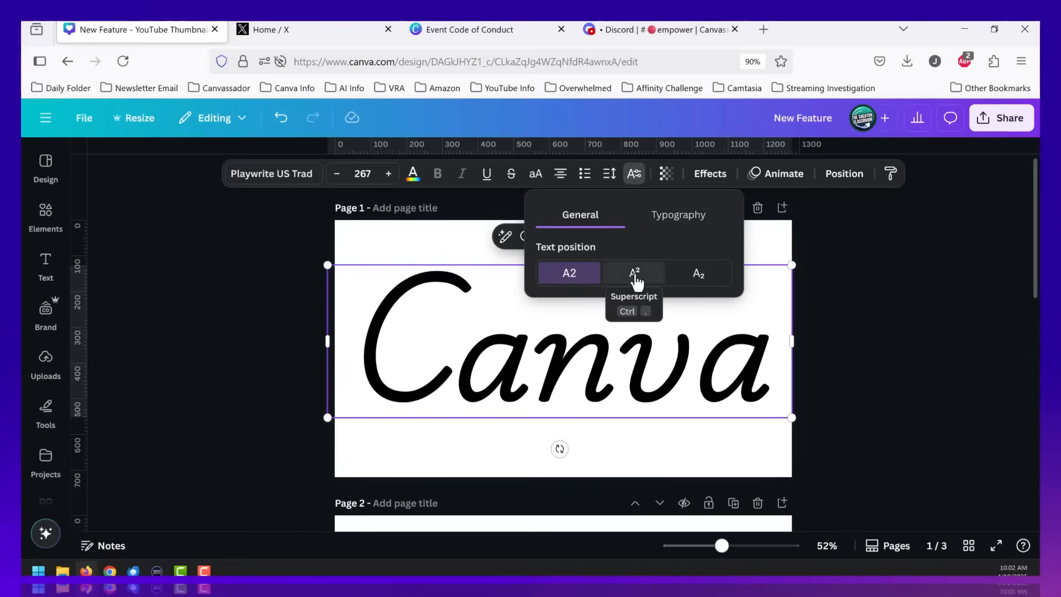
{"action": "left_click", "coordinate": [634, 272]}
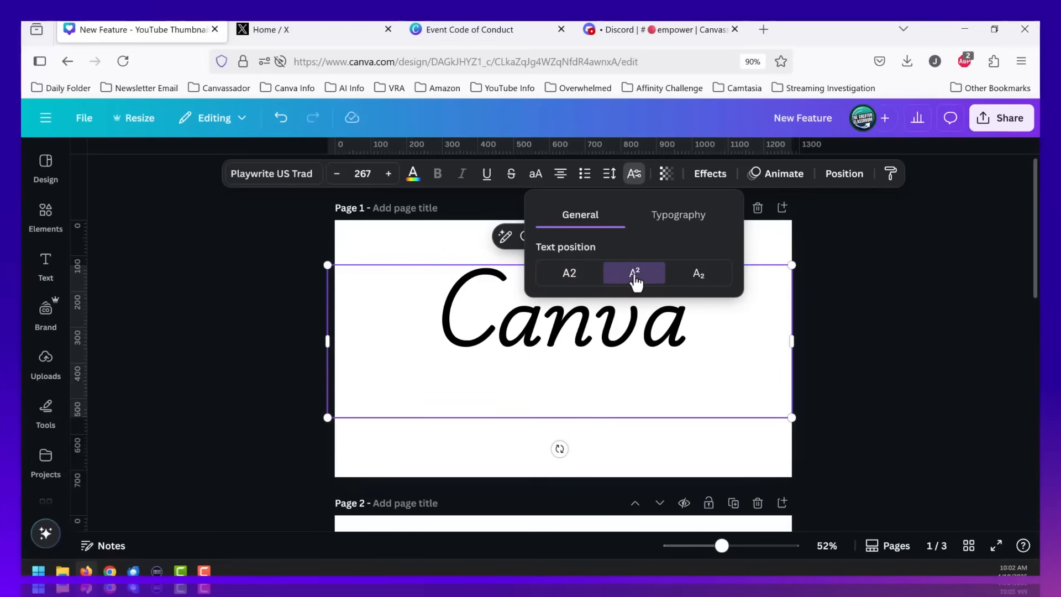
{"action": "left_click", "coordinate": [699, 273]}
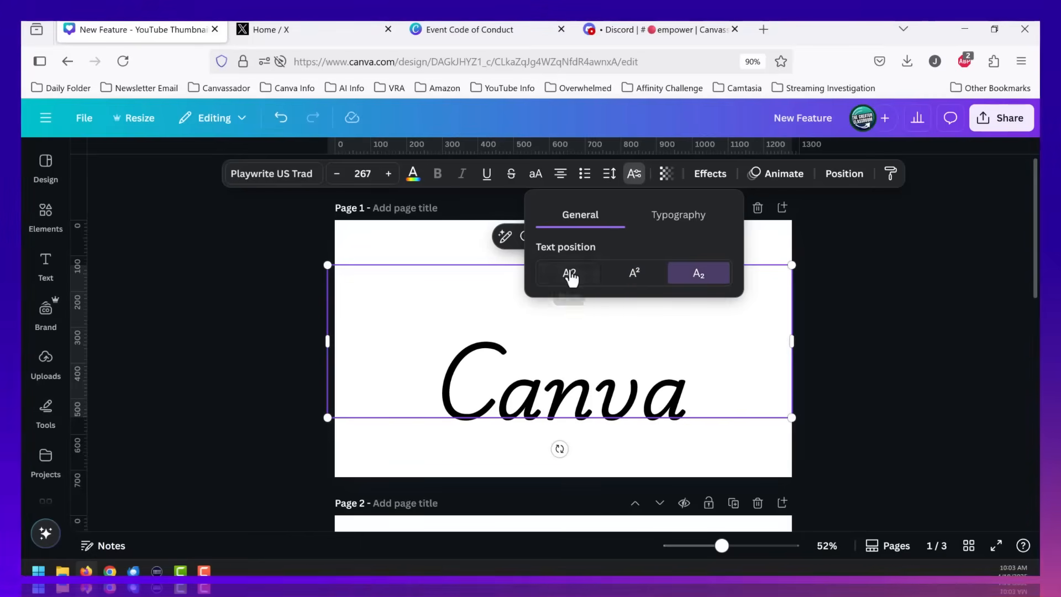
{"action": "left_click", "coordinate": [569, 273]}
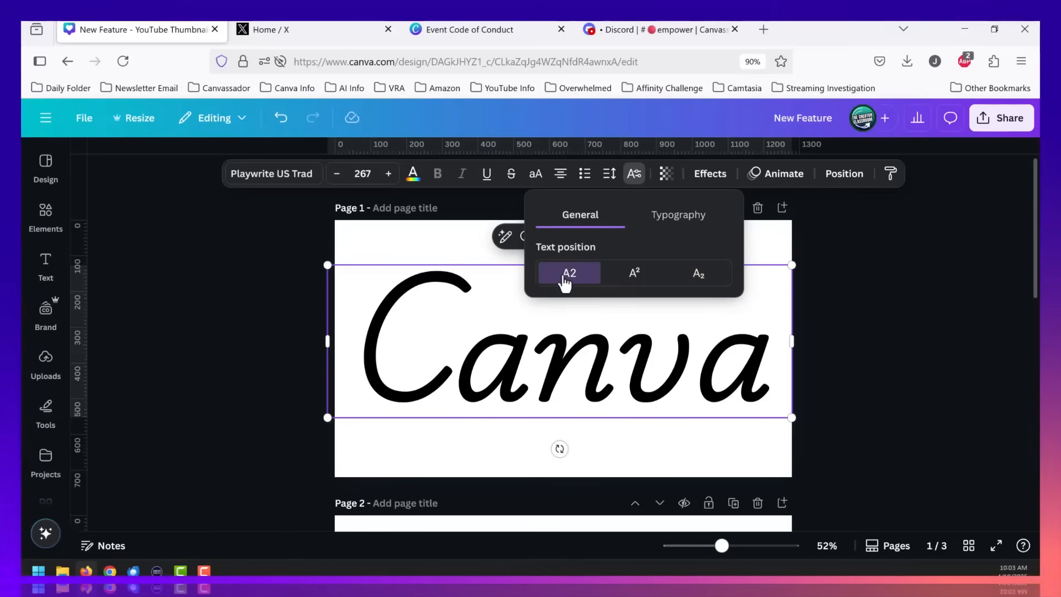
{"action": "mouse_move", "coordinate": [678, 223]}
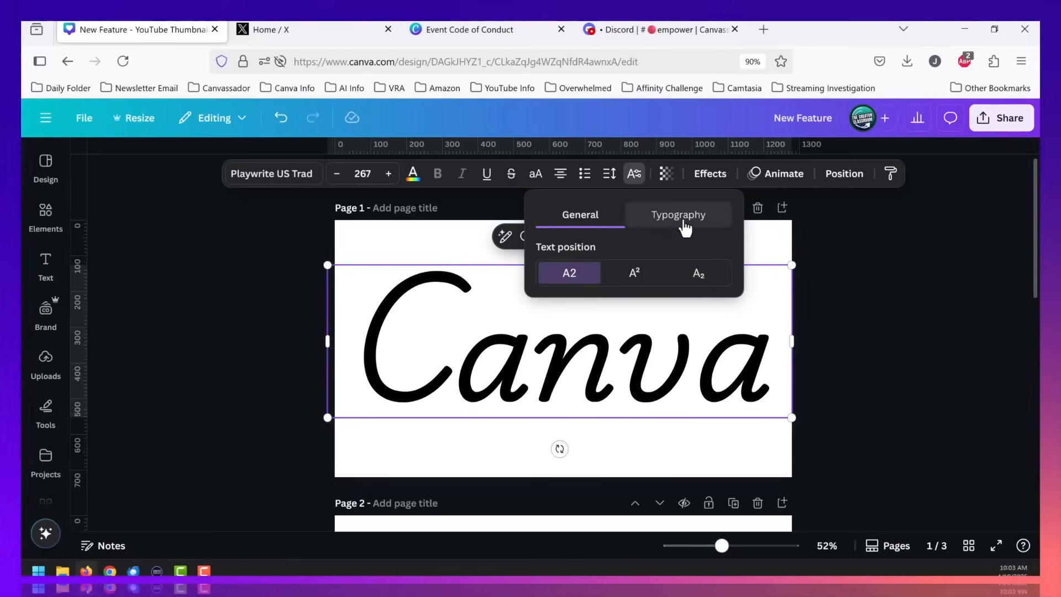
Toggle Kerning in the Typography settings and enable Ligatures for the script text.
{"action": "left_click", "coordinate": [677, 215]}
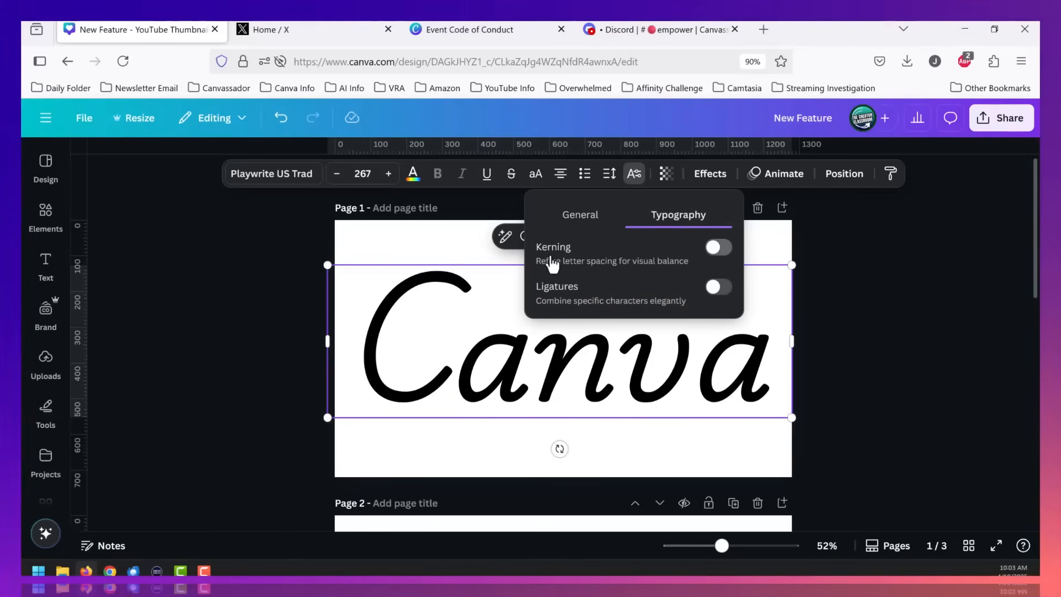
{"action": "mouse_move", "coordinate": [549, 274]}
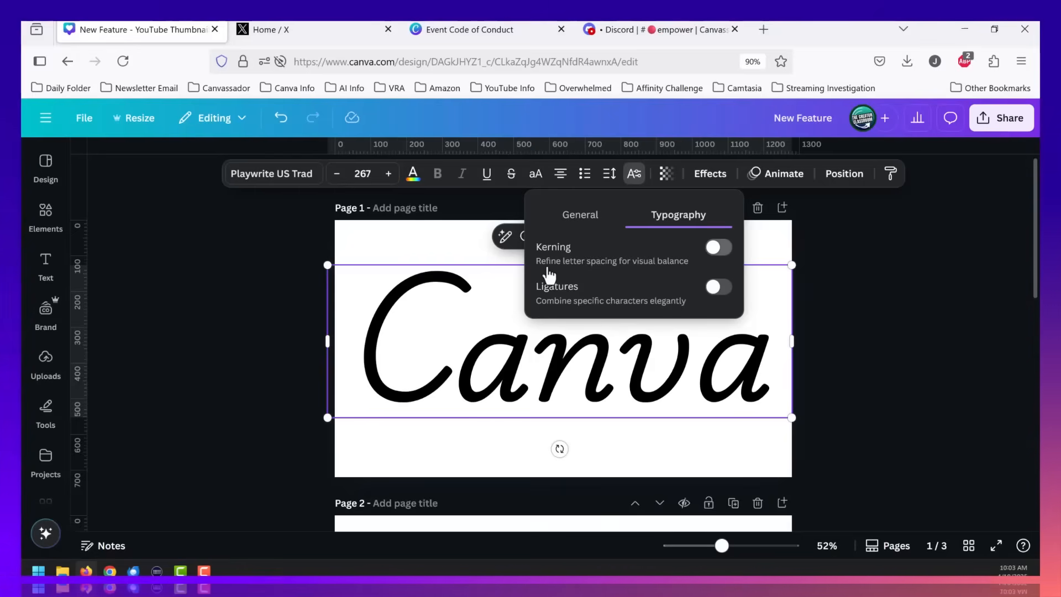
{"action": "left_click", "coordinate": [718, 247]}
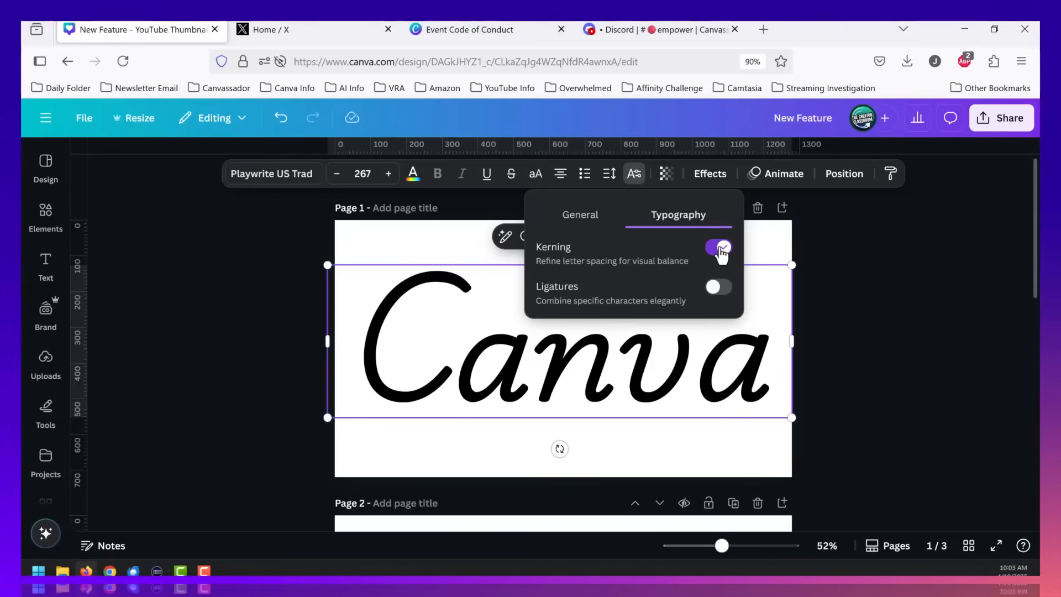
{"action": "left_click", "coordinate": [718, 247]}
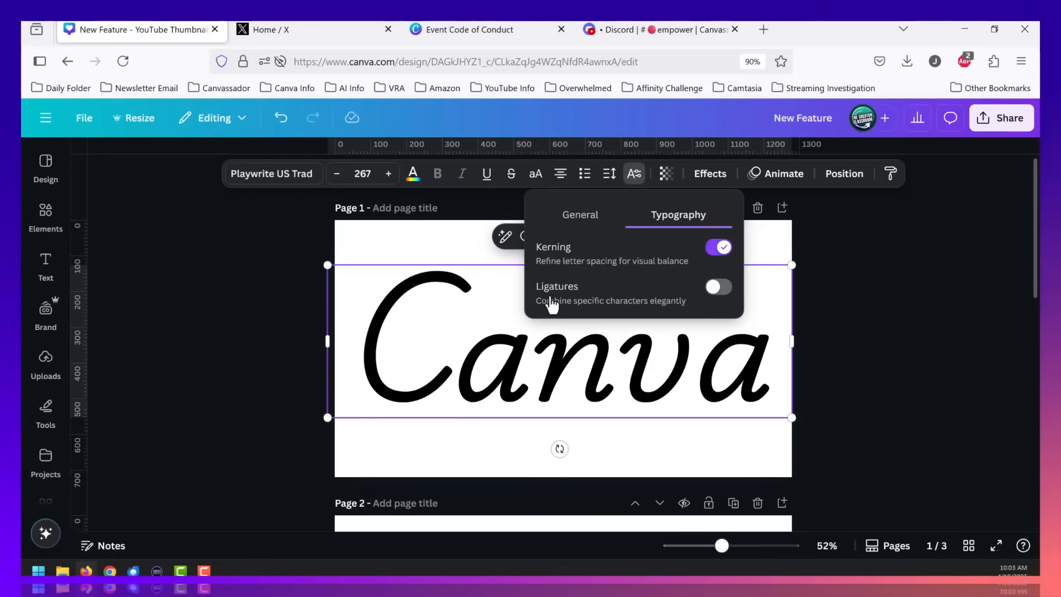
{"action": "mouse_move", "coordinate": [545, 302]}
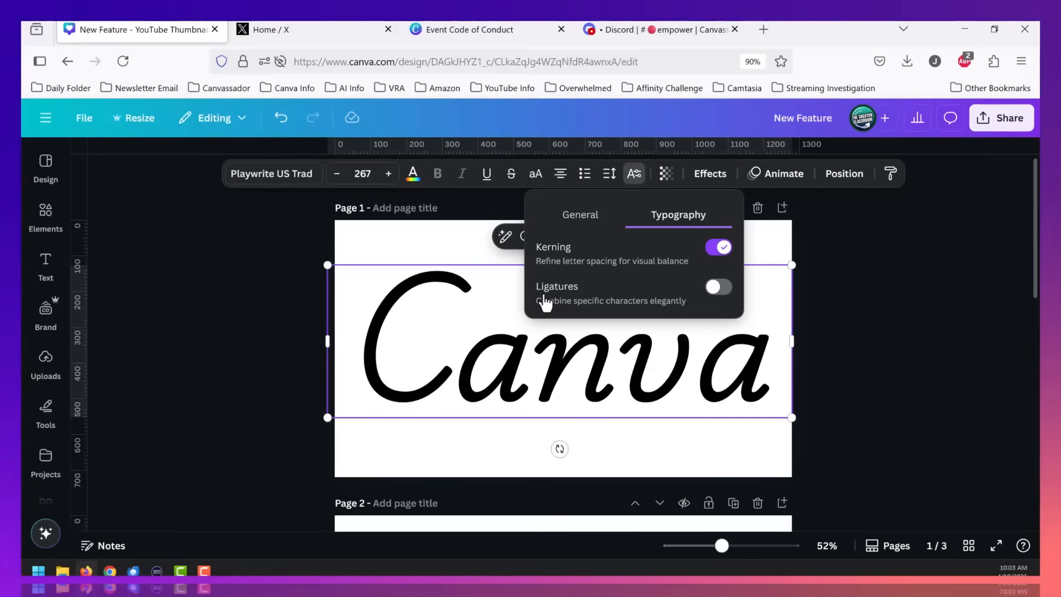
{"action": "mouse_move", "coordinate": [545, 311]}
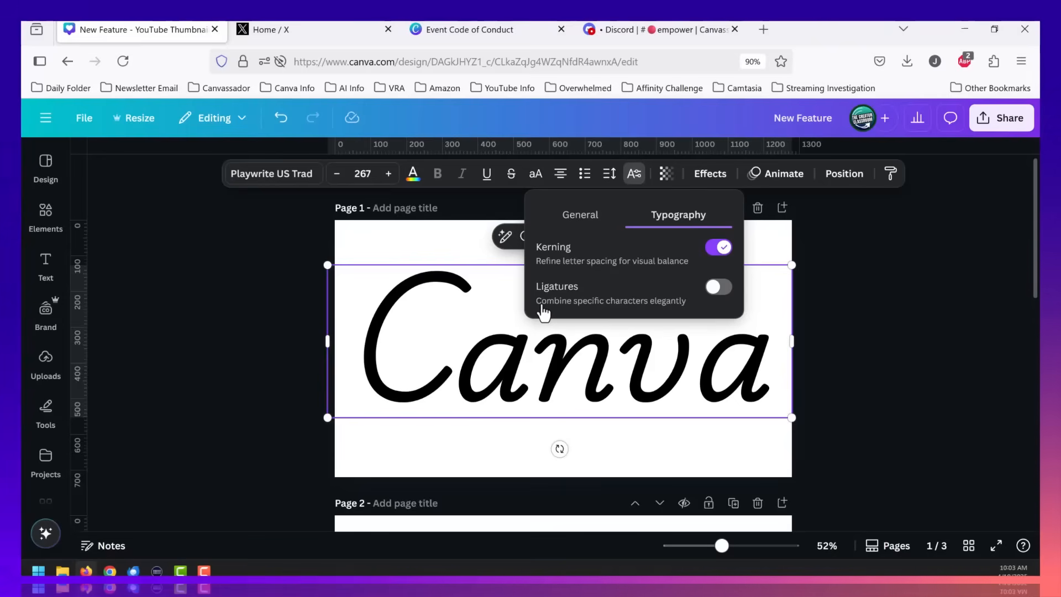
{"action": "mouse_move", "coordinate": [723, 295]}
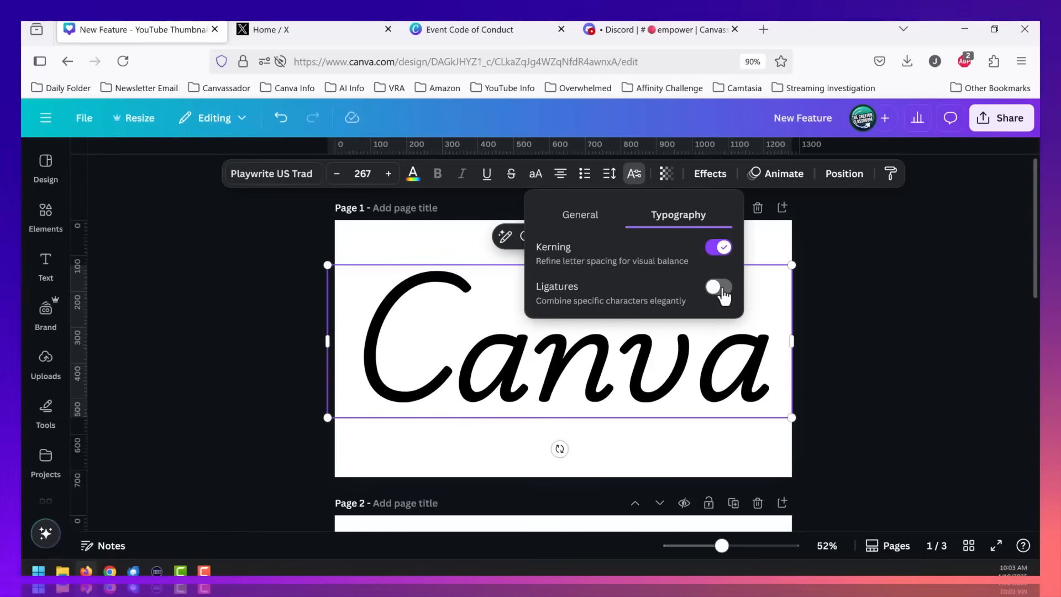
{"action": "left_click", "coordinate": [718, 286]}
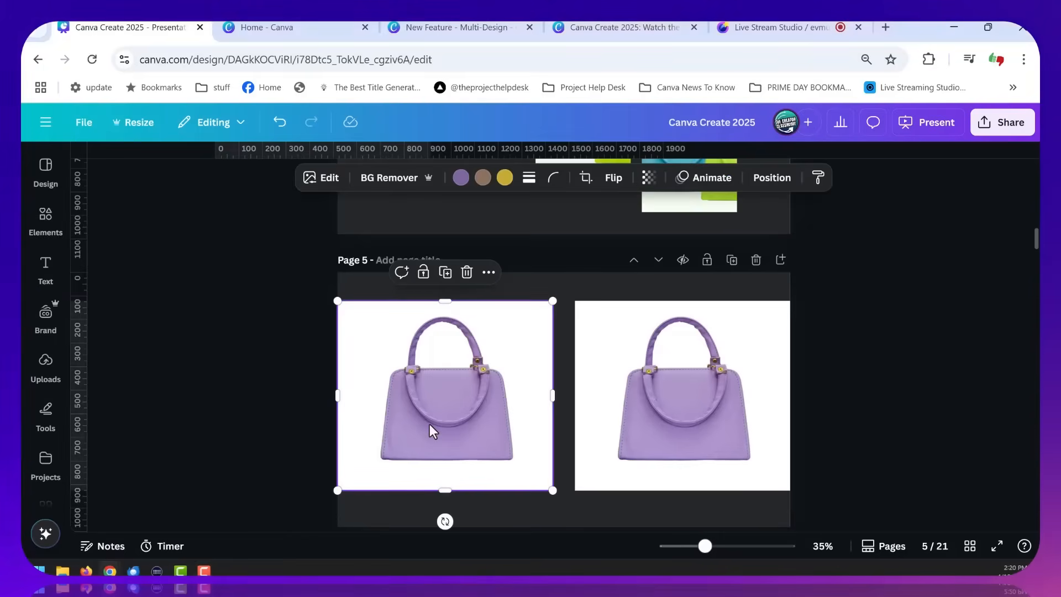
{"action": "mouse_move", "coordinate": [325, 183]}
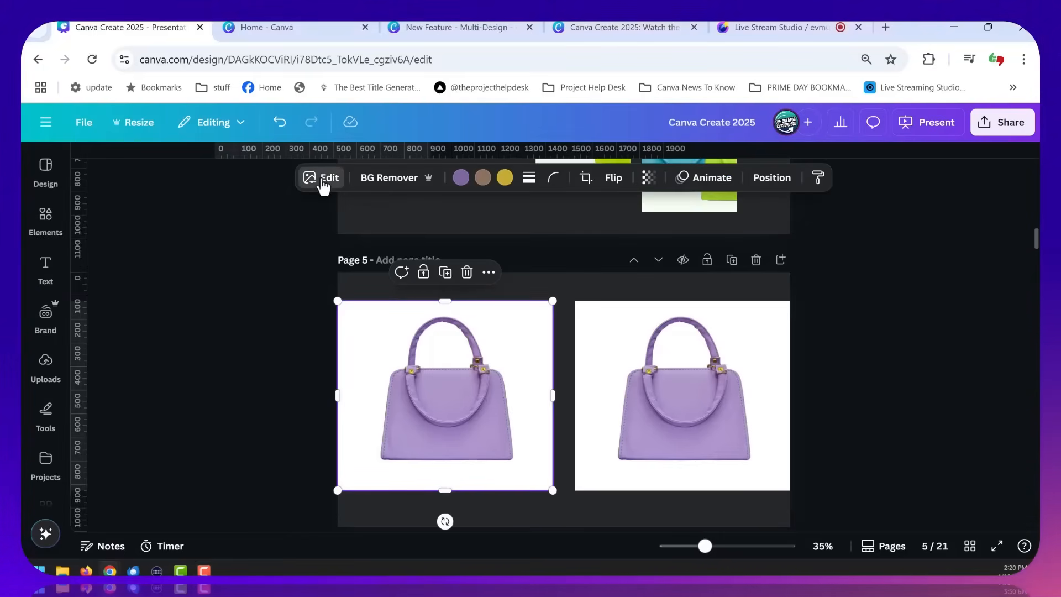
{"action": "left_click", "coordinate": [329, 178]}
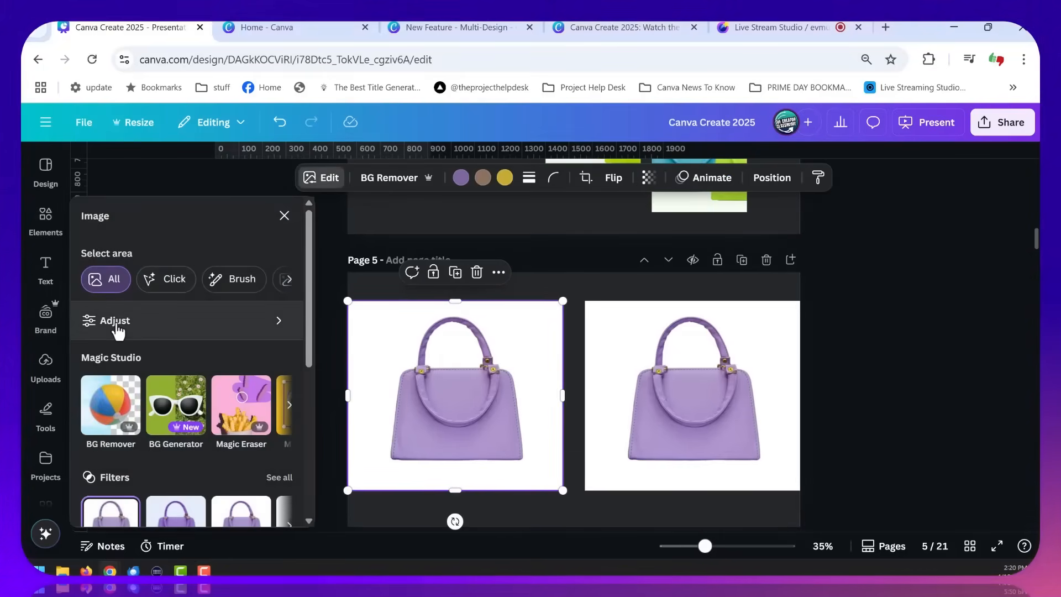
{"action": "left_click", "coordinate": [112, 320]}
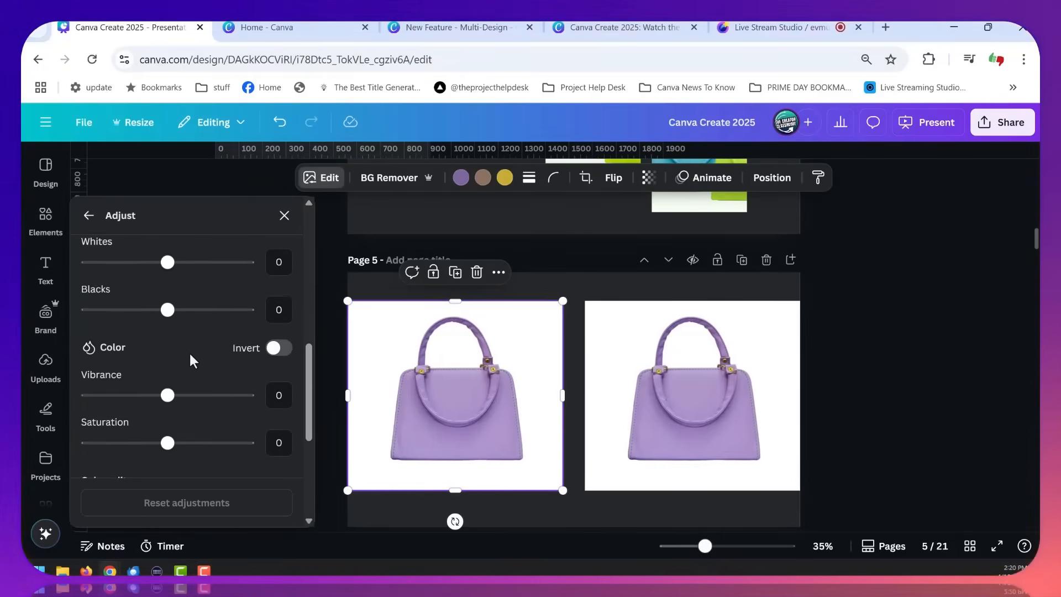
{"action": "scroll", "scroll_direction": "down", "scroll_amount": 3}
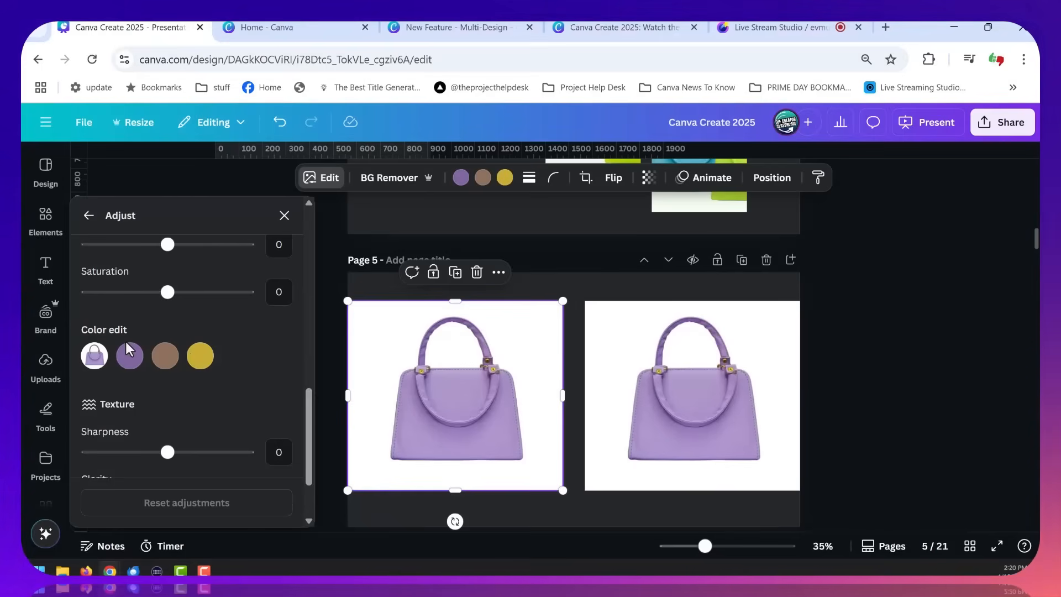
{"action": "mouse_move", "coordinate": [237, 377]}
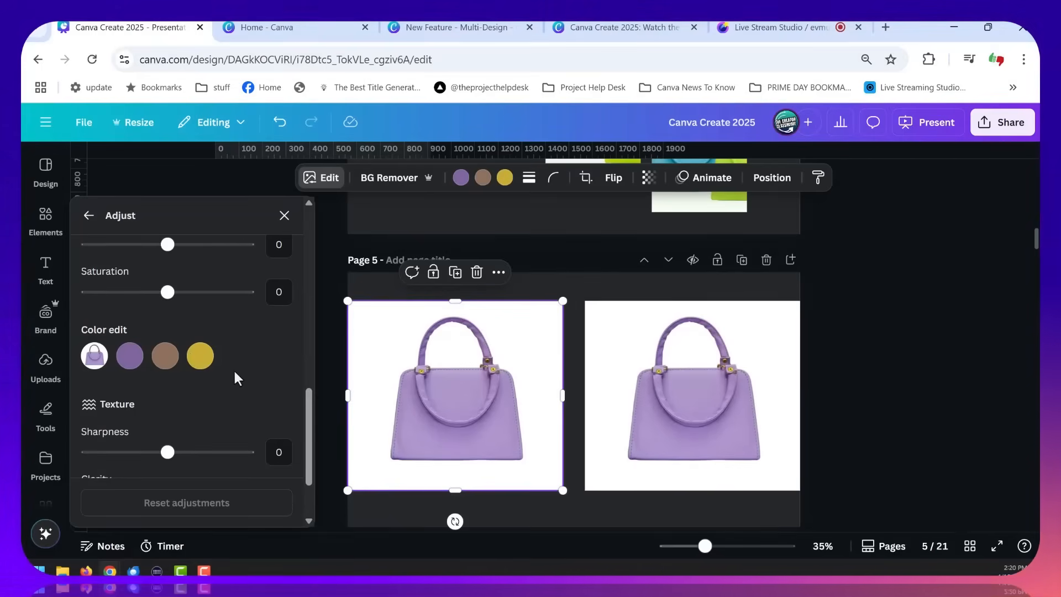
{"action": "left_click", "coordinate": [285, 215]}
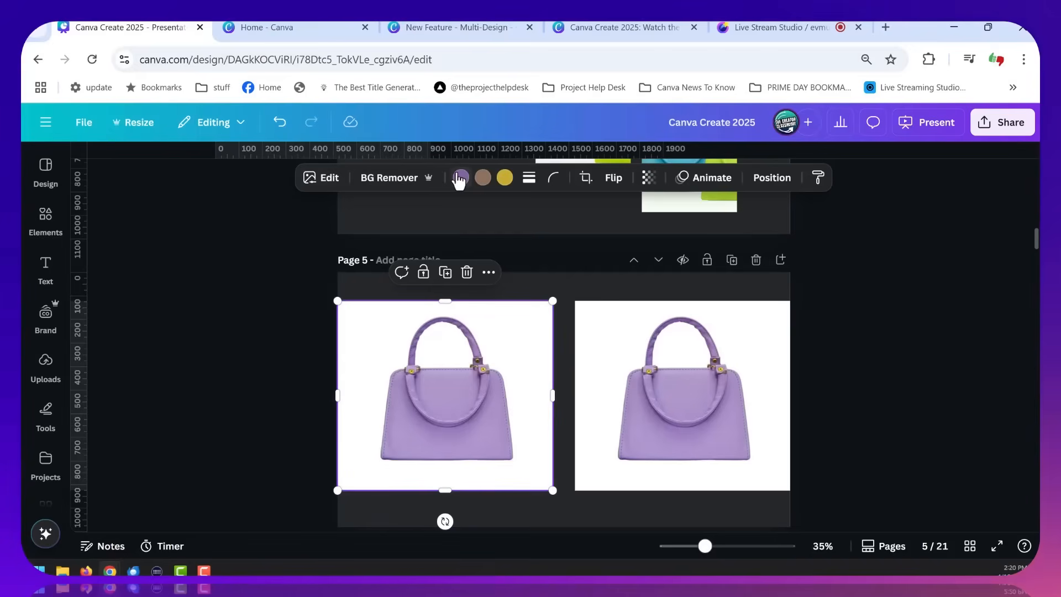
{"action": "mouse_move", "coordinate": [461, 187]}
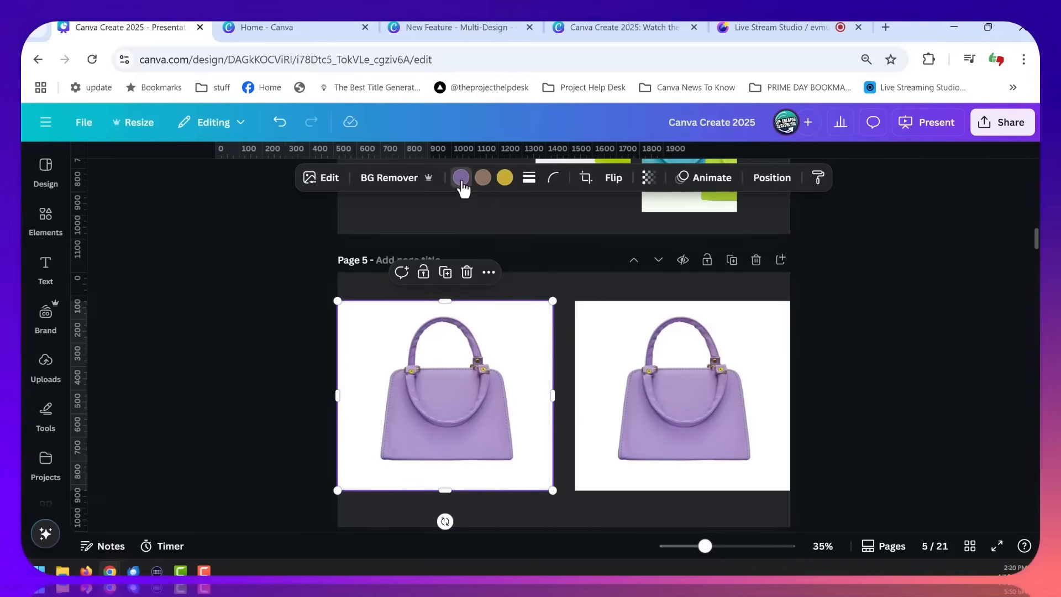
Recolour the left bag's purple to teal from Default colors and finish the edit.
{"action": "left_click", "coordinate": [461, 177]}
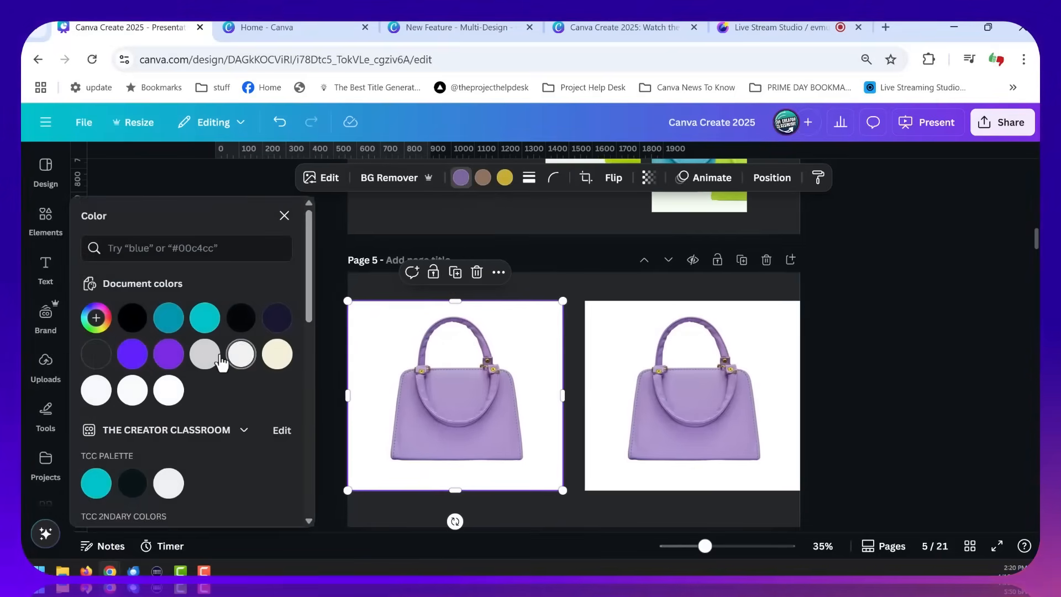
{"action": "scroll", "scroll_direction": "down", "scroll_amount": 3}
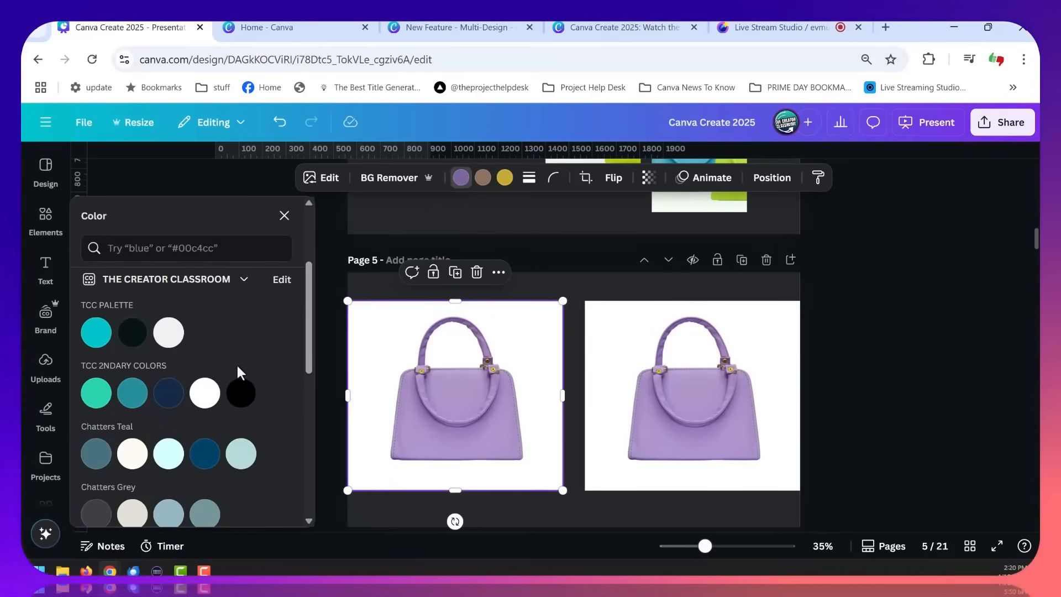
{"action": "scroll", "scroll_direction": "down", "scroll_amount": 3}
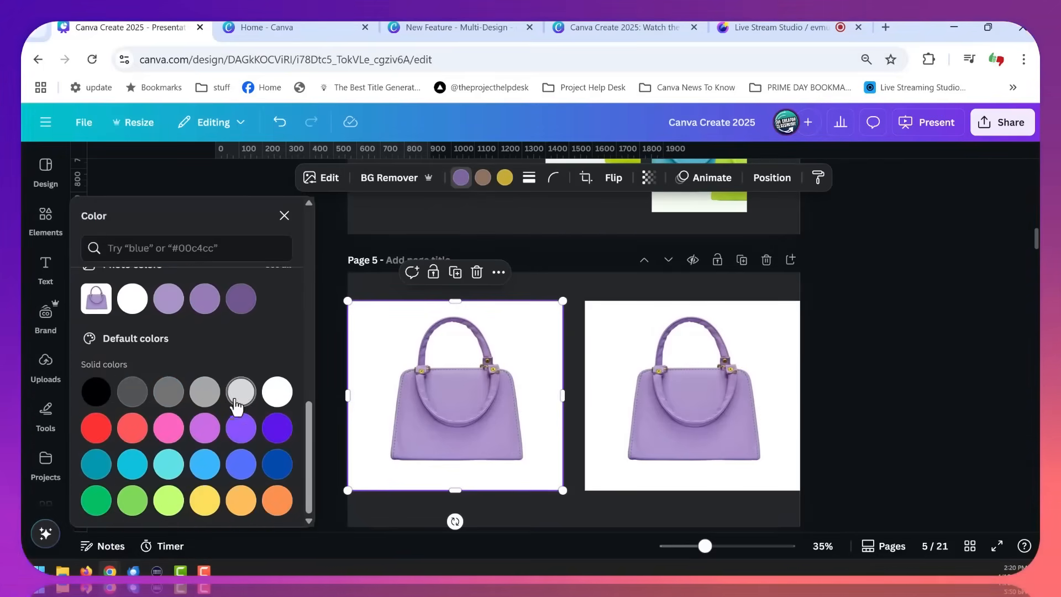
{"action": "left_click", "coordinate": [96, 464]}
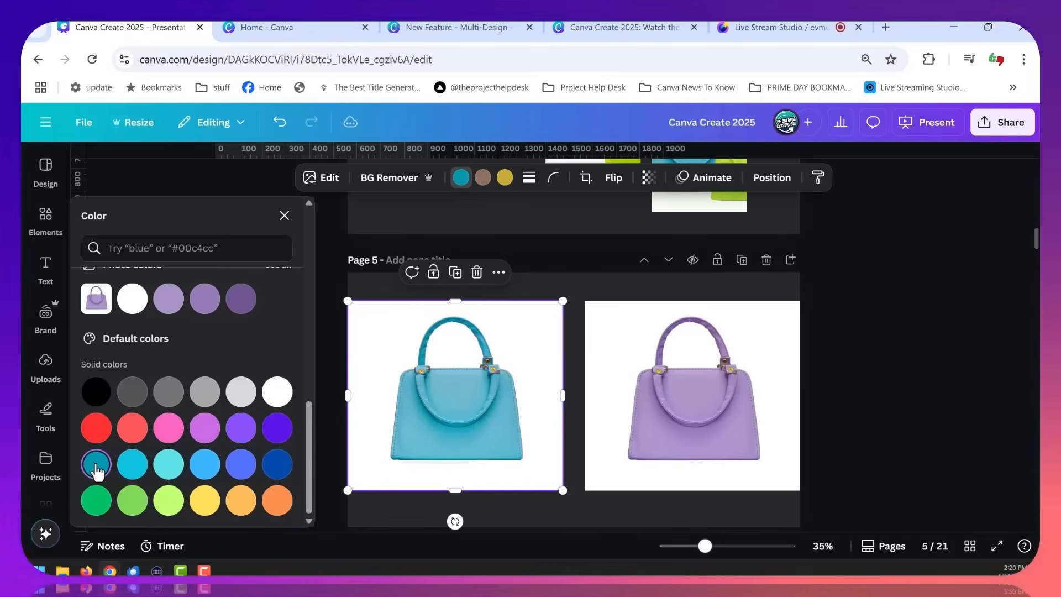
{"action": "mouse_move", "coordinate": [923, 421]}
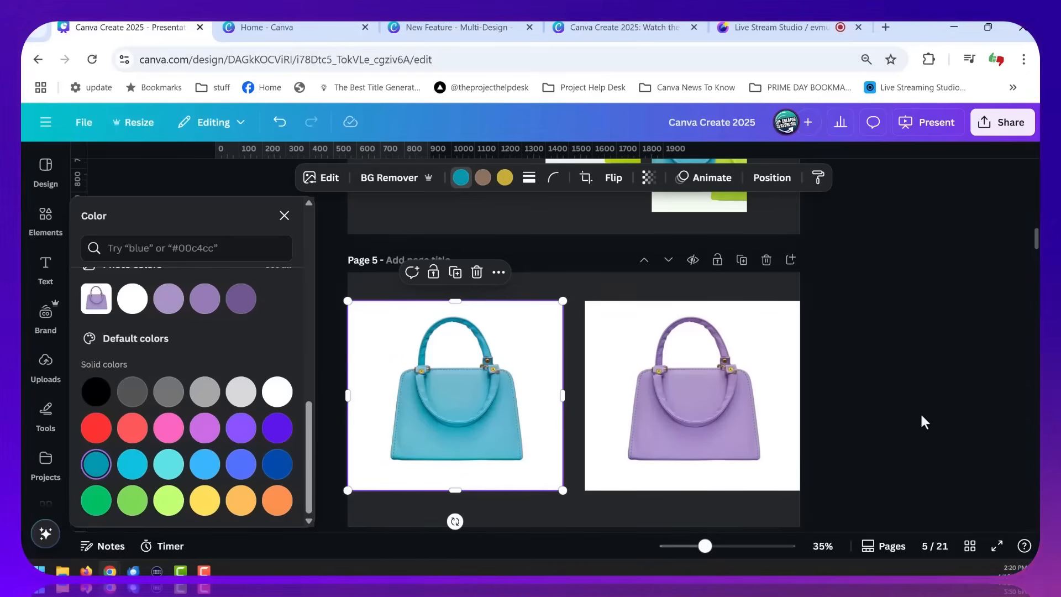
{"action": "left_click", "coordinate": [265, 27]}
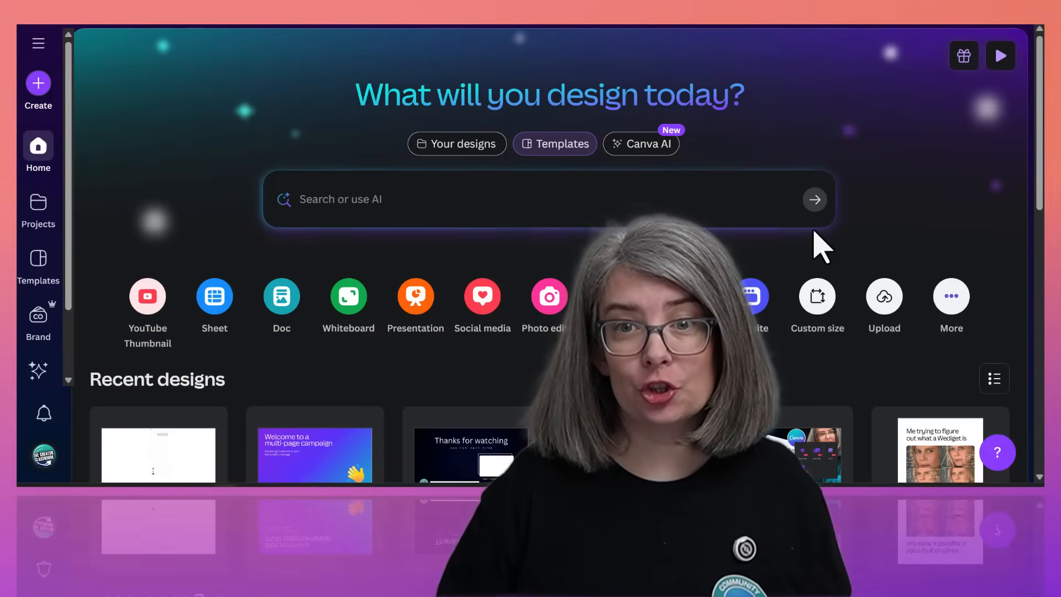
{"action": "mouse_move", "coordinate": [648, 144]}
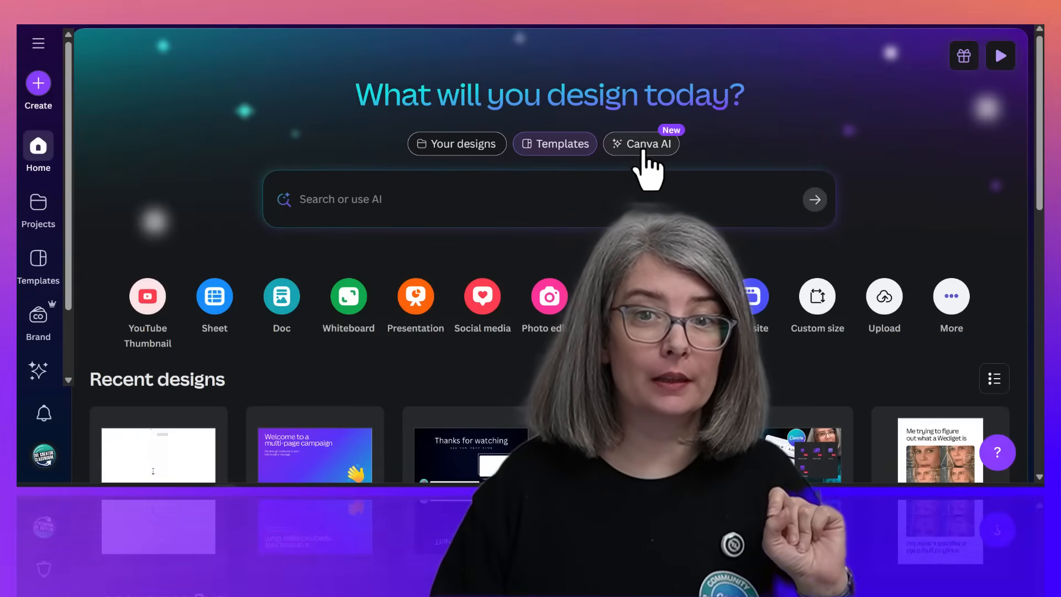
Switch the home page to Canva AI and browse the 'See what you can do with AI' examples.
{"action": "left_click", "coordinate": [640, 144]}
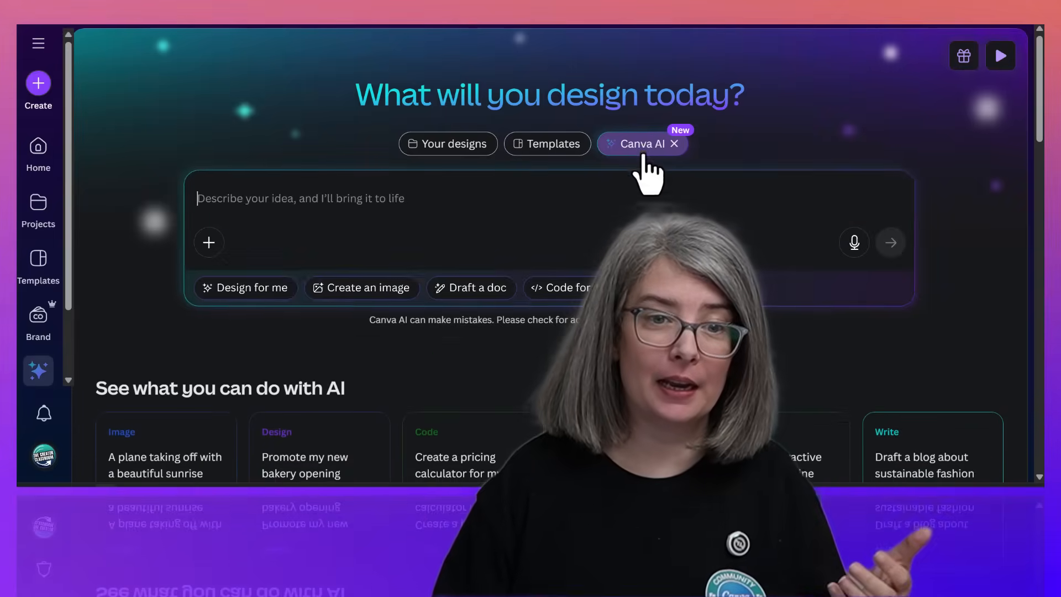
{"action": "scroll", "scroll_direction": "down", "scroll_amount": 3}
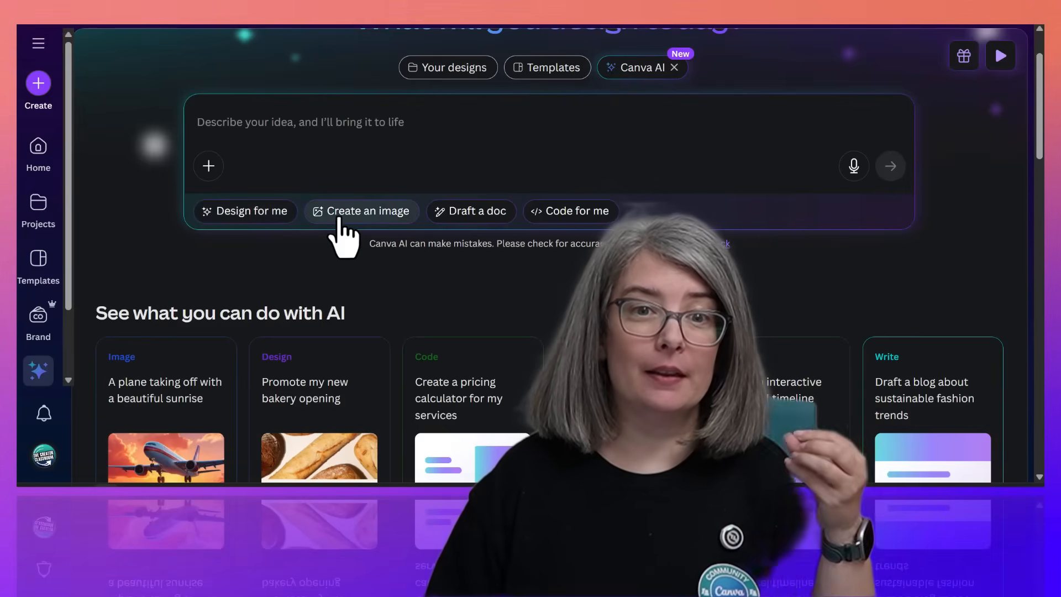
{"action": "mouse_move", "coordinate": [554, 237]}
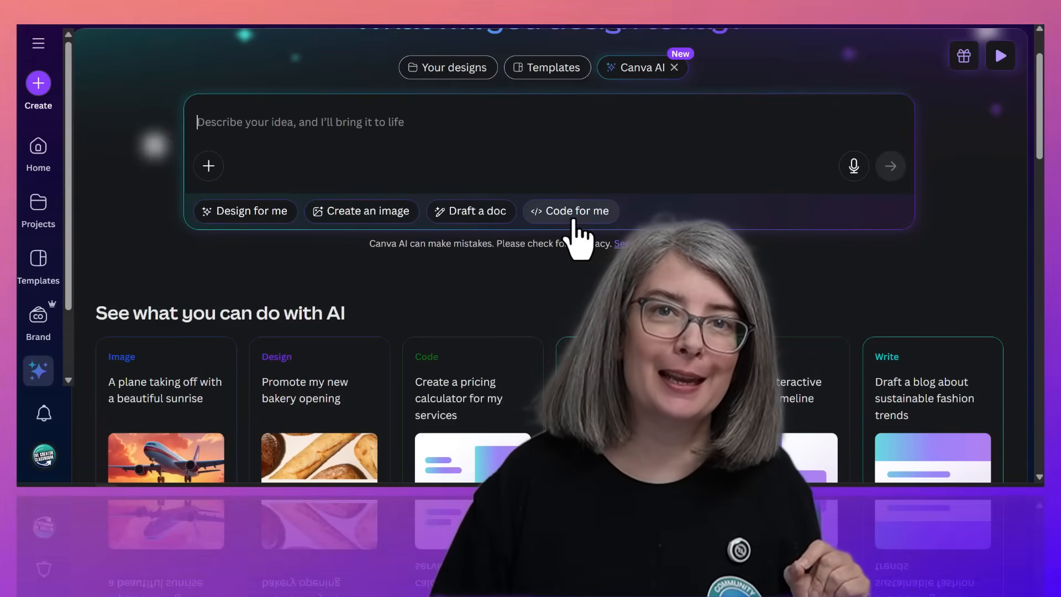
{"action": "scroll", "scroll_direction": "down", "scroll_amount": 3}
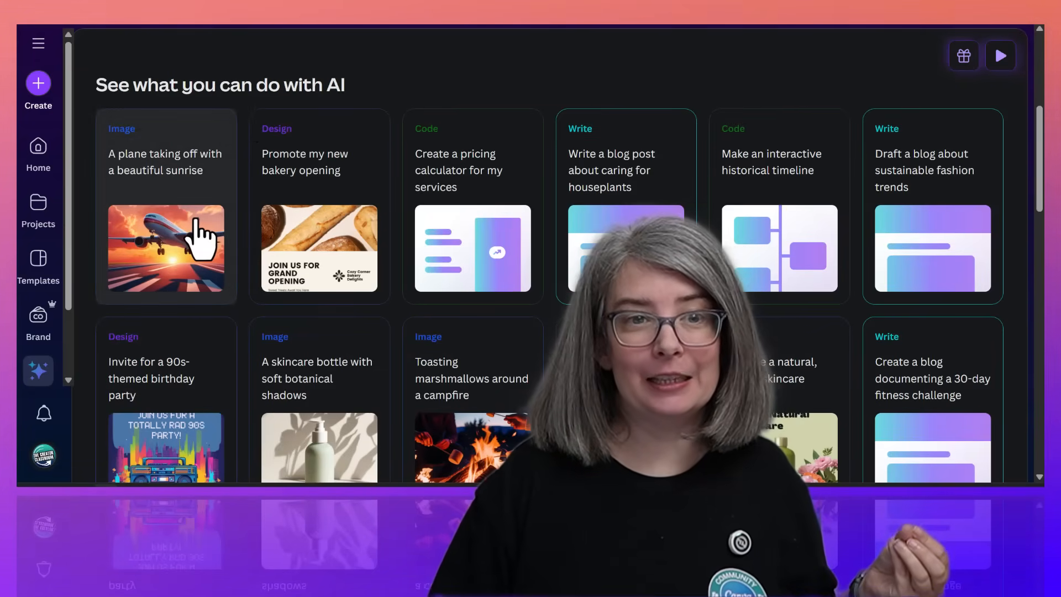
{"action": "mouse_move", "coordinate": [233, 242]}
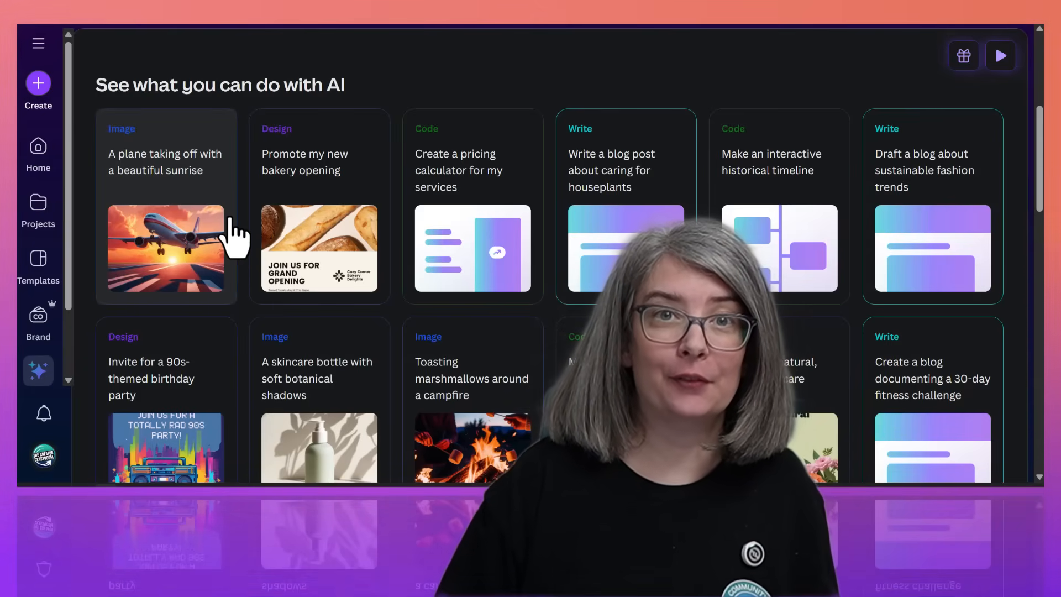
{"action": "left_click", "coordinate": [38, 152]}
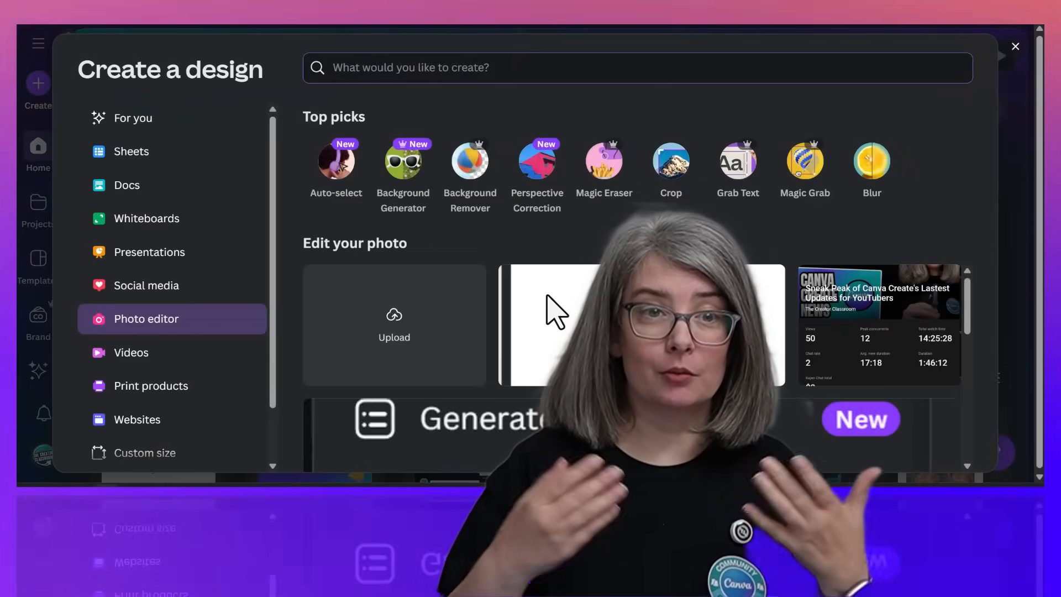
{"action": "mouse_move", "coordinate": [355, 230]}
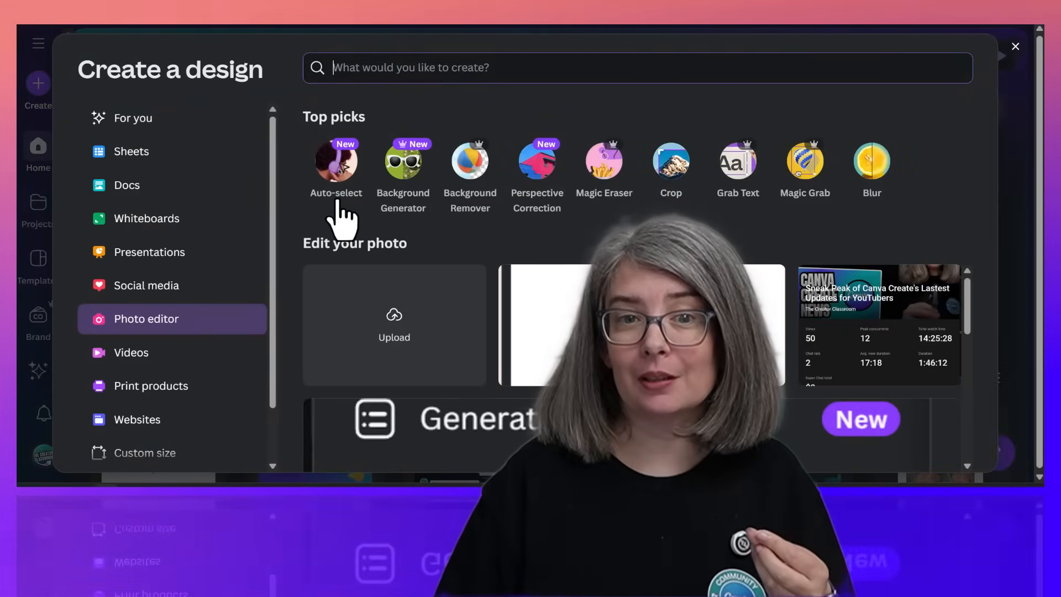
{"action": "mouse_move", "coordinate": [403, 217]}
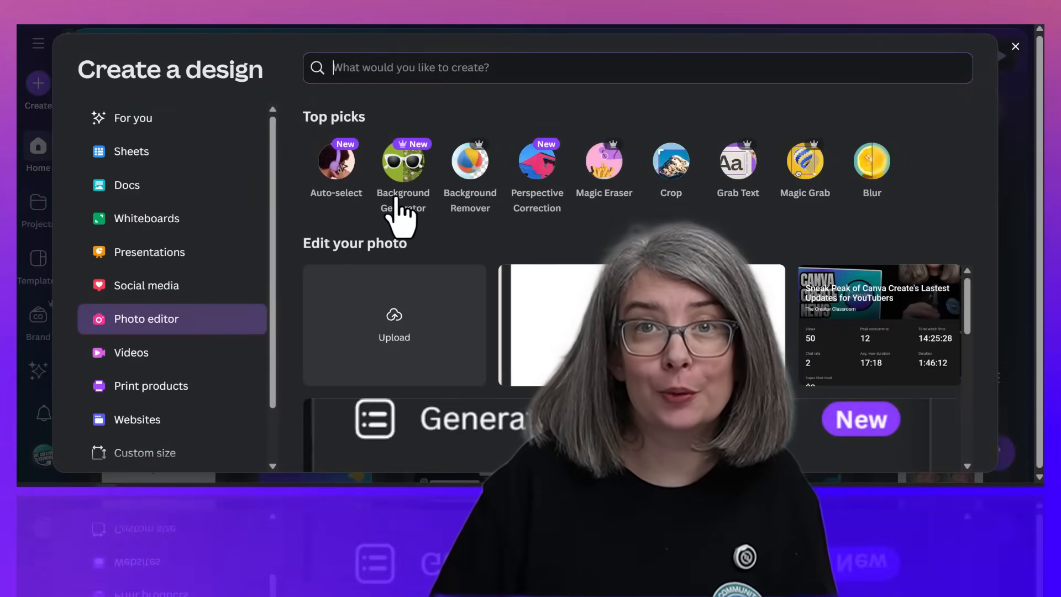
{"action": "mouse_move", "coordinate": [536, 202]}
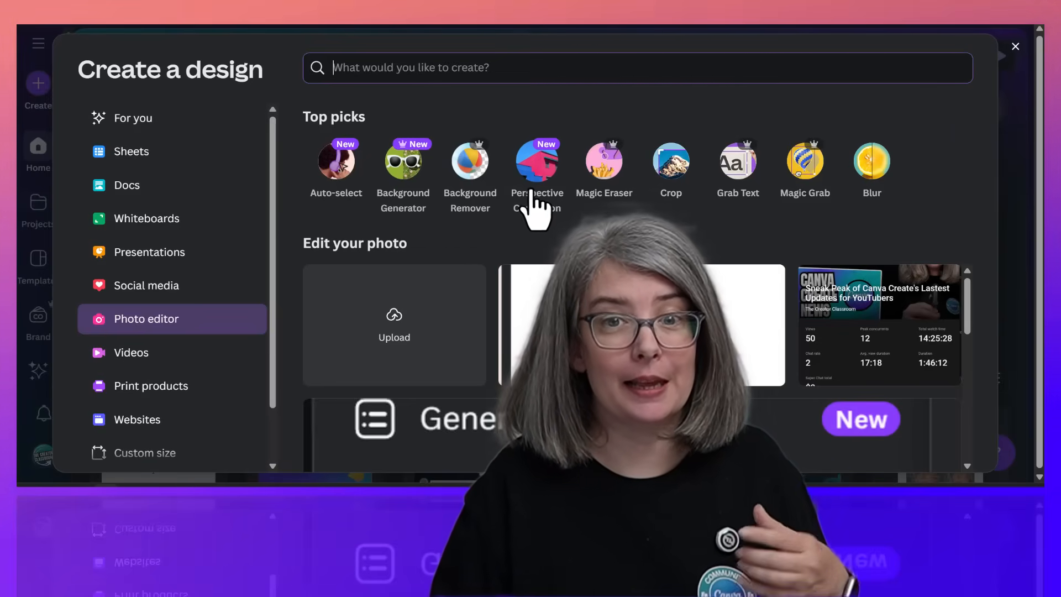
{"action": "mouse_move", "coordinate": [534, 237]}
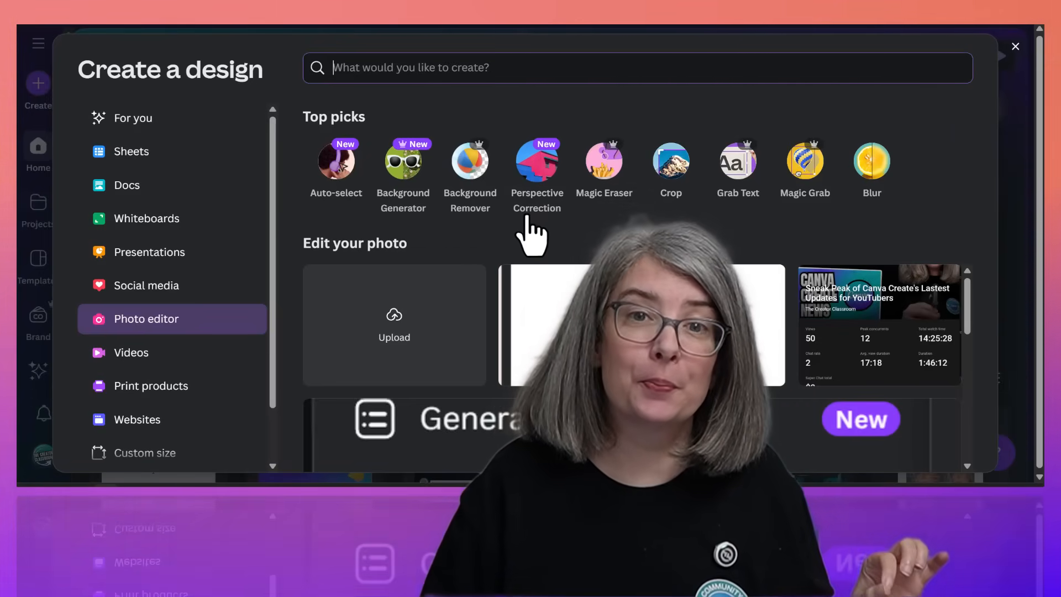